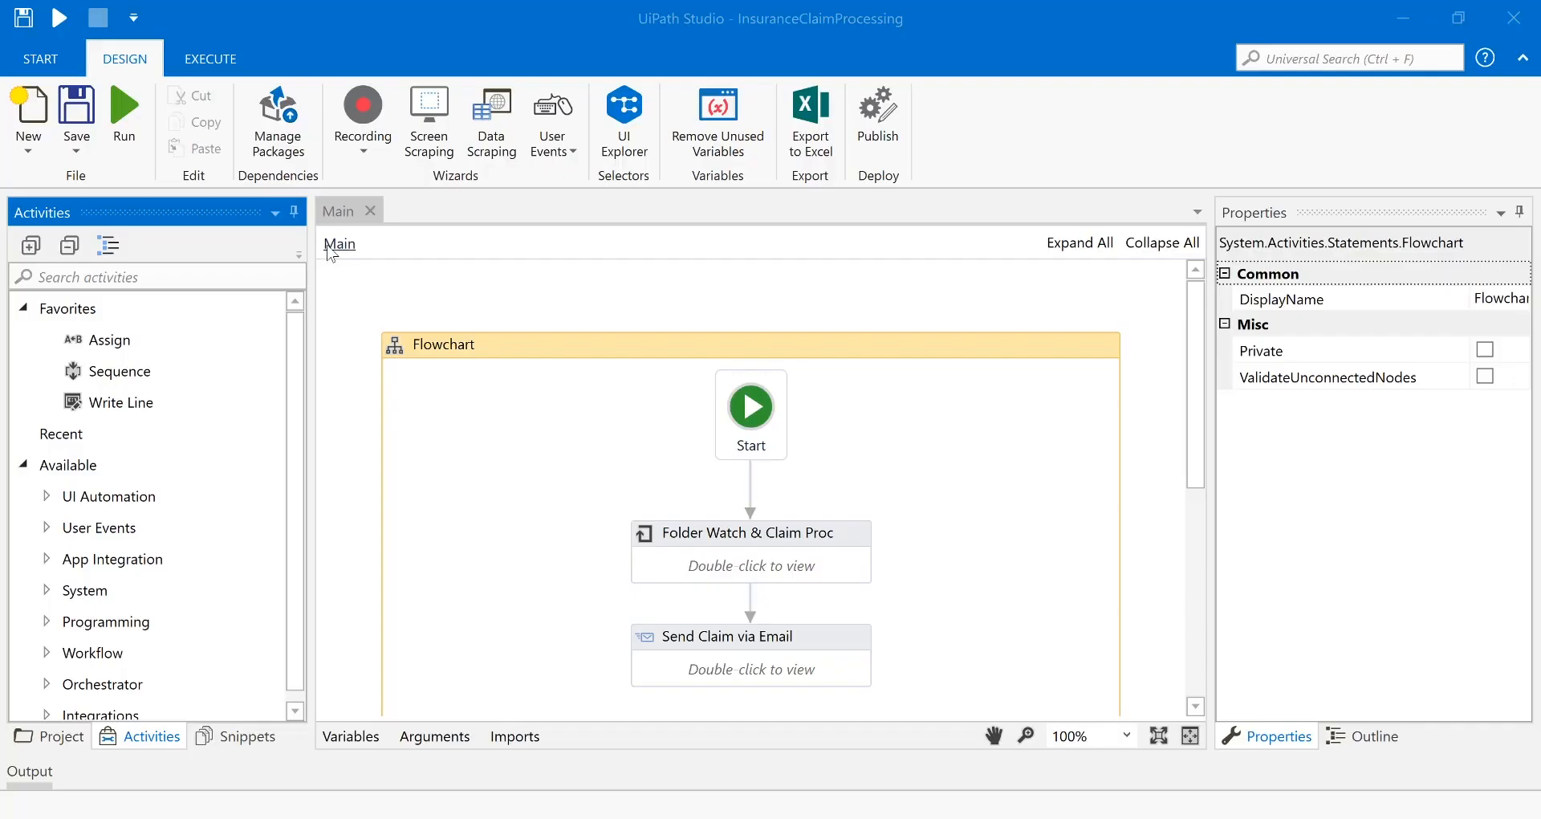
pyautogui.moveTo(277, 116)
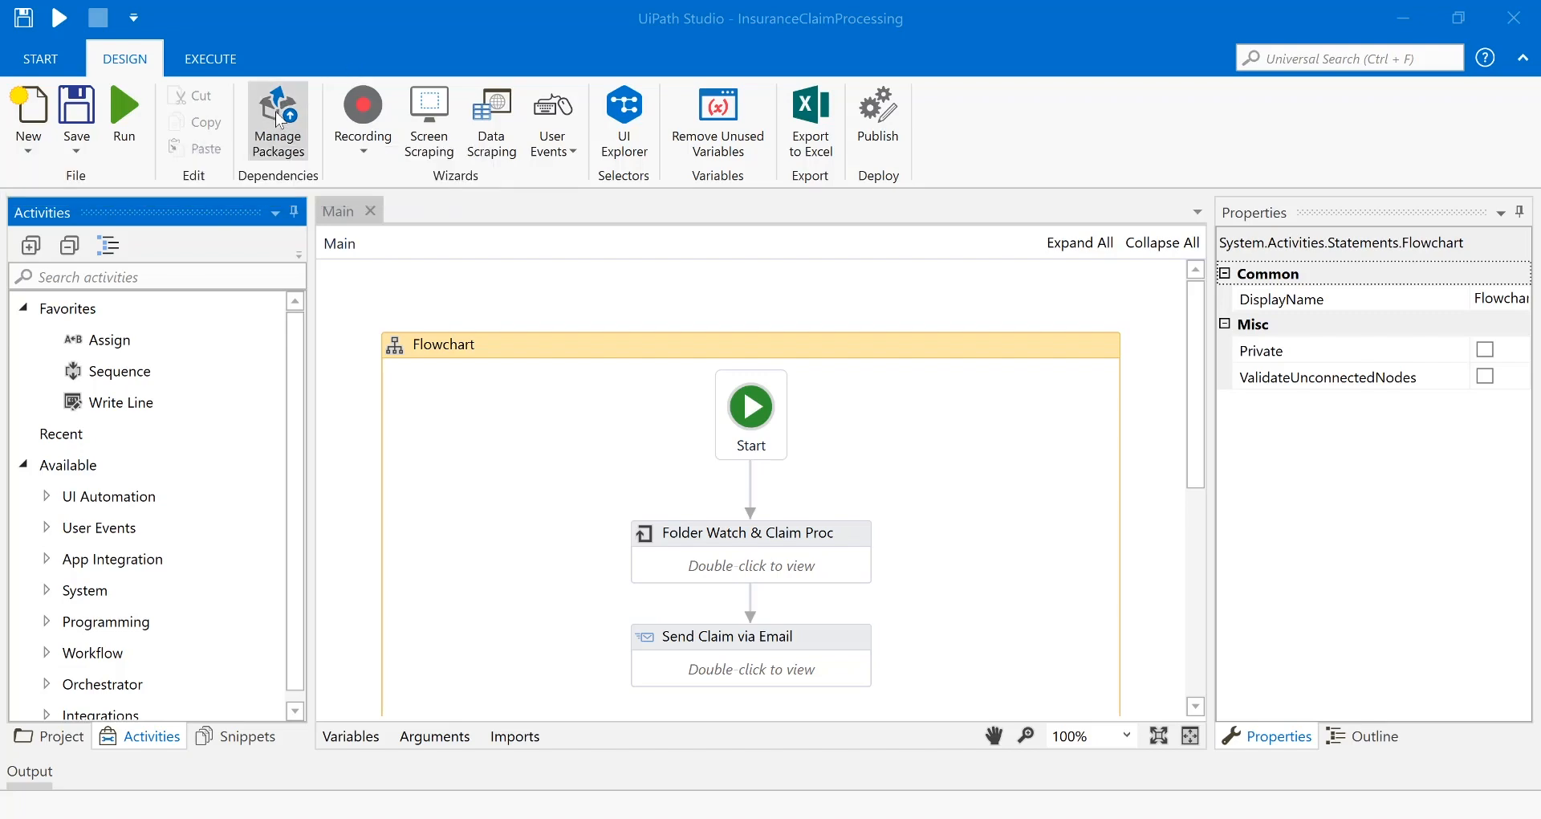
# Browse packages from the Transact feed in the package manager, then close it.
pyautogui.click(277, 118)
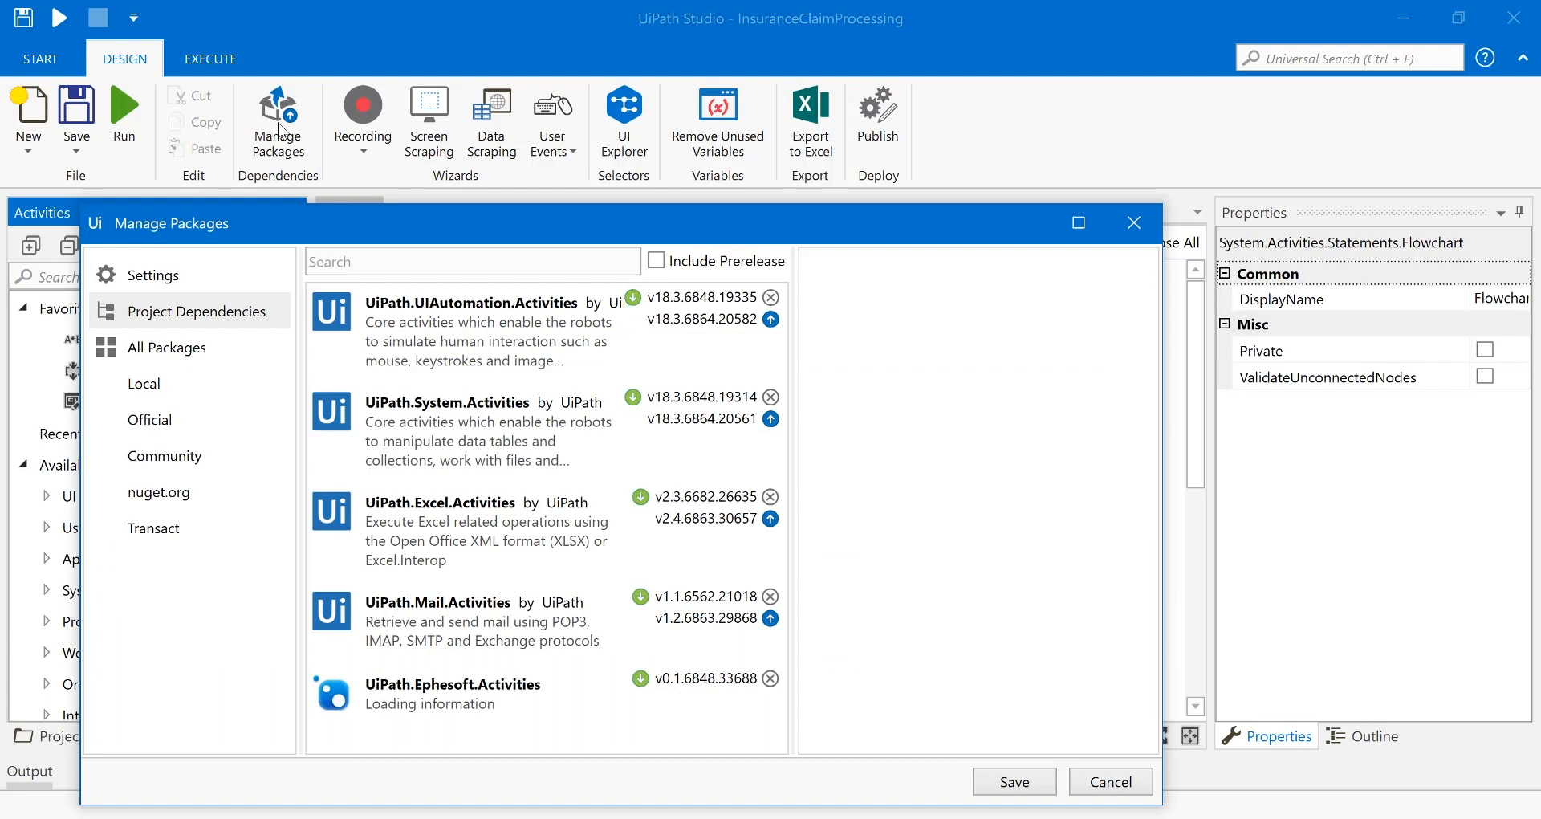
pyautogui.click(155, 528)
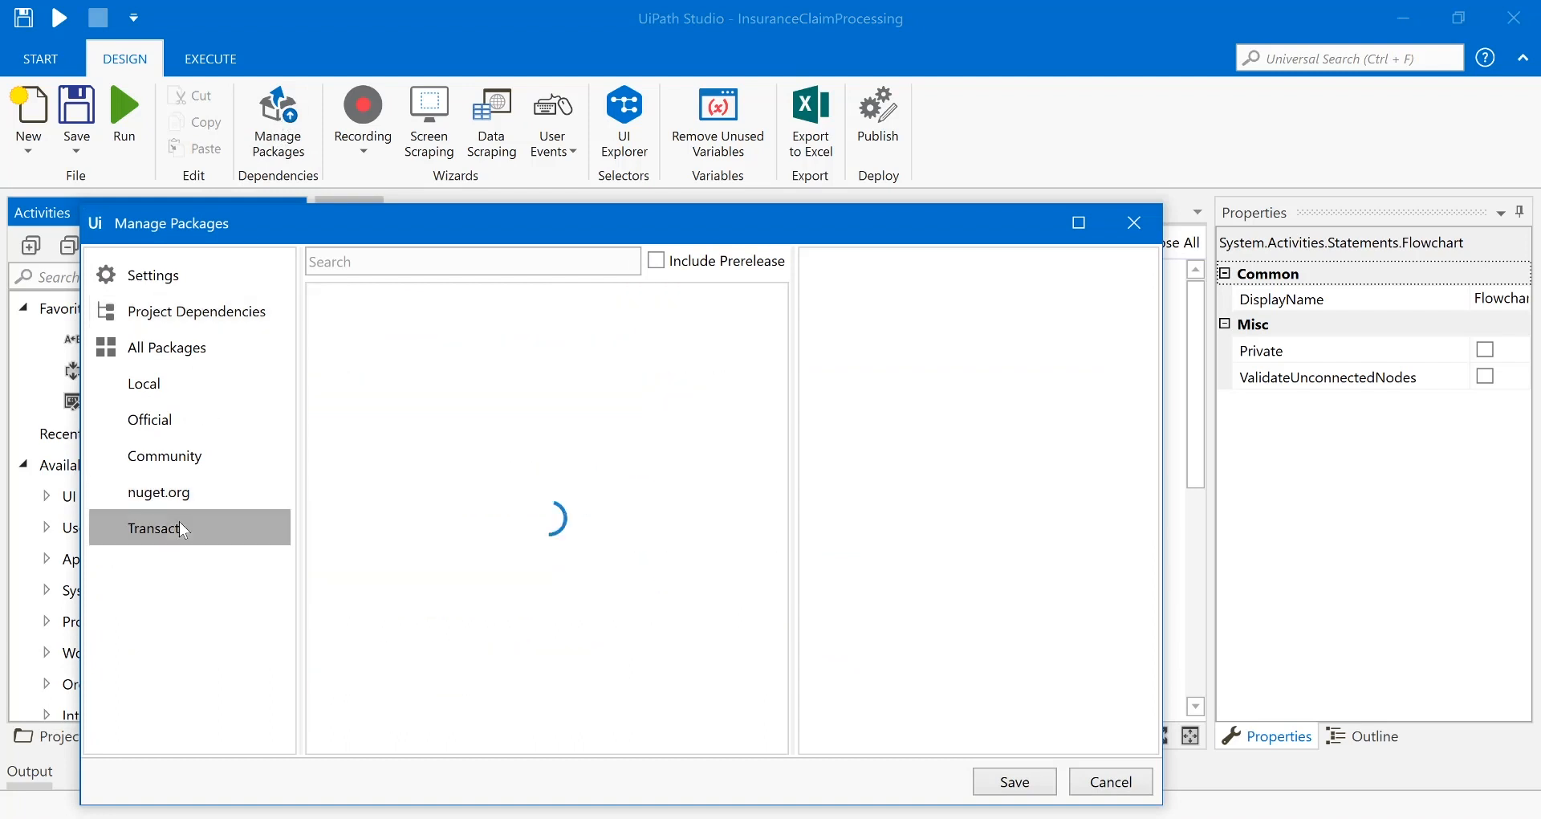
pyautogui.click(154, 528)
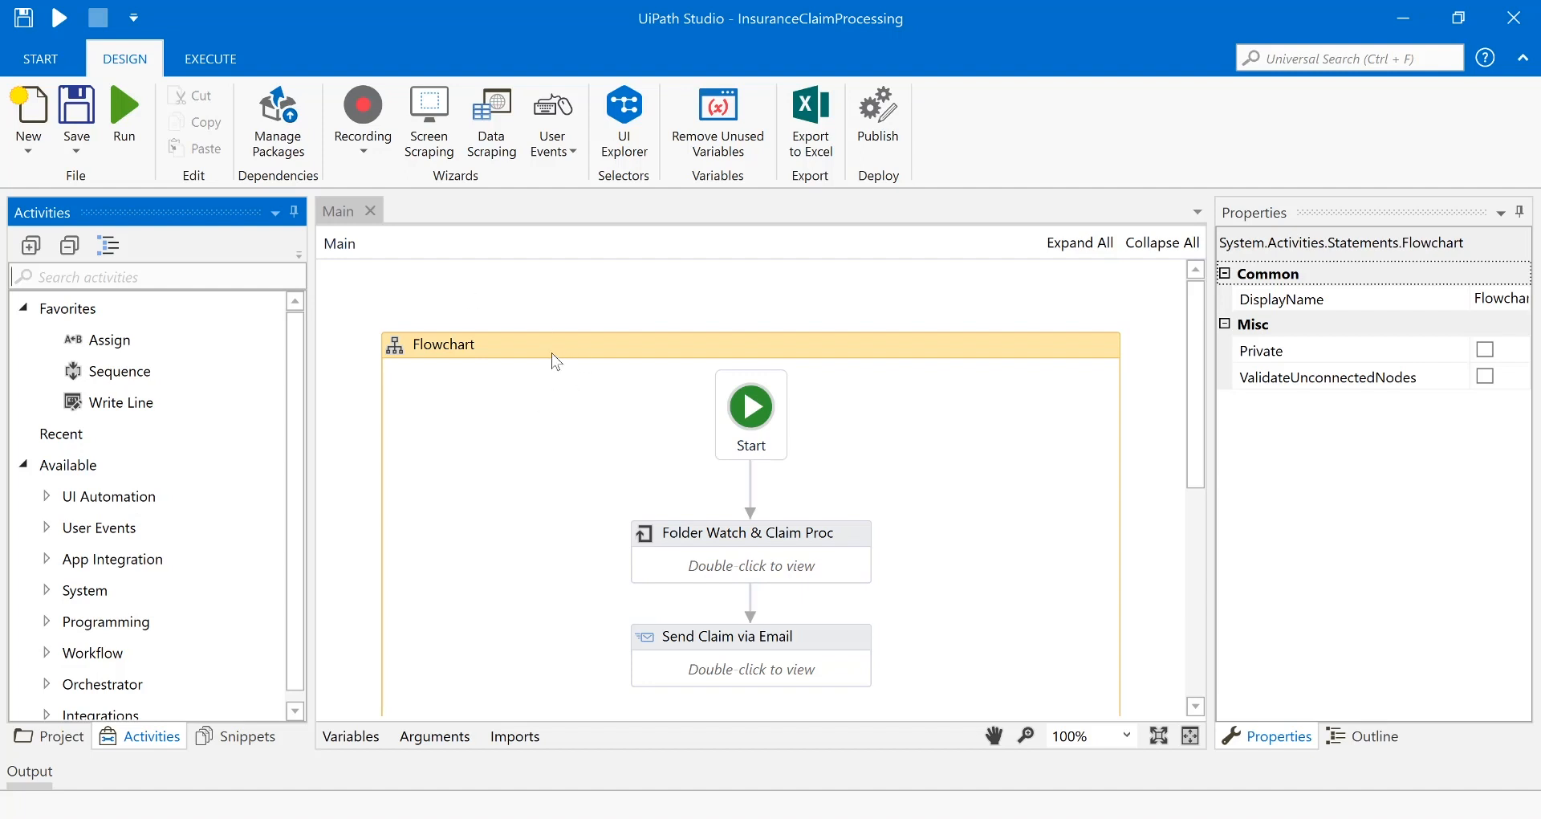
pyautogui.moveTo(682, 466)
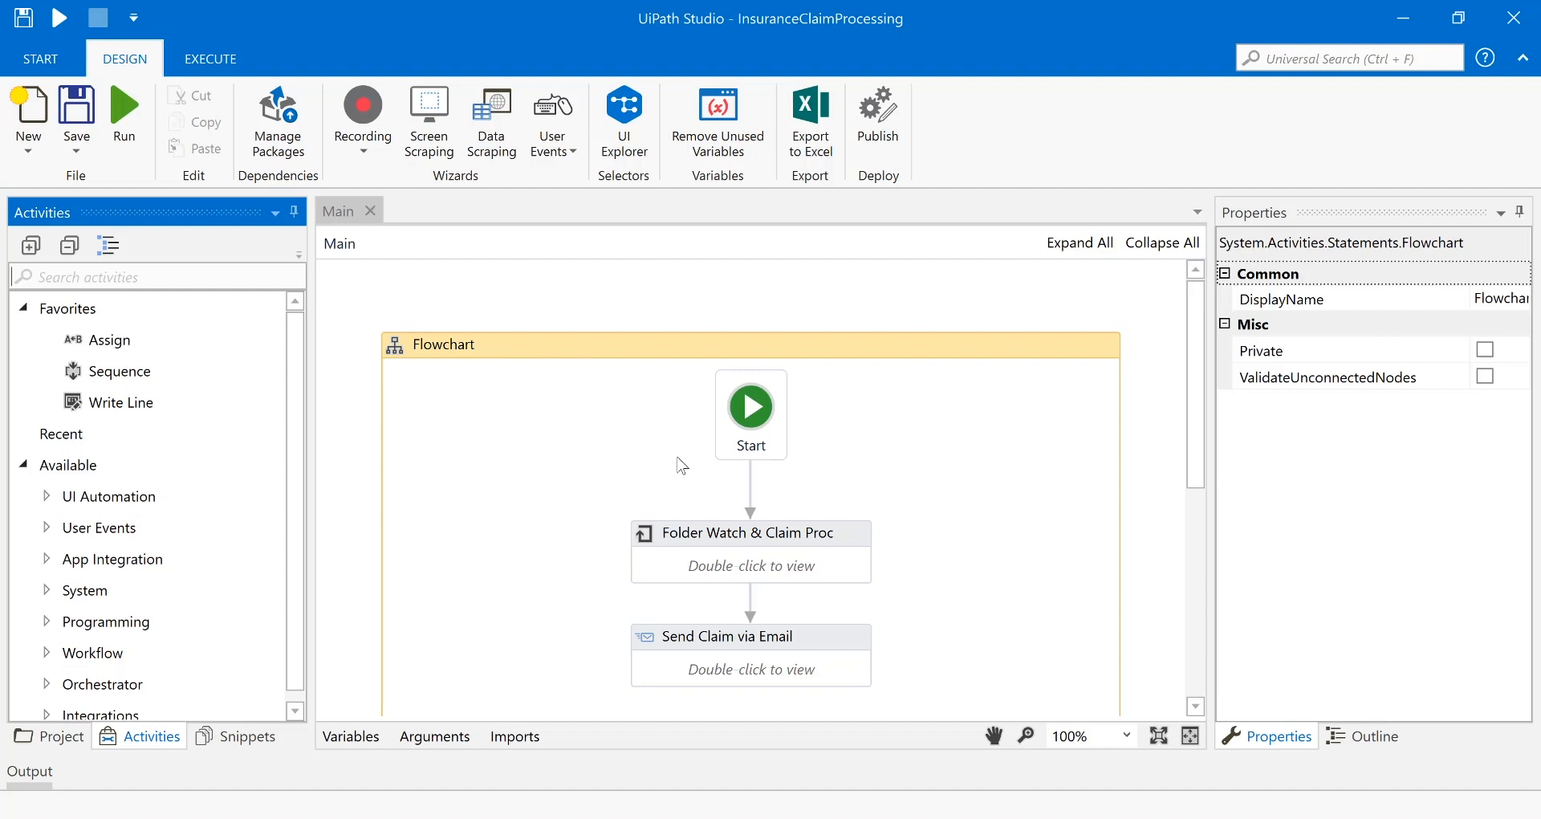
pyautogui.moveTo(362, 164)
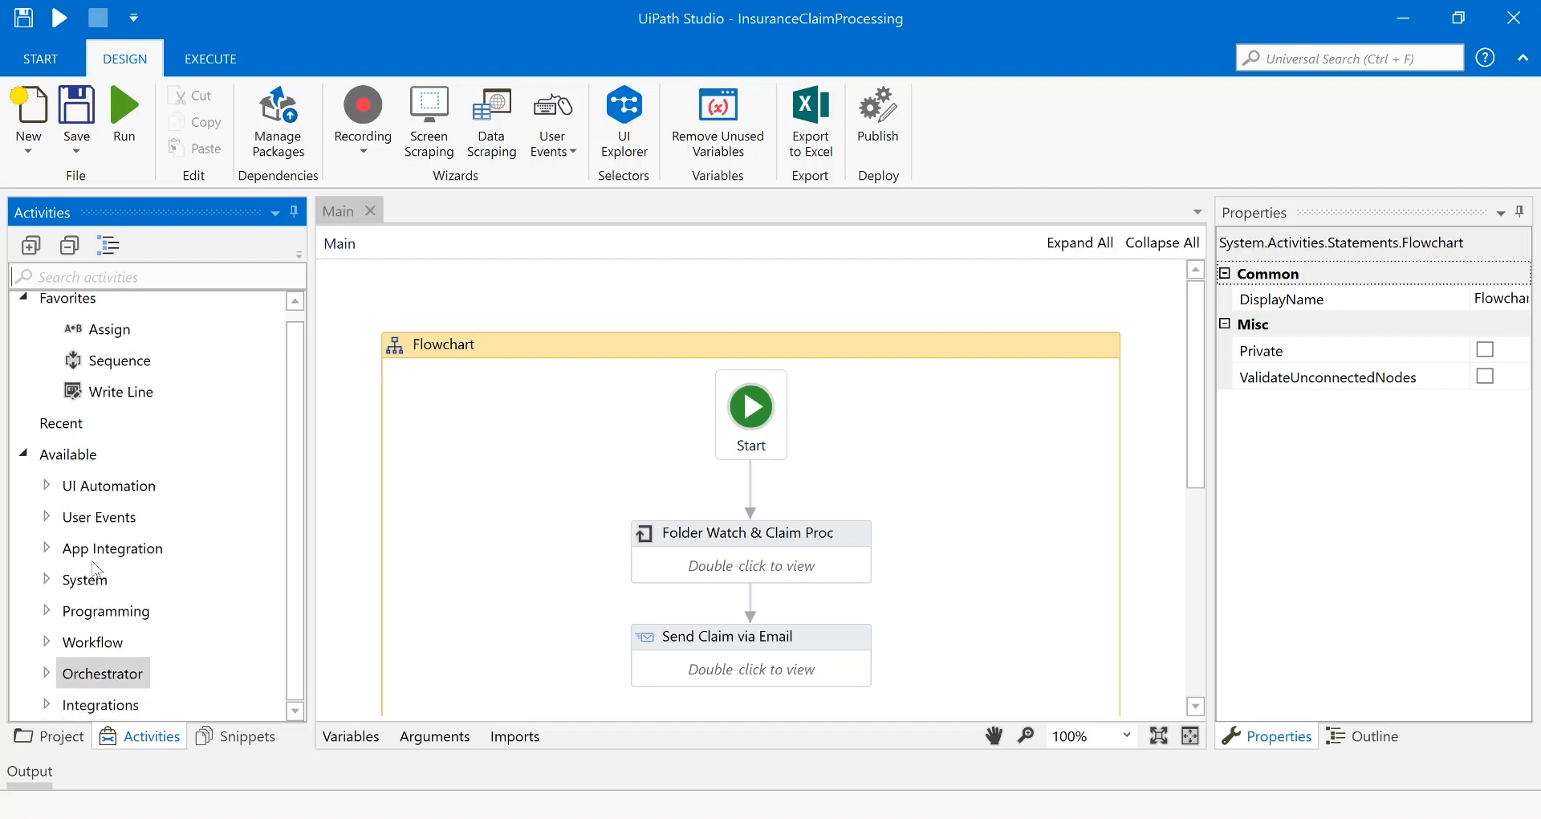
# Search activities for 'ep' and expand Ephesoft > Transact to list Extract Fields.
pyautogui.write('ephe')
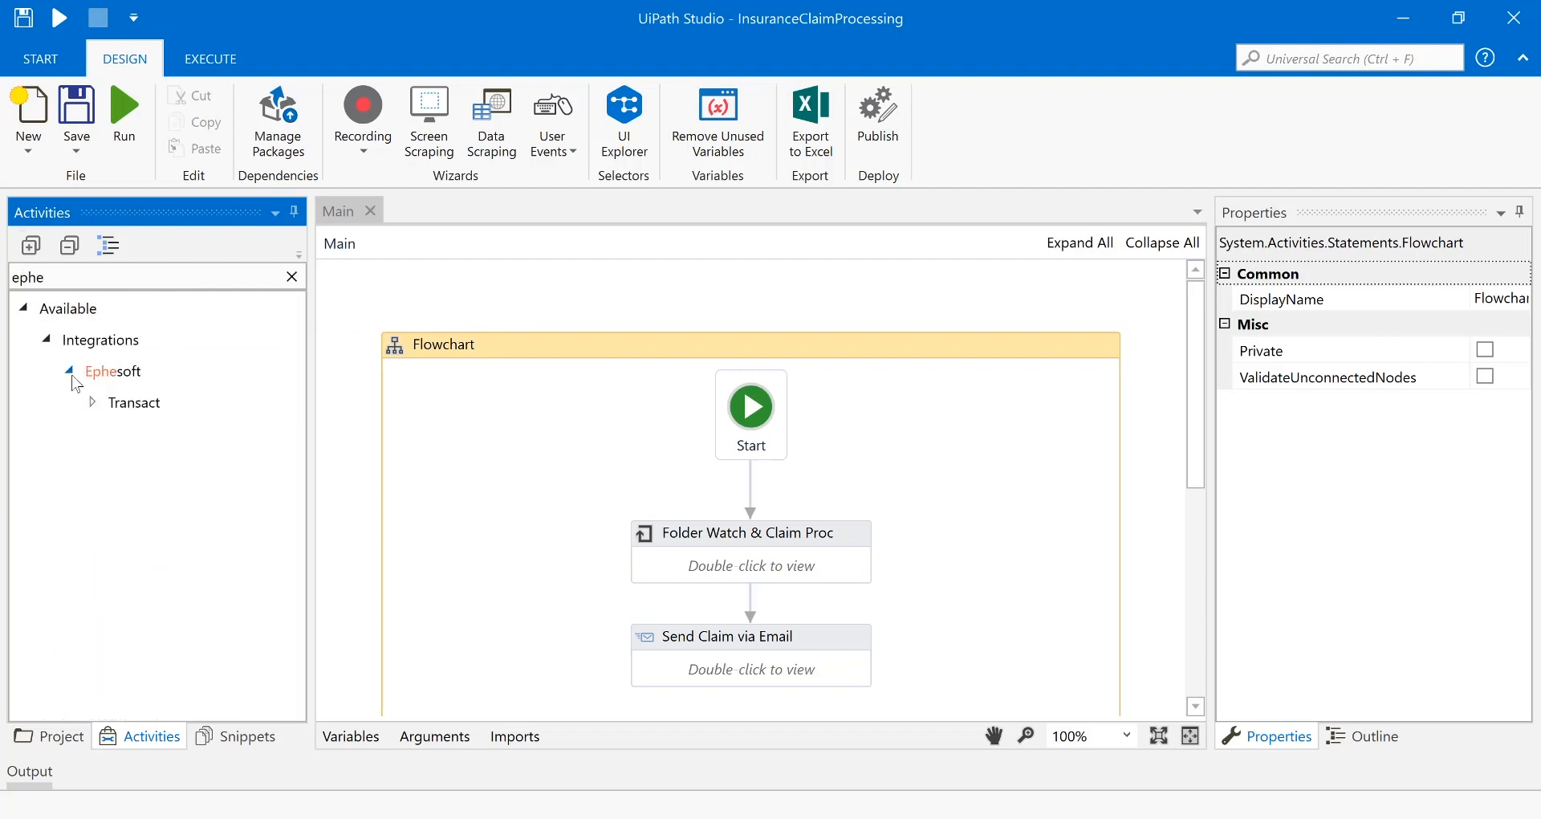
pyautogui.click(70, 371)
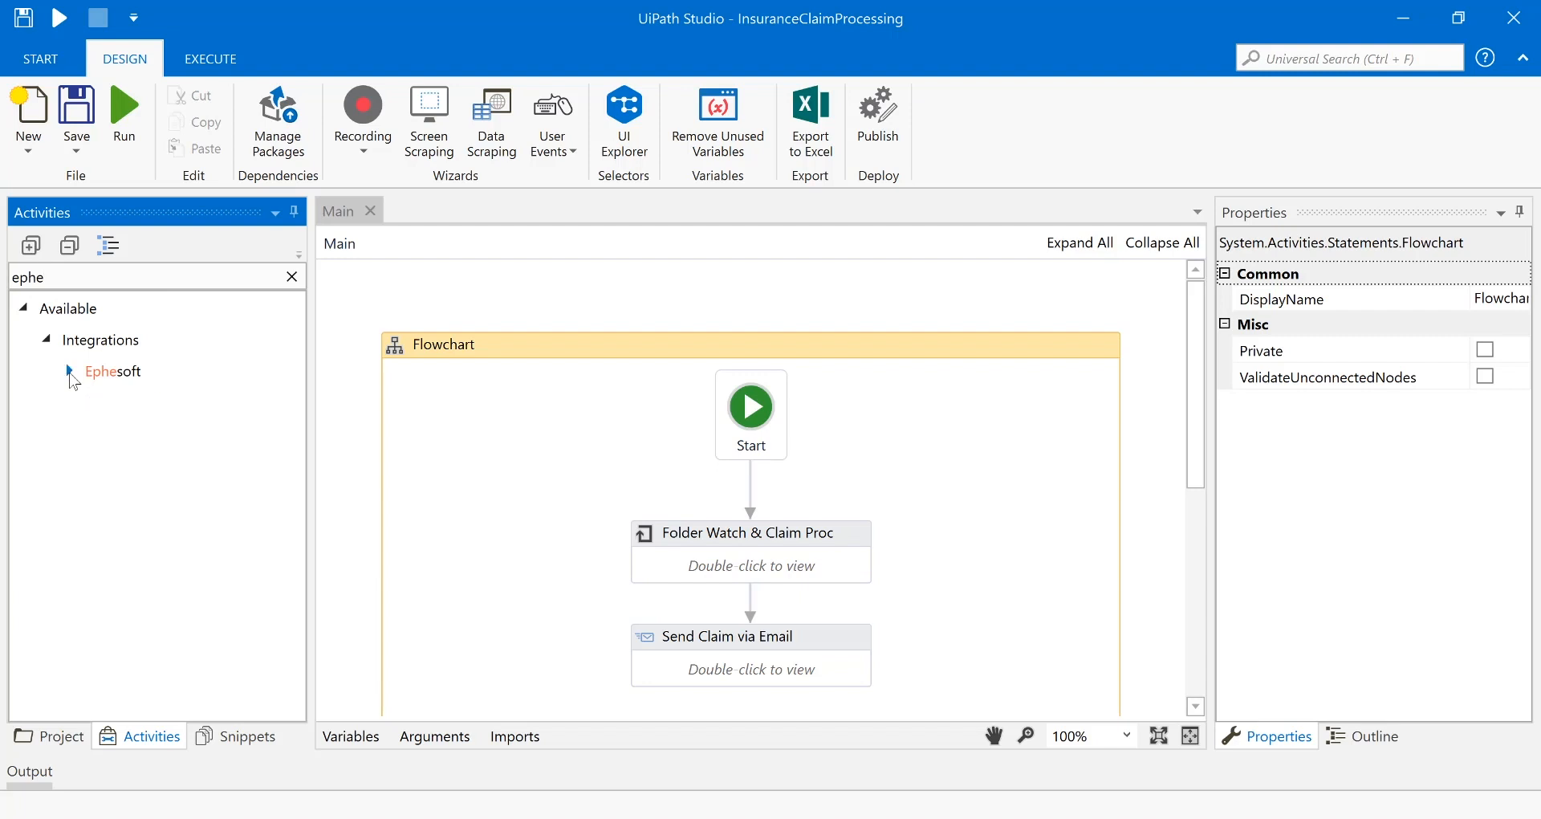
pyautogui.click(70, 372)
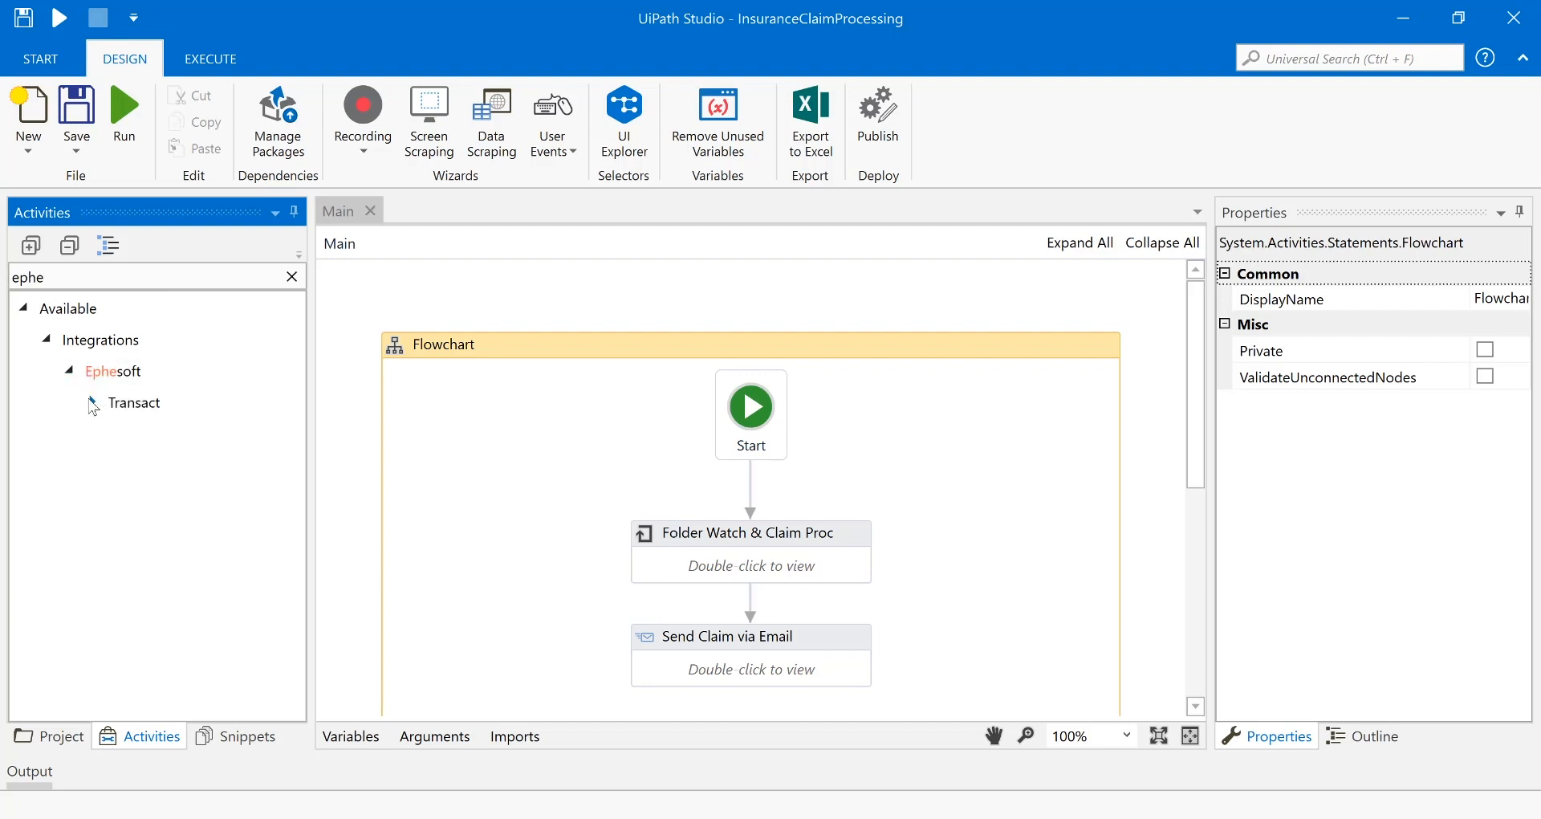
pyautogui.click(116, 402)
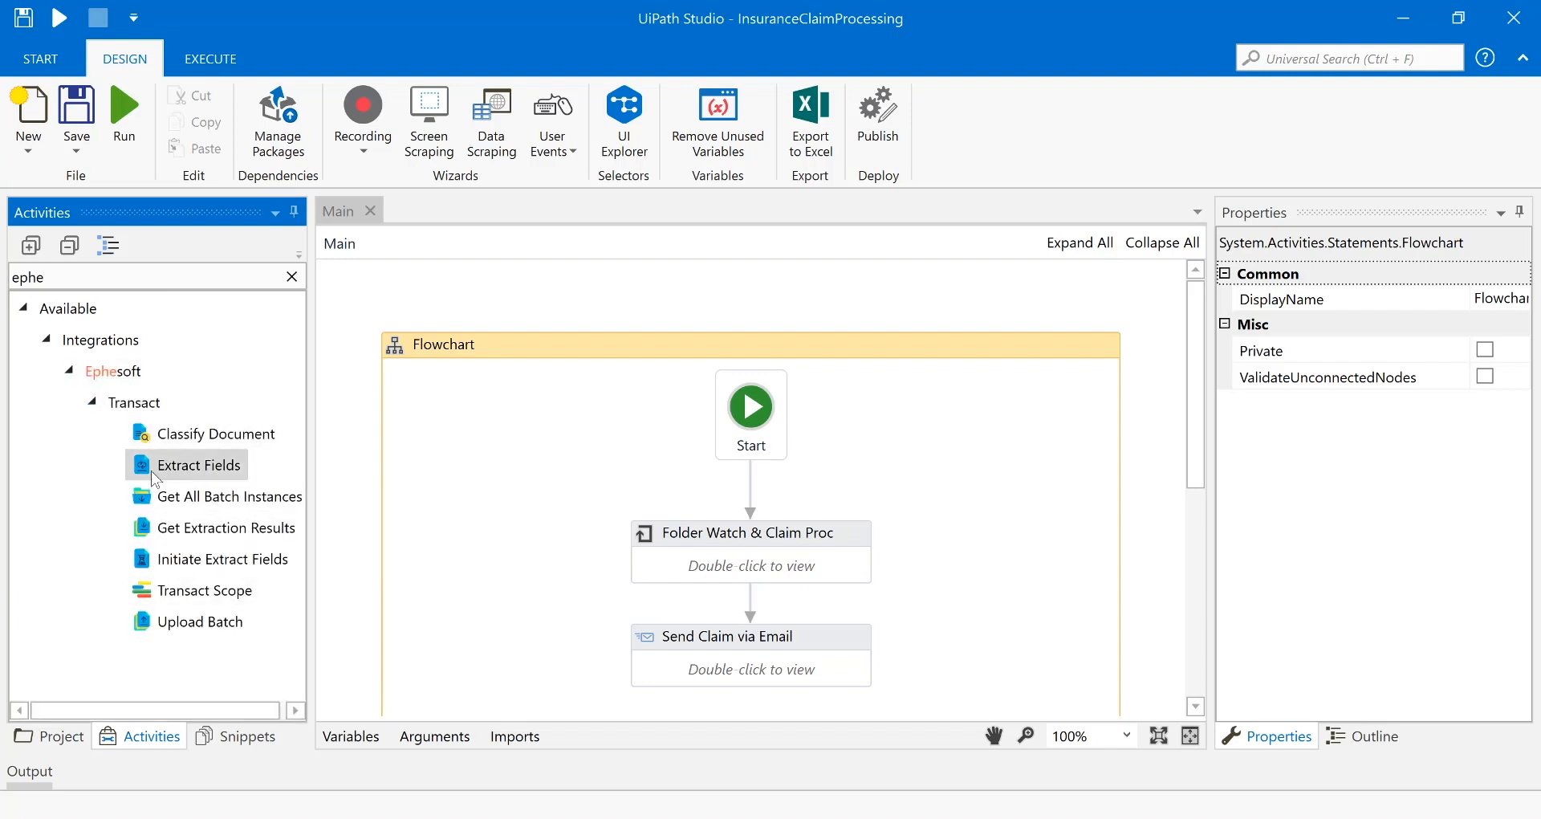
pyautogui.moveTo(537, 512)
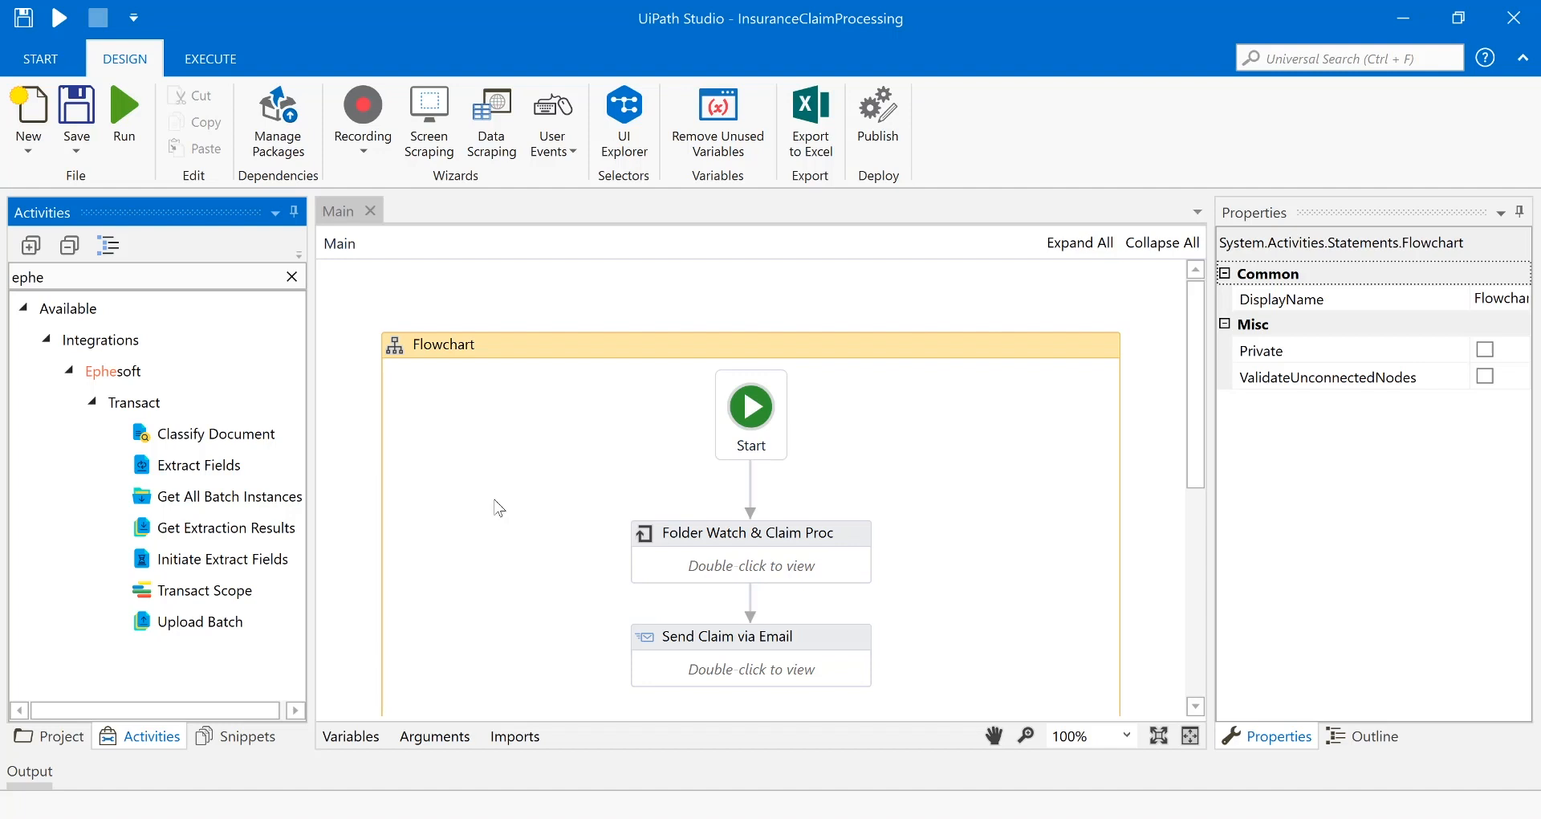
pyautogui.moveTo(700, 542)
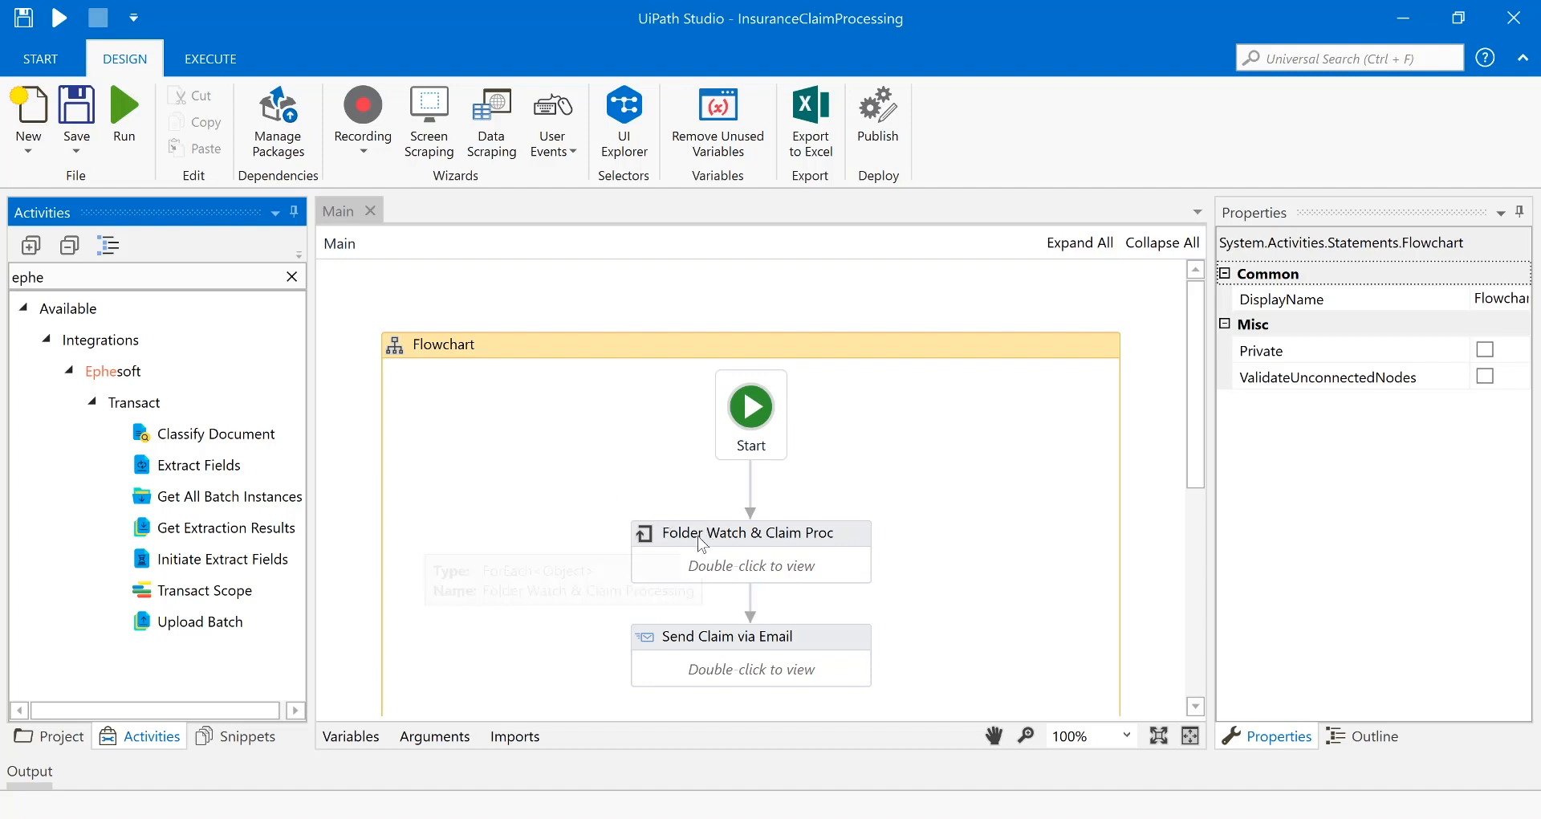
# Open the Folder Watch & Claim Processing loop to show its Assign and Transact Scope.
pyautogui.scroll(-3)
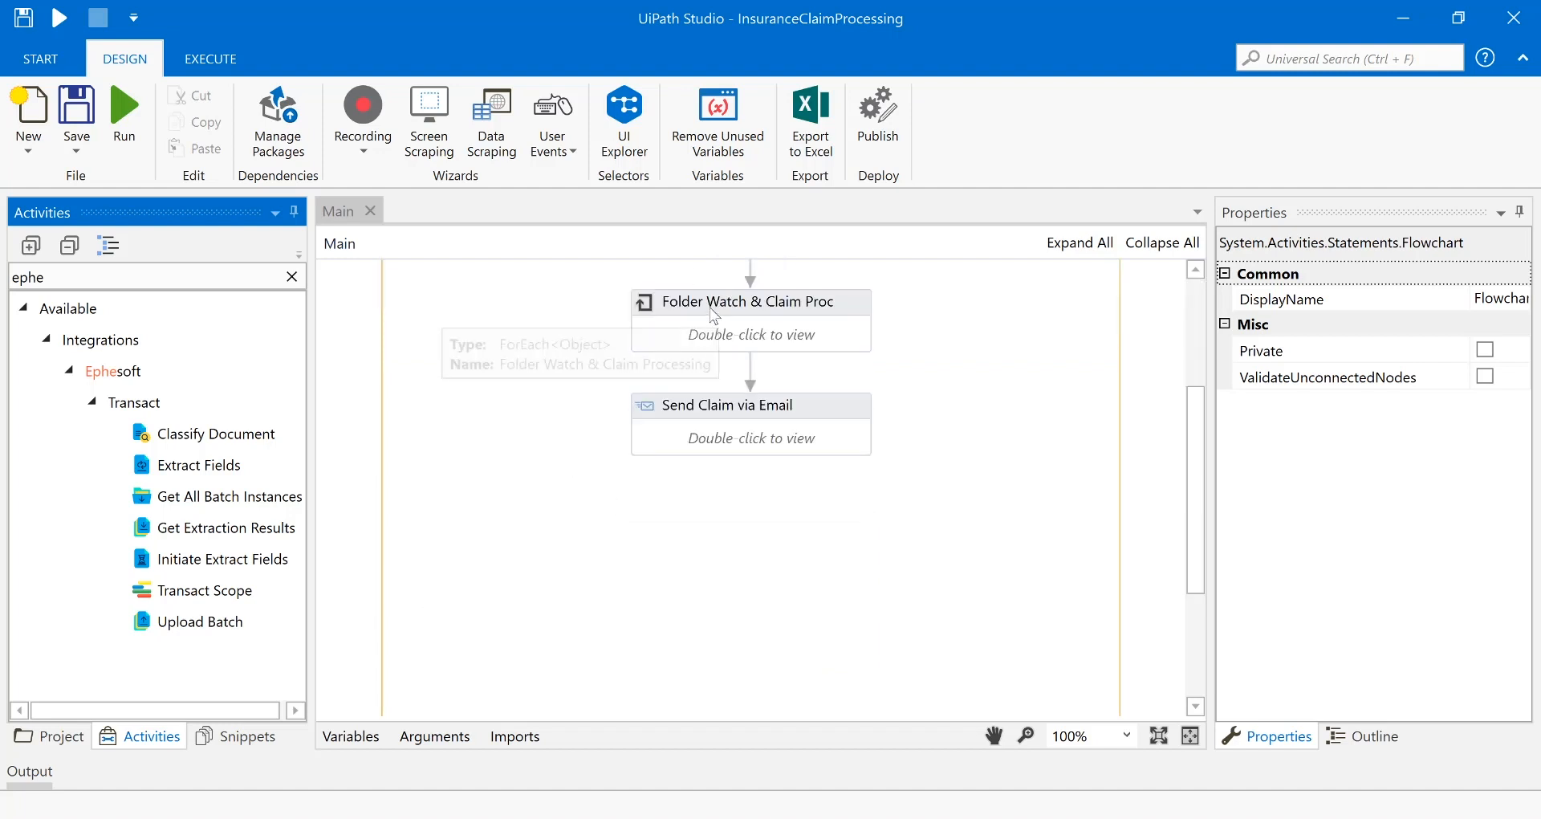
pyautogui.click(749, 301)
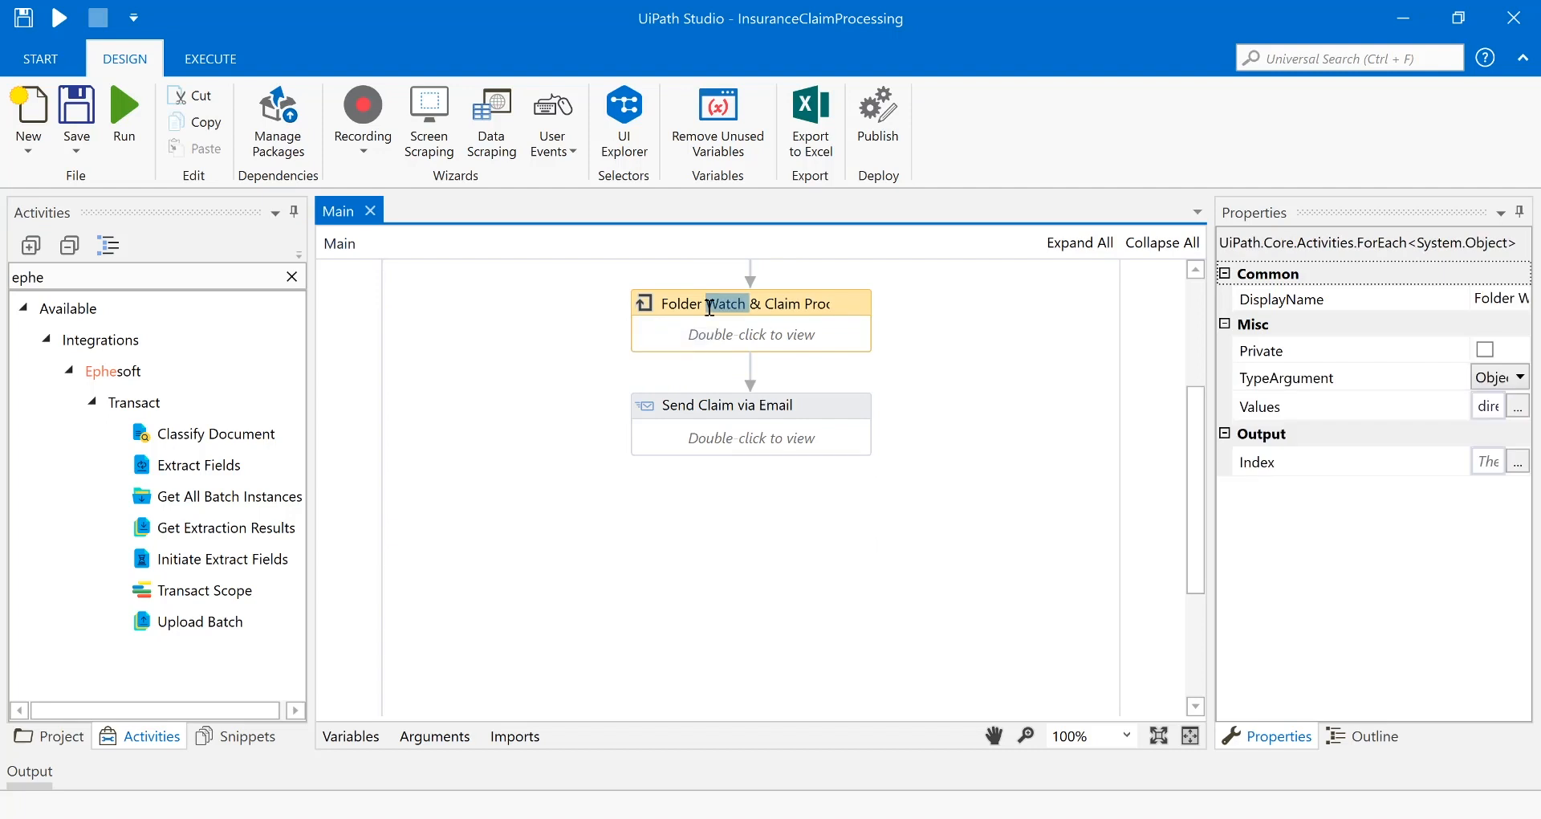
pyautogui.doubleClick(750, 301)
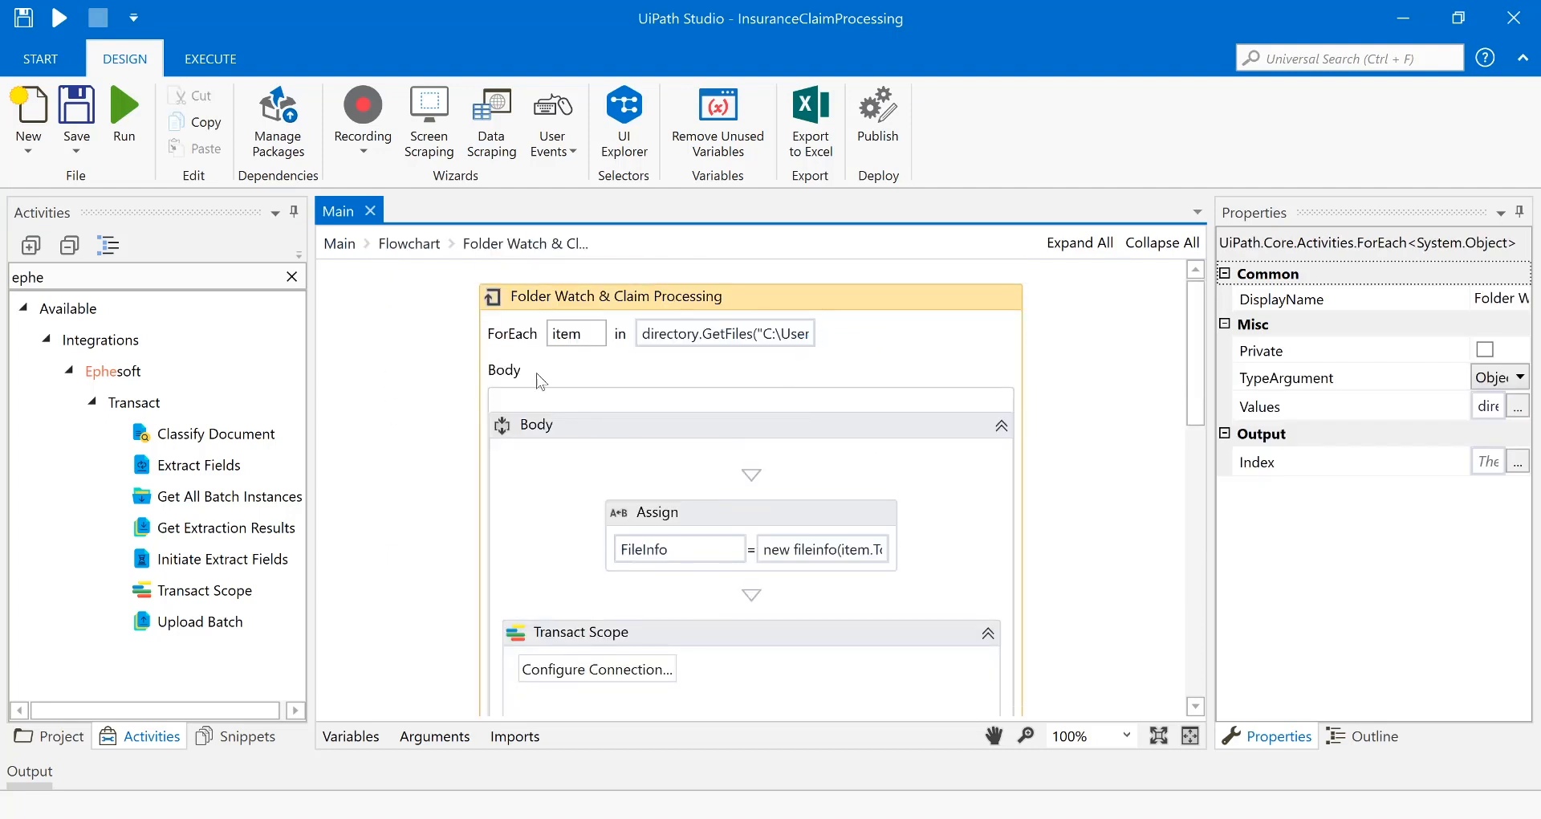
pyautogui.moveTo(423, 381)
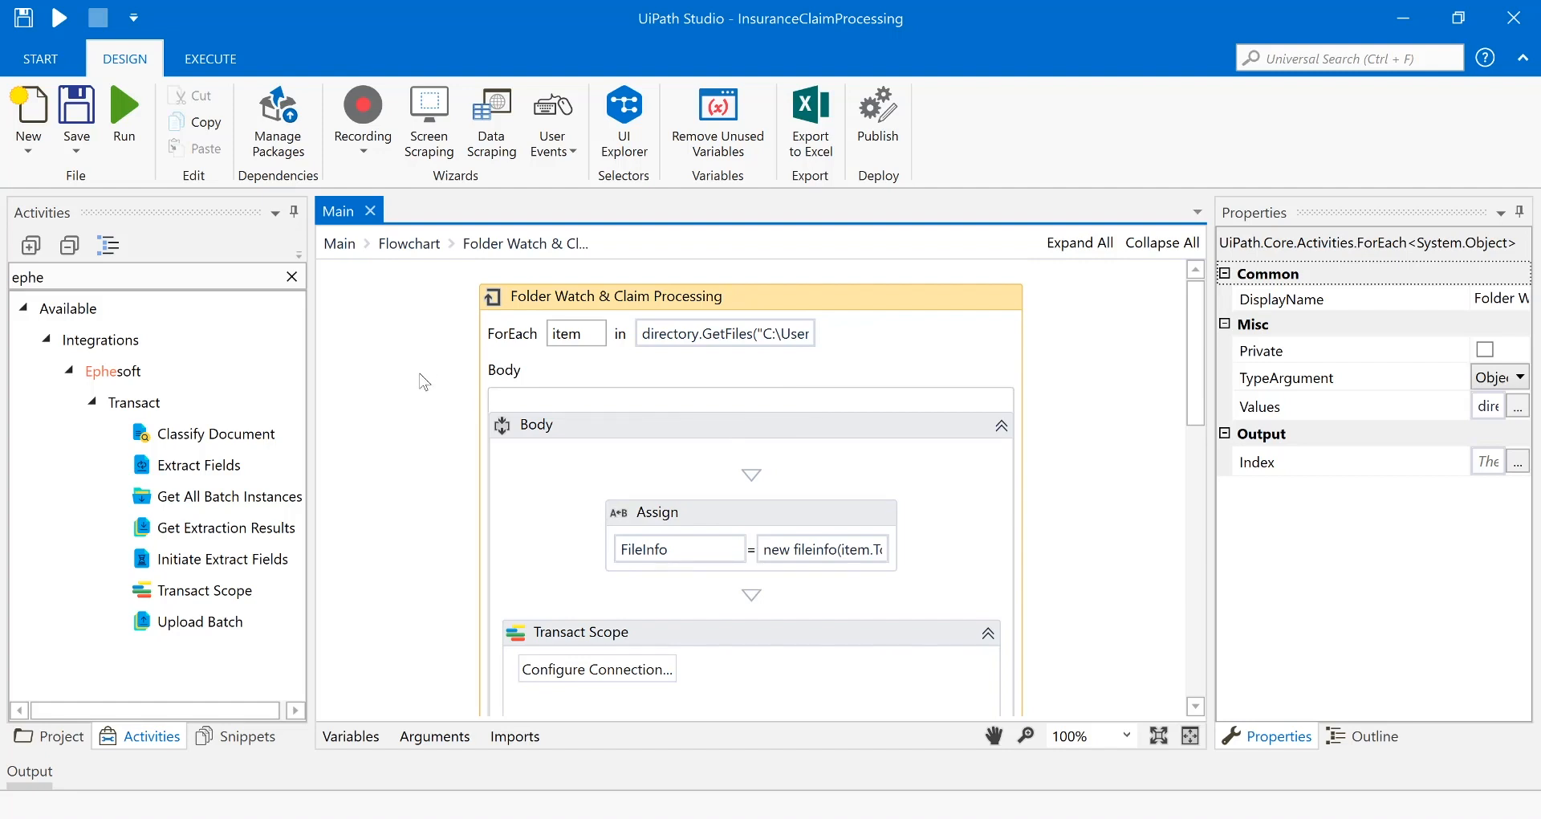
pyautogui.moveTo(459, 413)
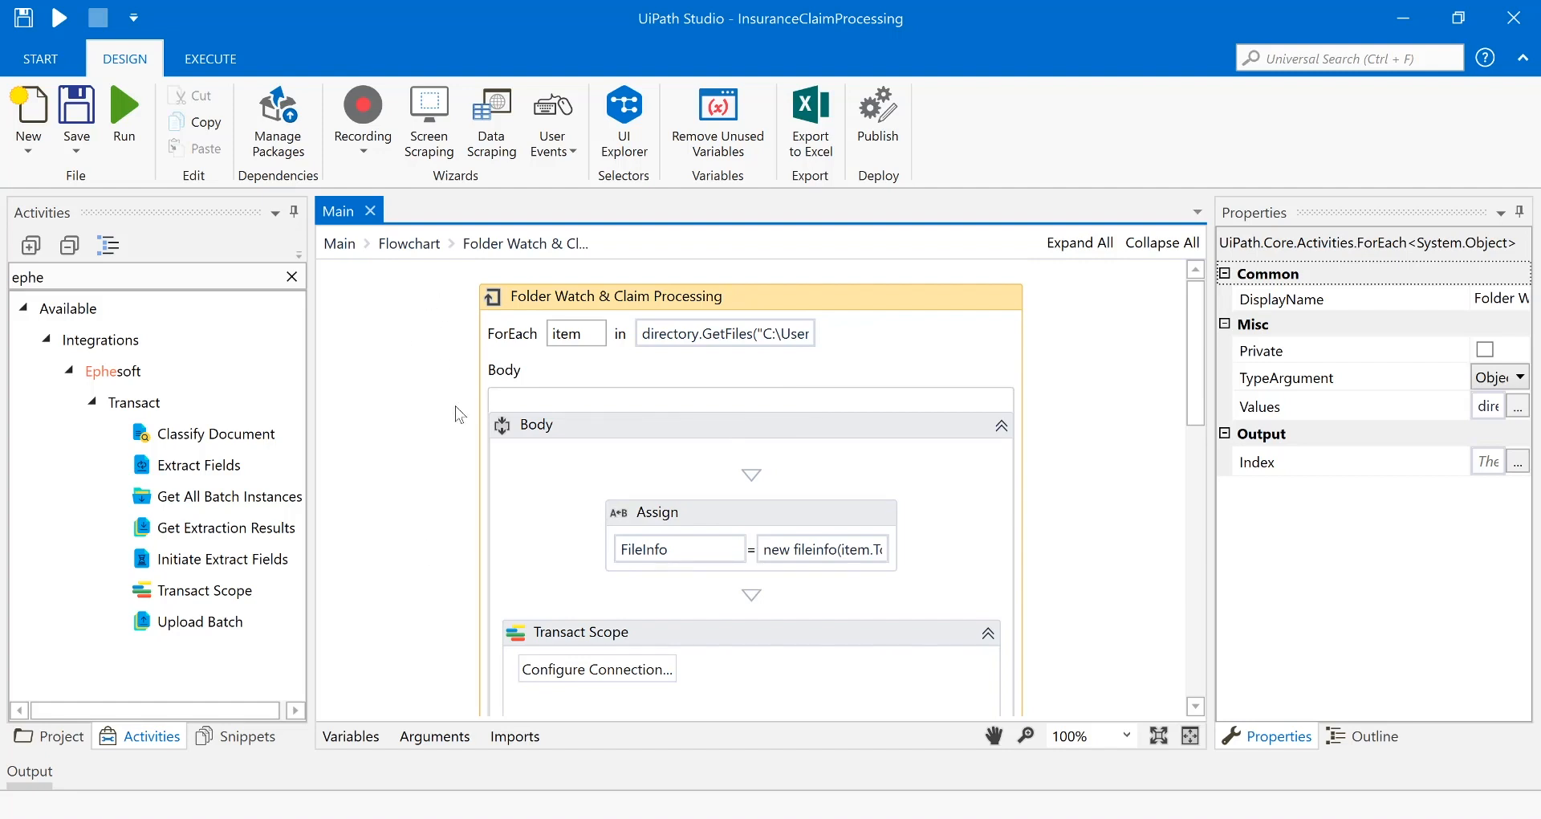
pyautogui.moveTo(489, 395)
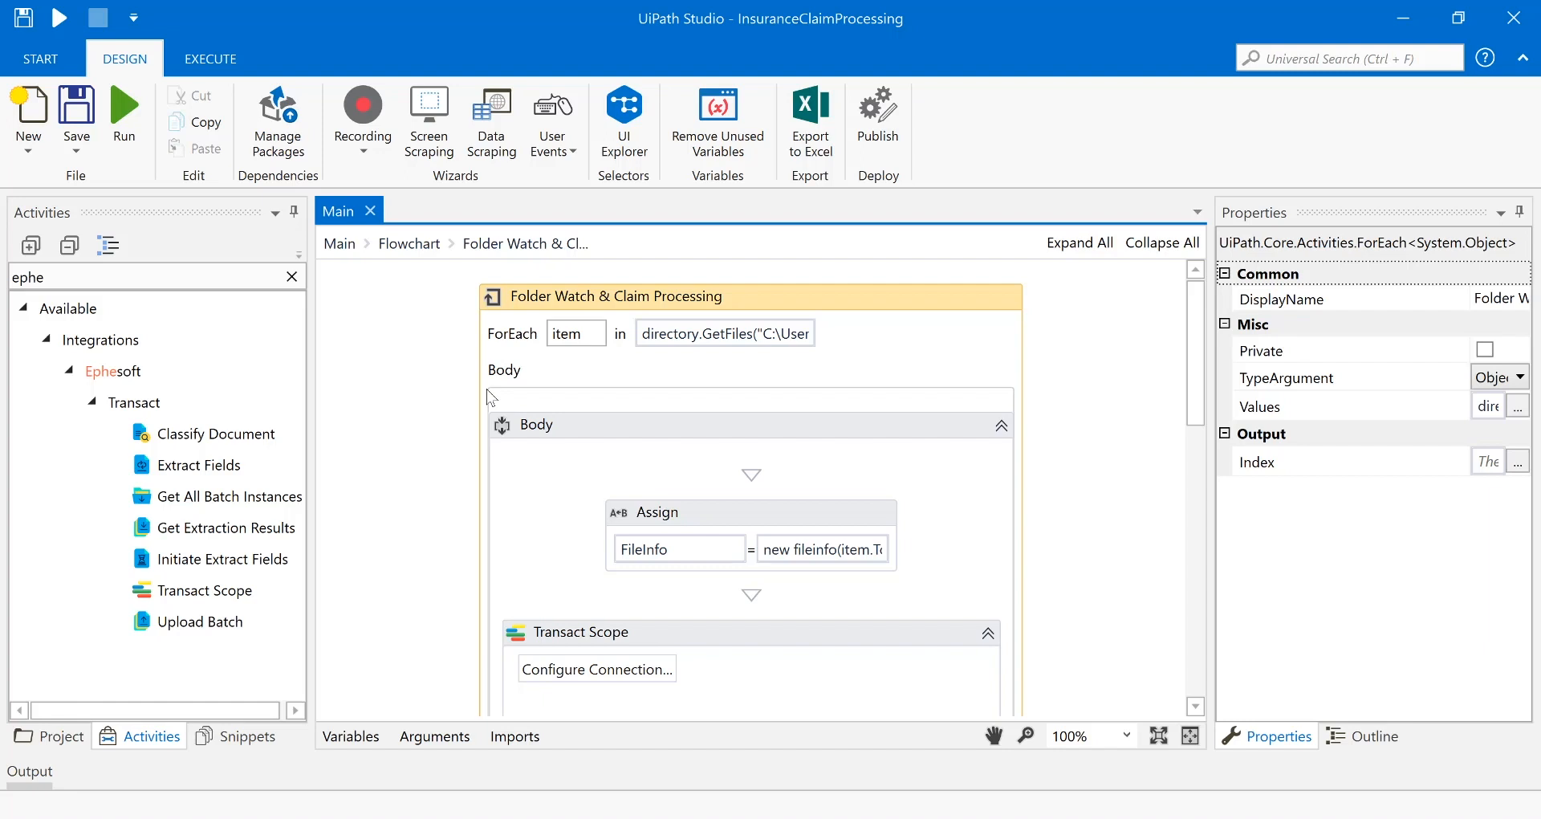
# Scroll to the Extract Fields step with batch class InsuranceClaimProcessing.
pyautogui.scroll(-3)
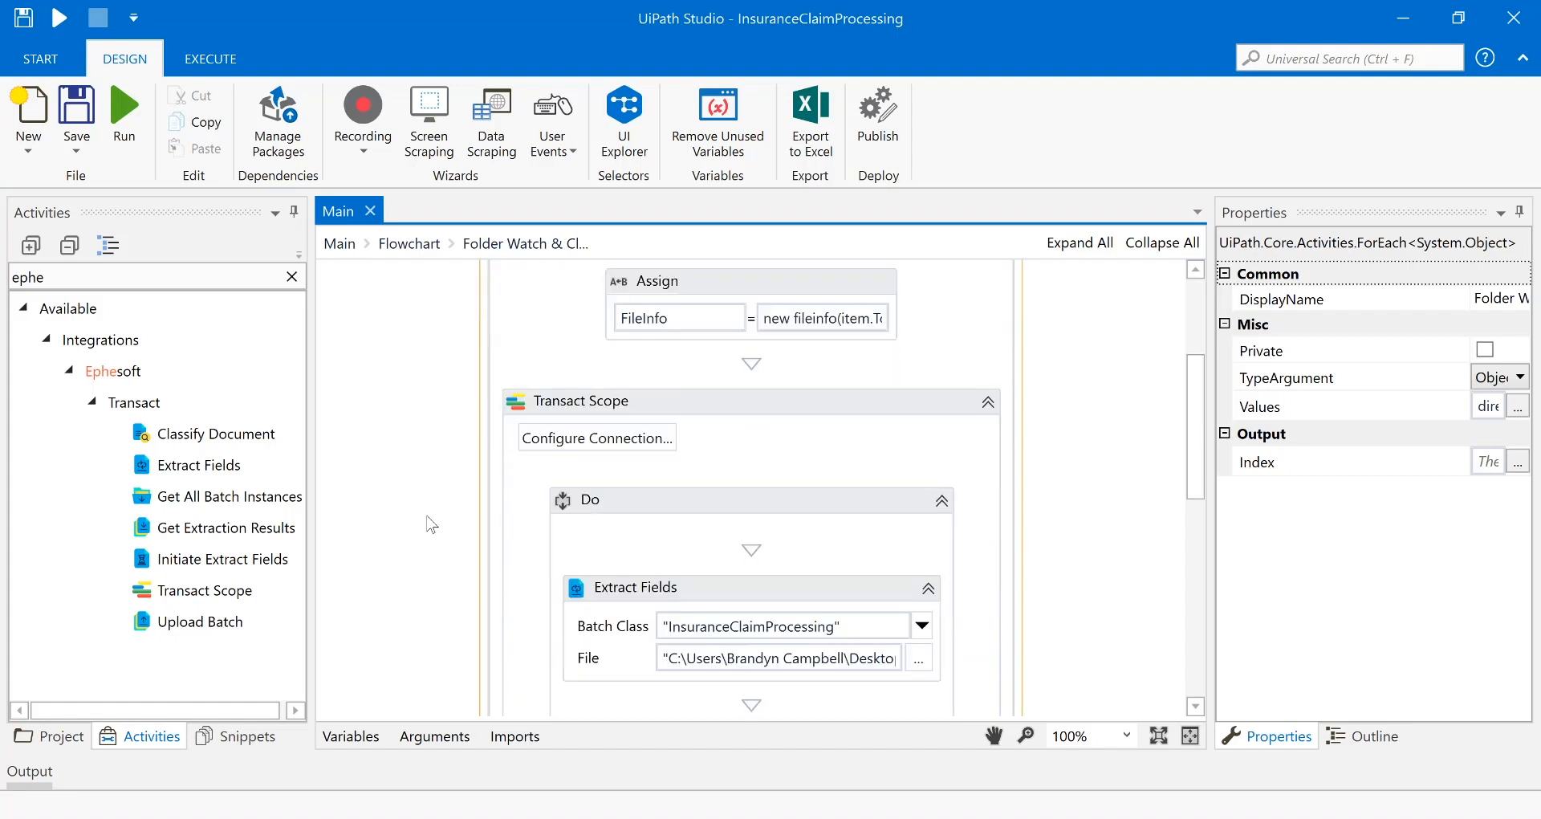
pyautogui.moveTo(433, 549)
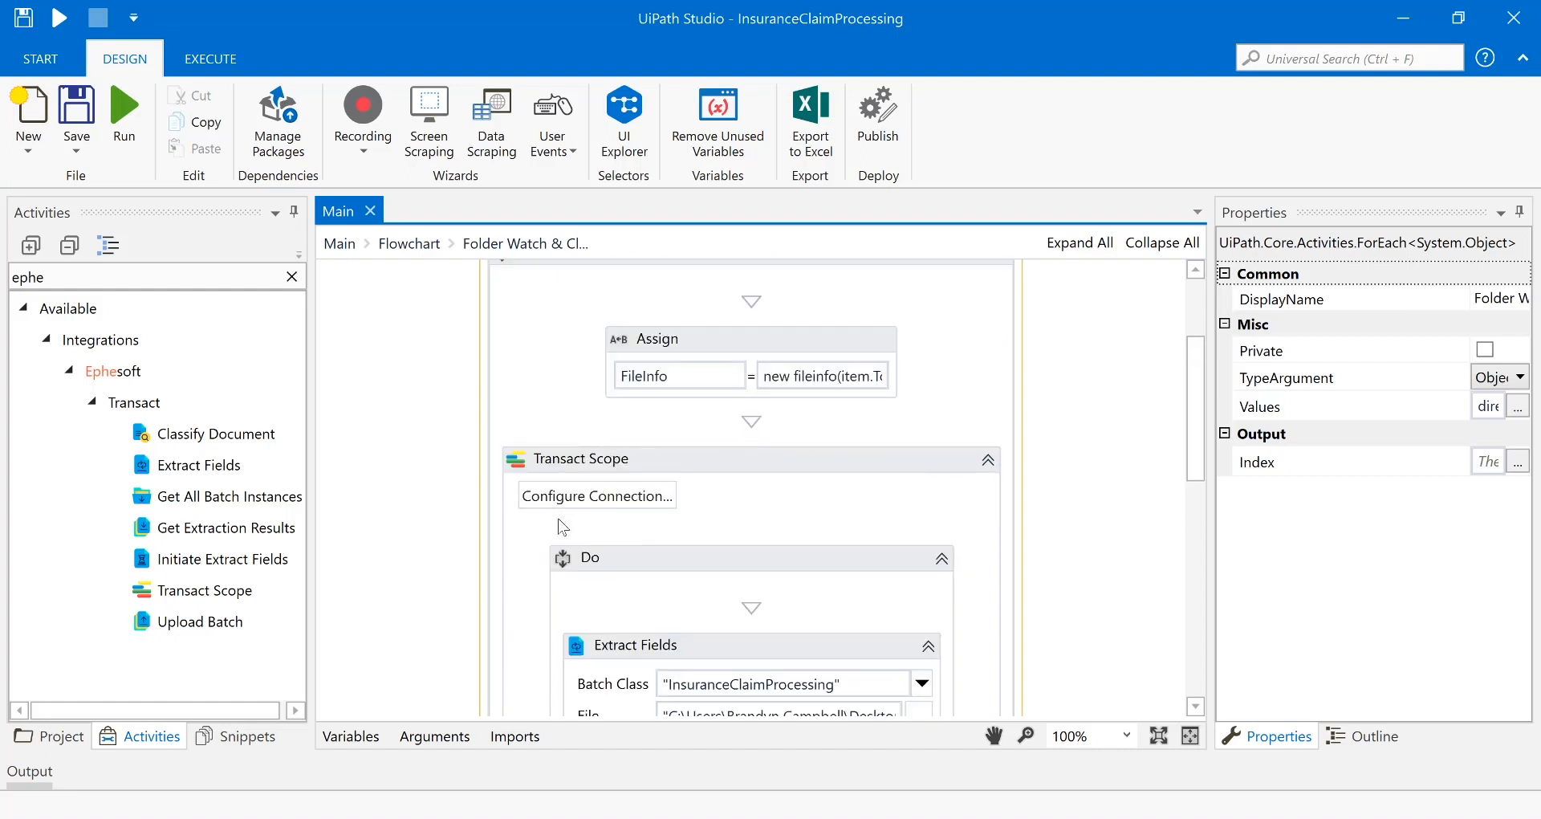
pyautogui.moveTo(203, 590)
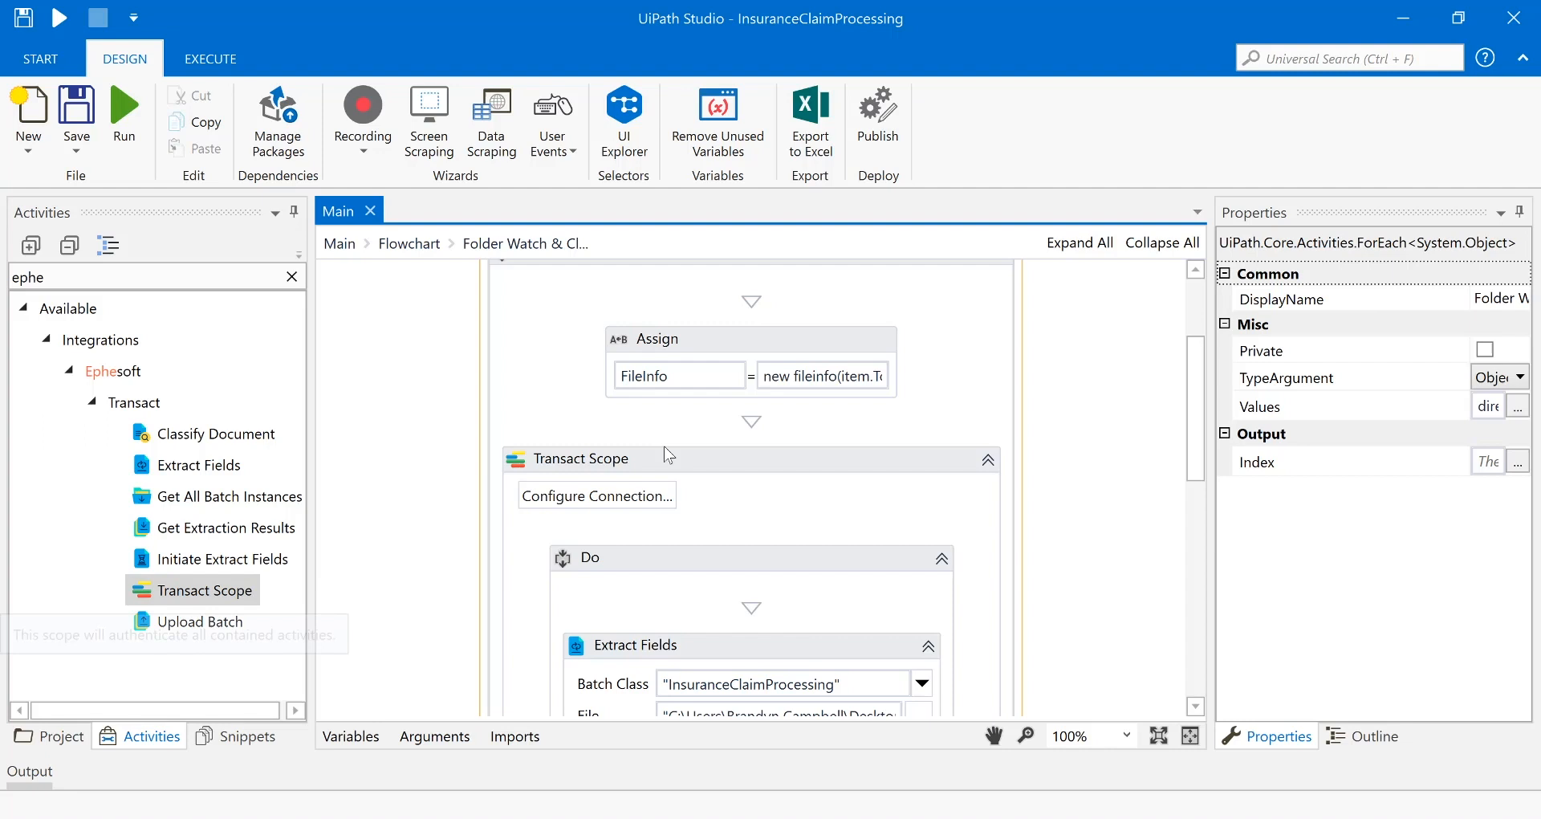
pyautogui.moveTo(623, 463)
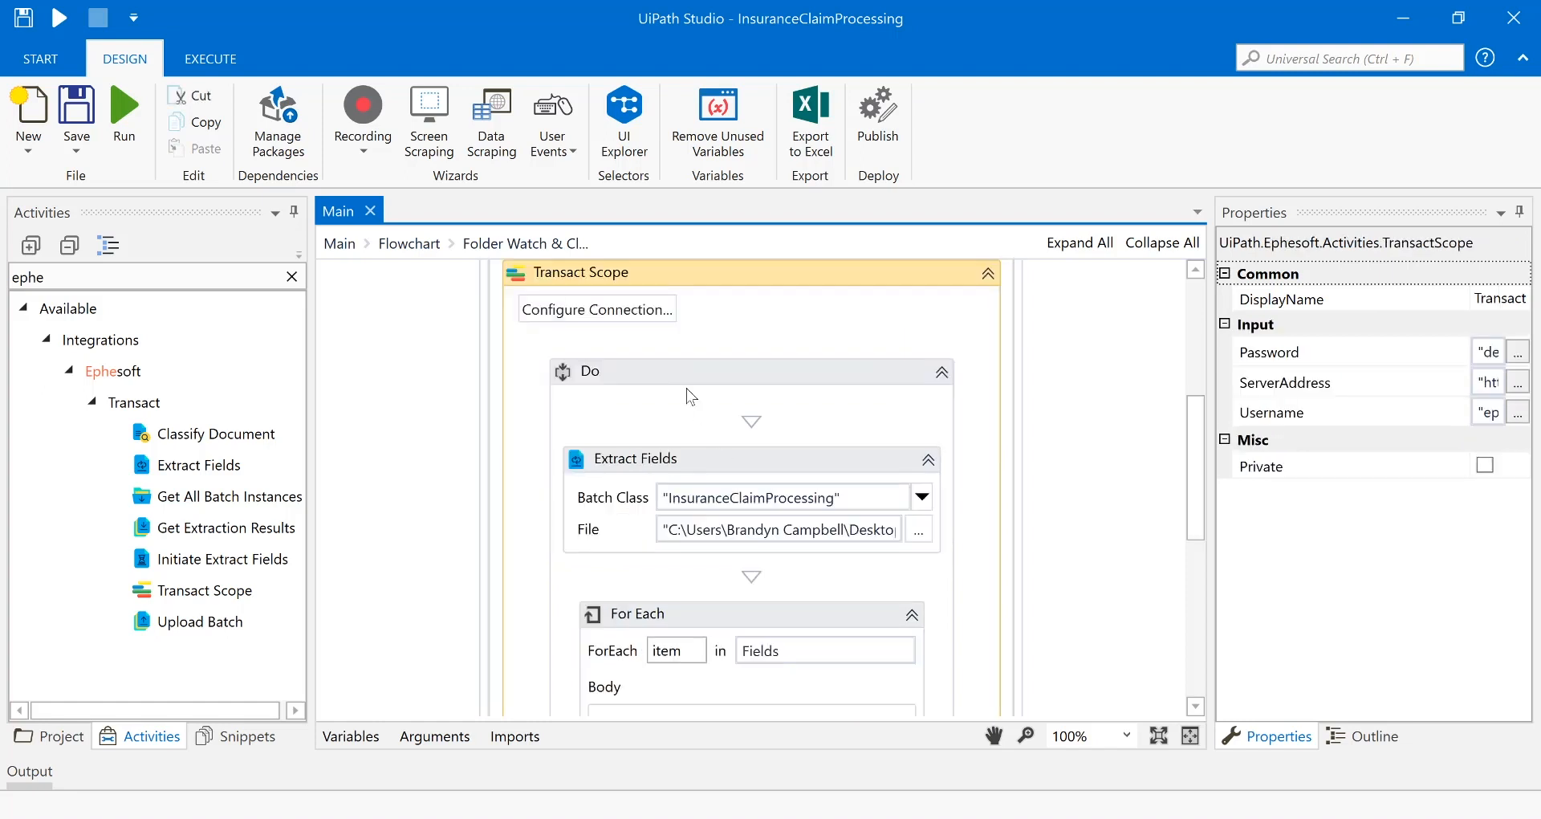
pyautogui.moveTo(596, 308)
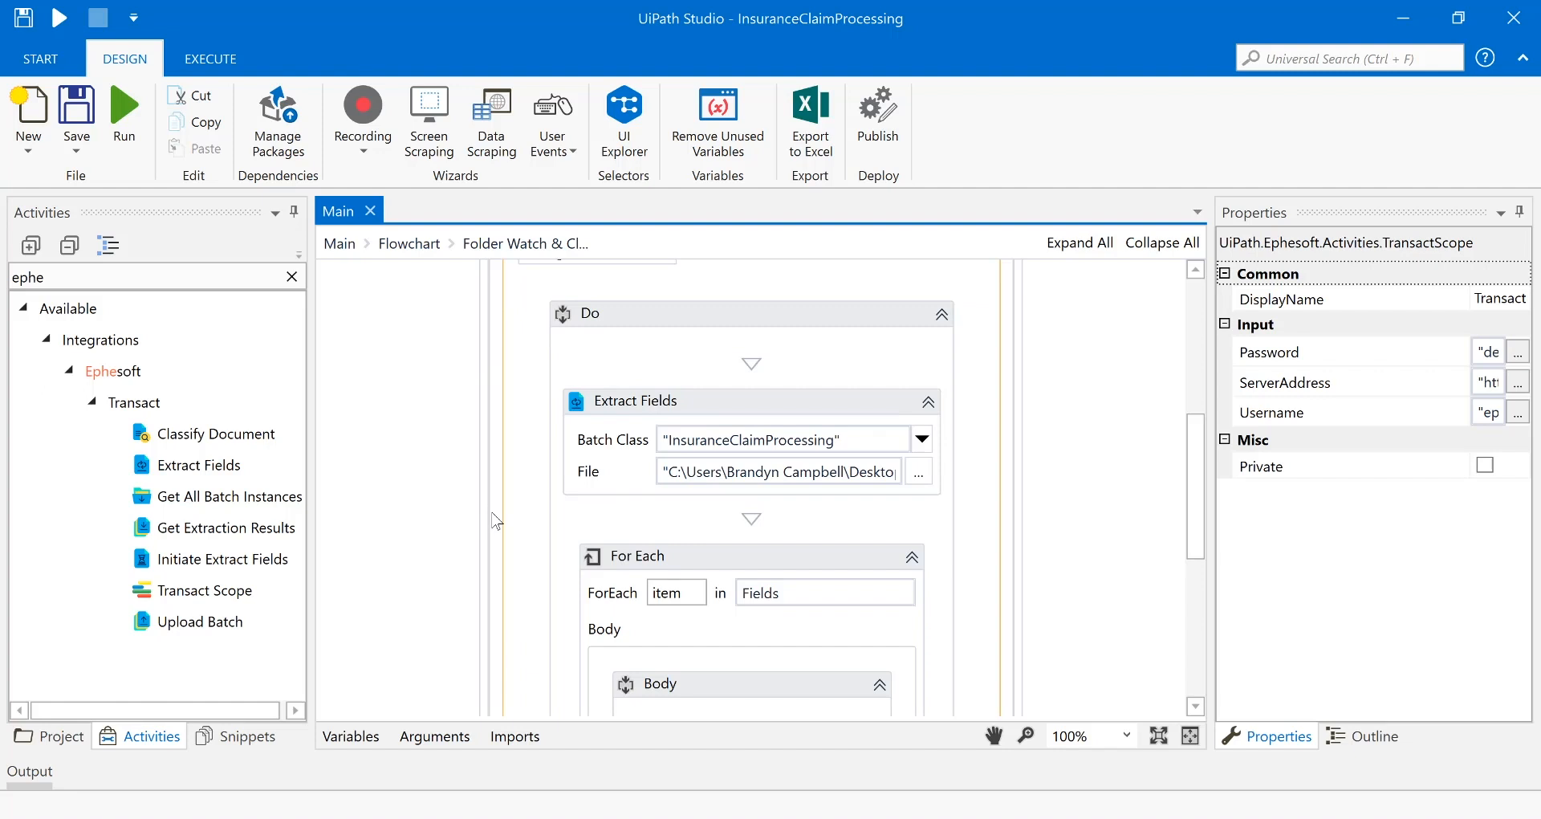
# Select Extract Fields to show its batch class, file path and Fields output.
pyautogui.scroll(-3)
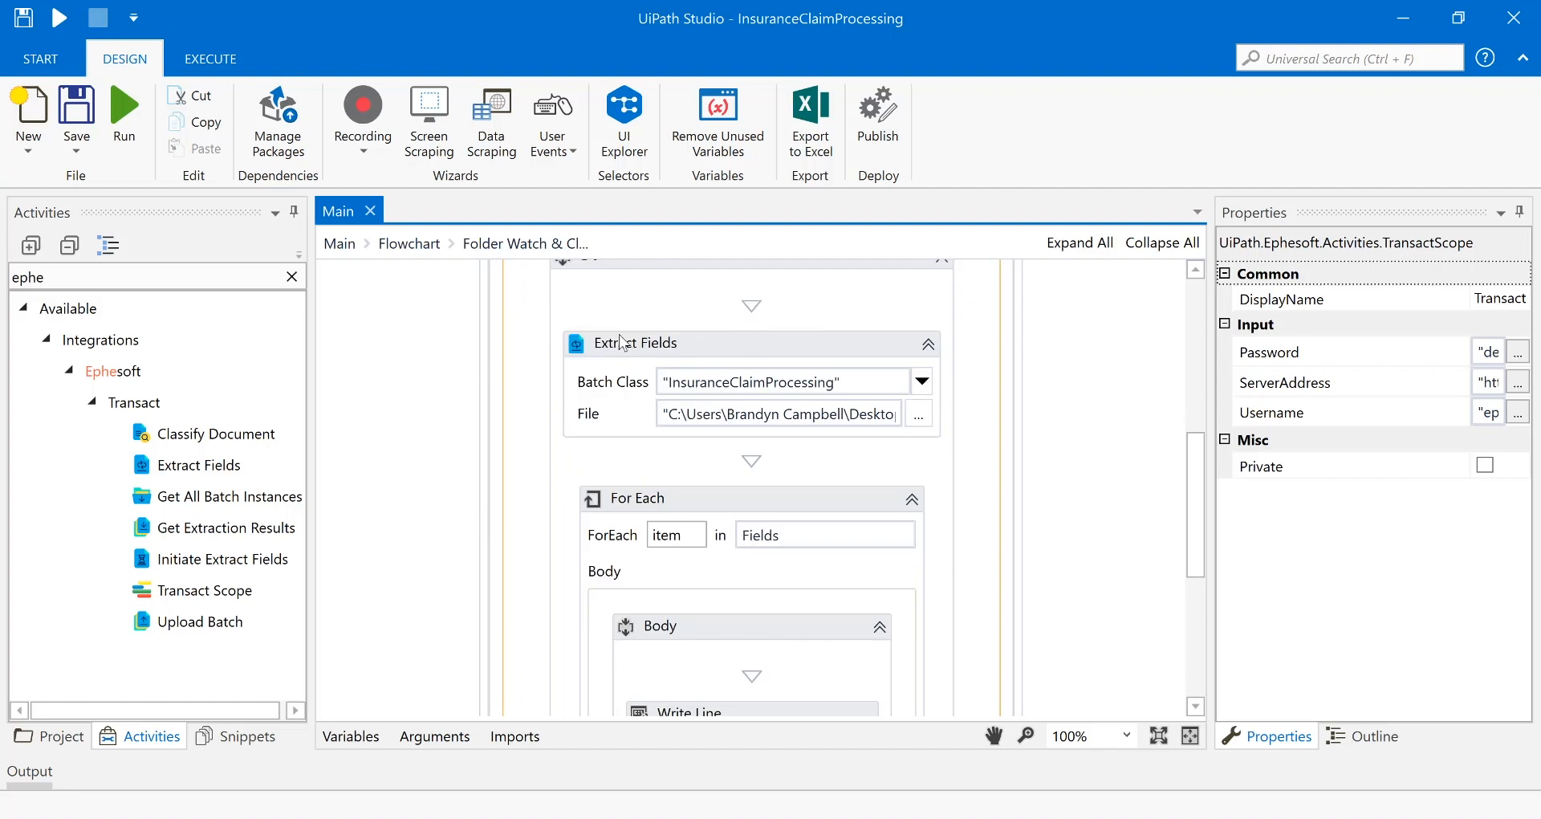
pyautogui.moveTo(630, 404)
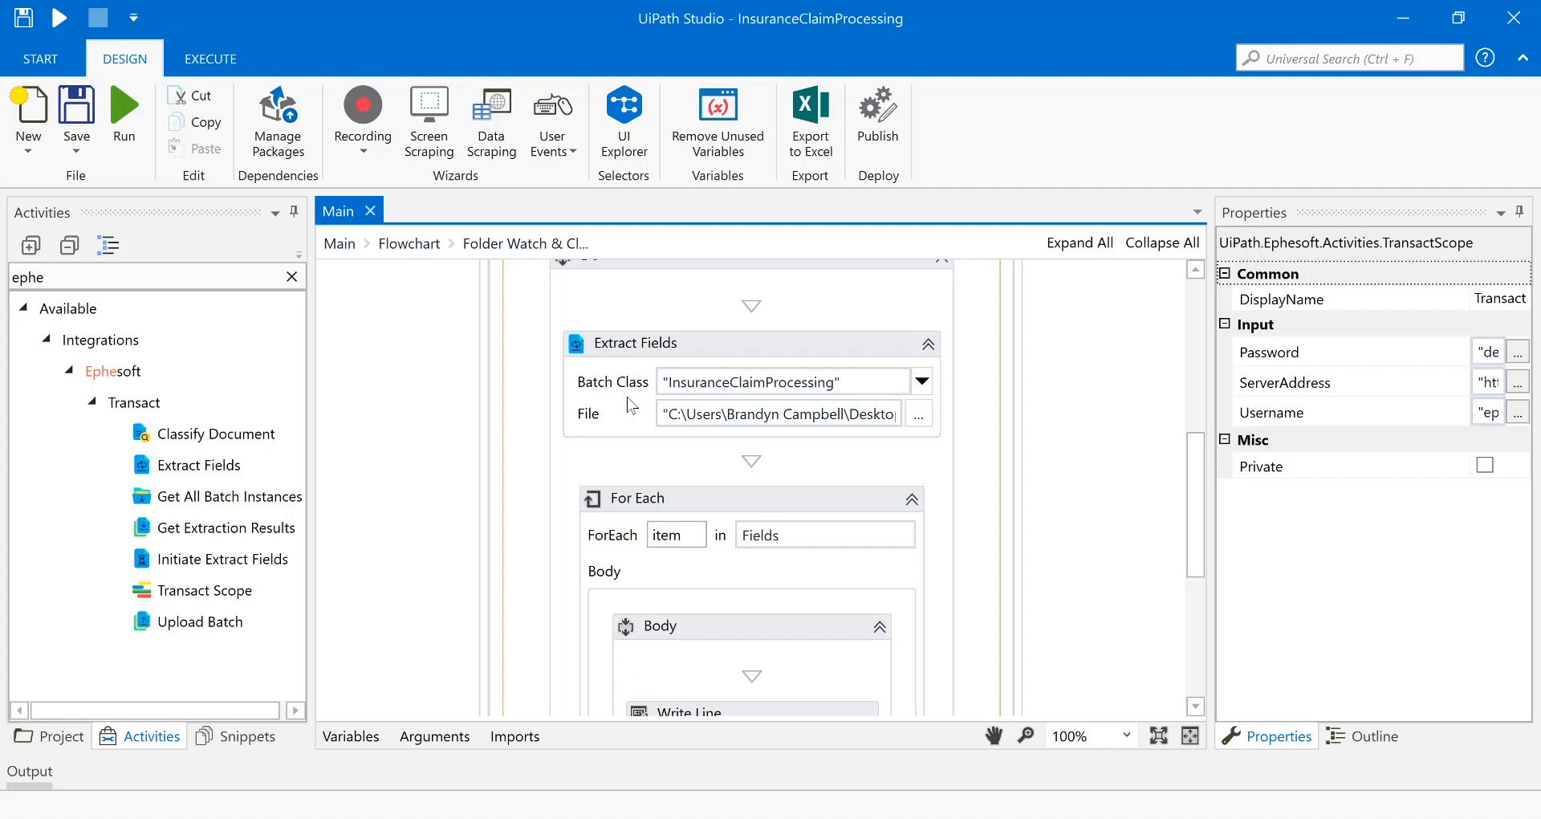
pyautogui.moveTo(639, 356)
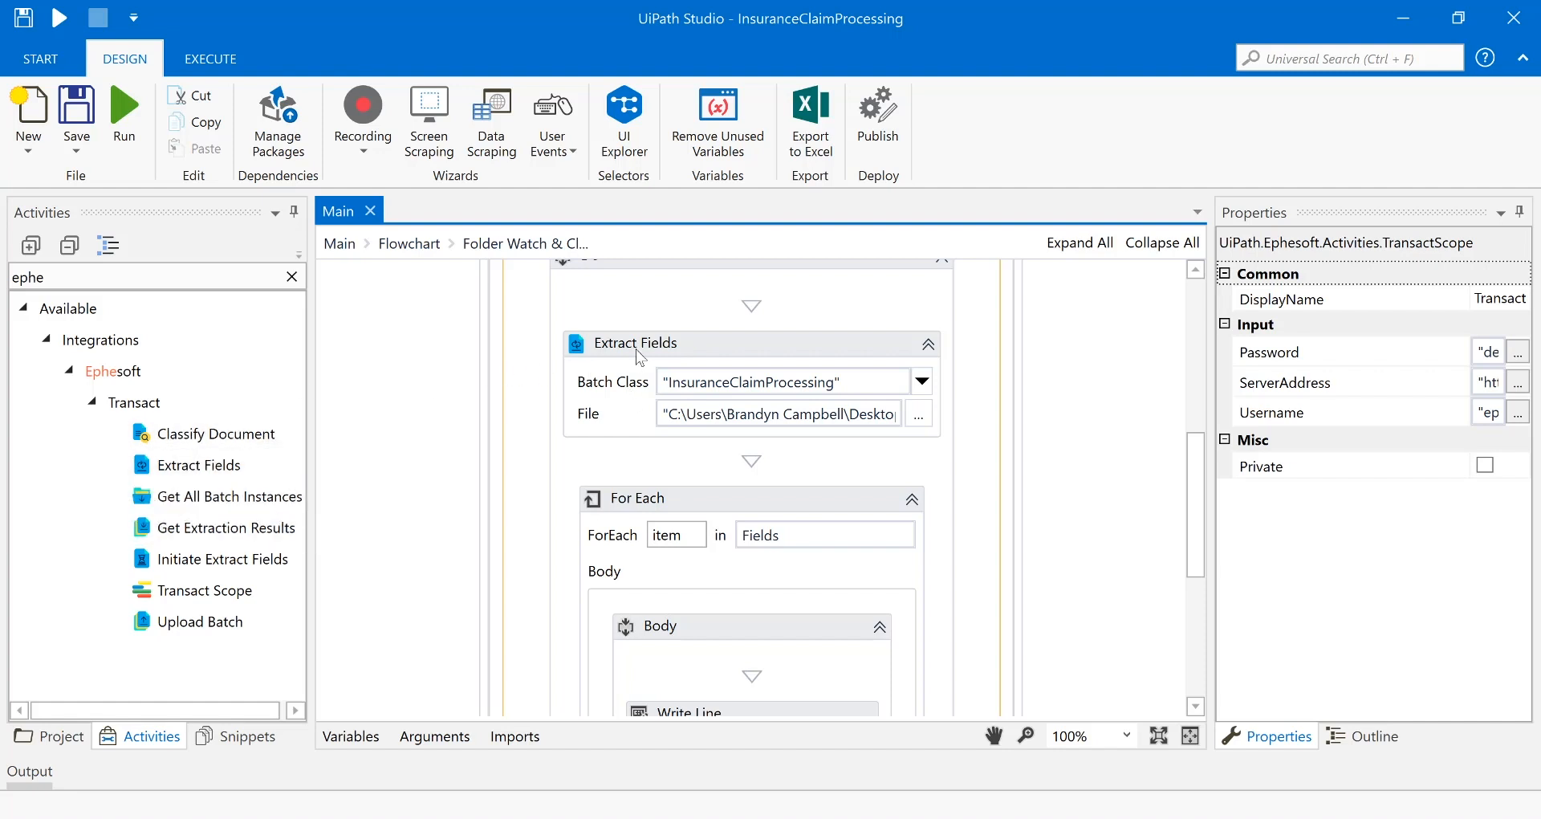
pyautogui.click(635, 344)
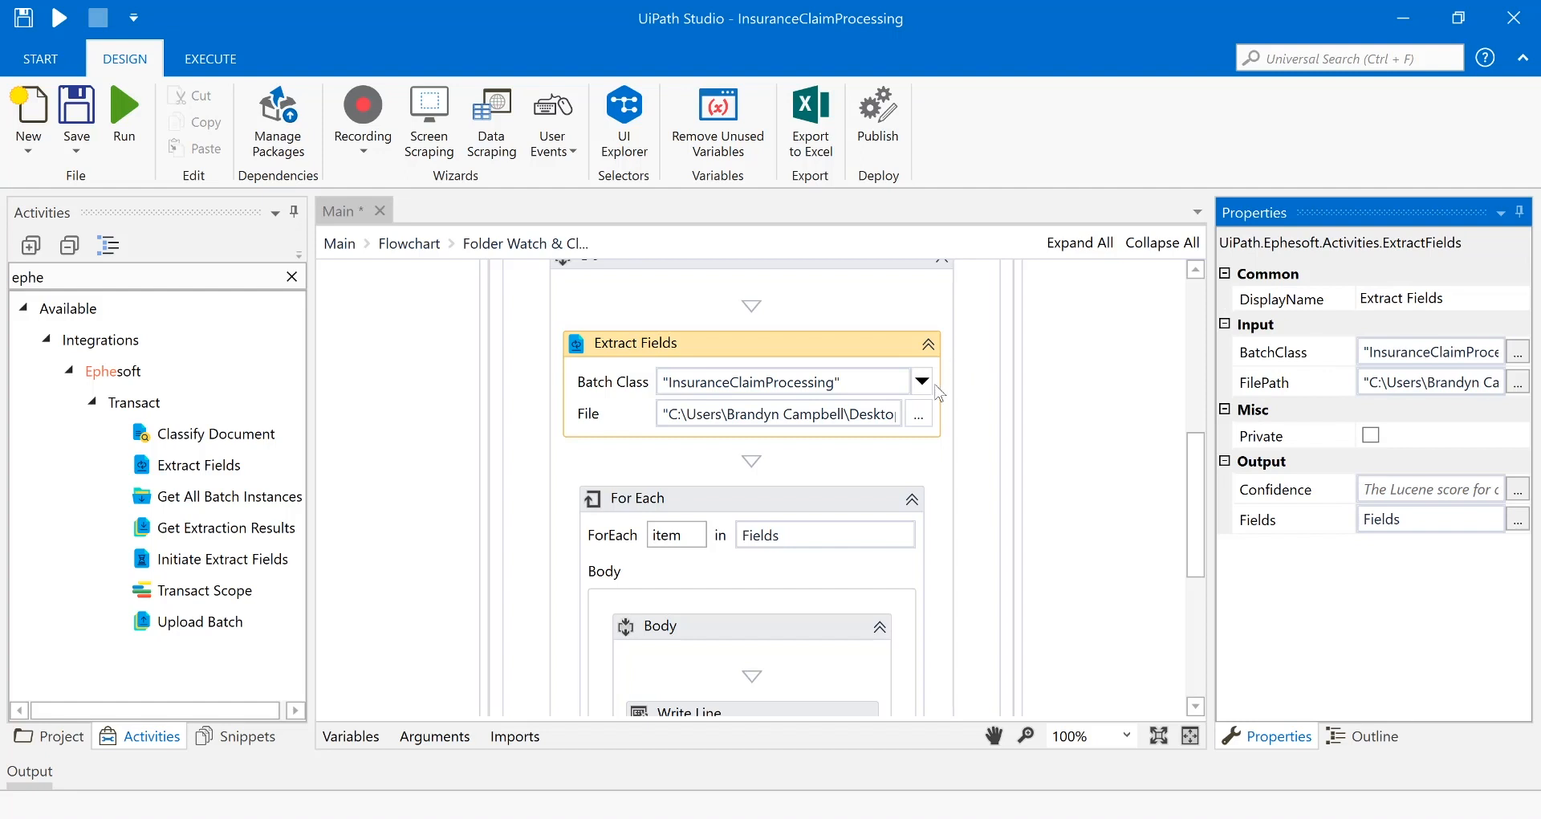
pyautogui.moveTo(1116, 507)
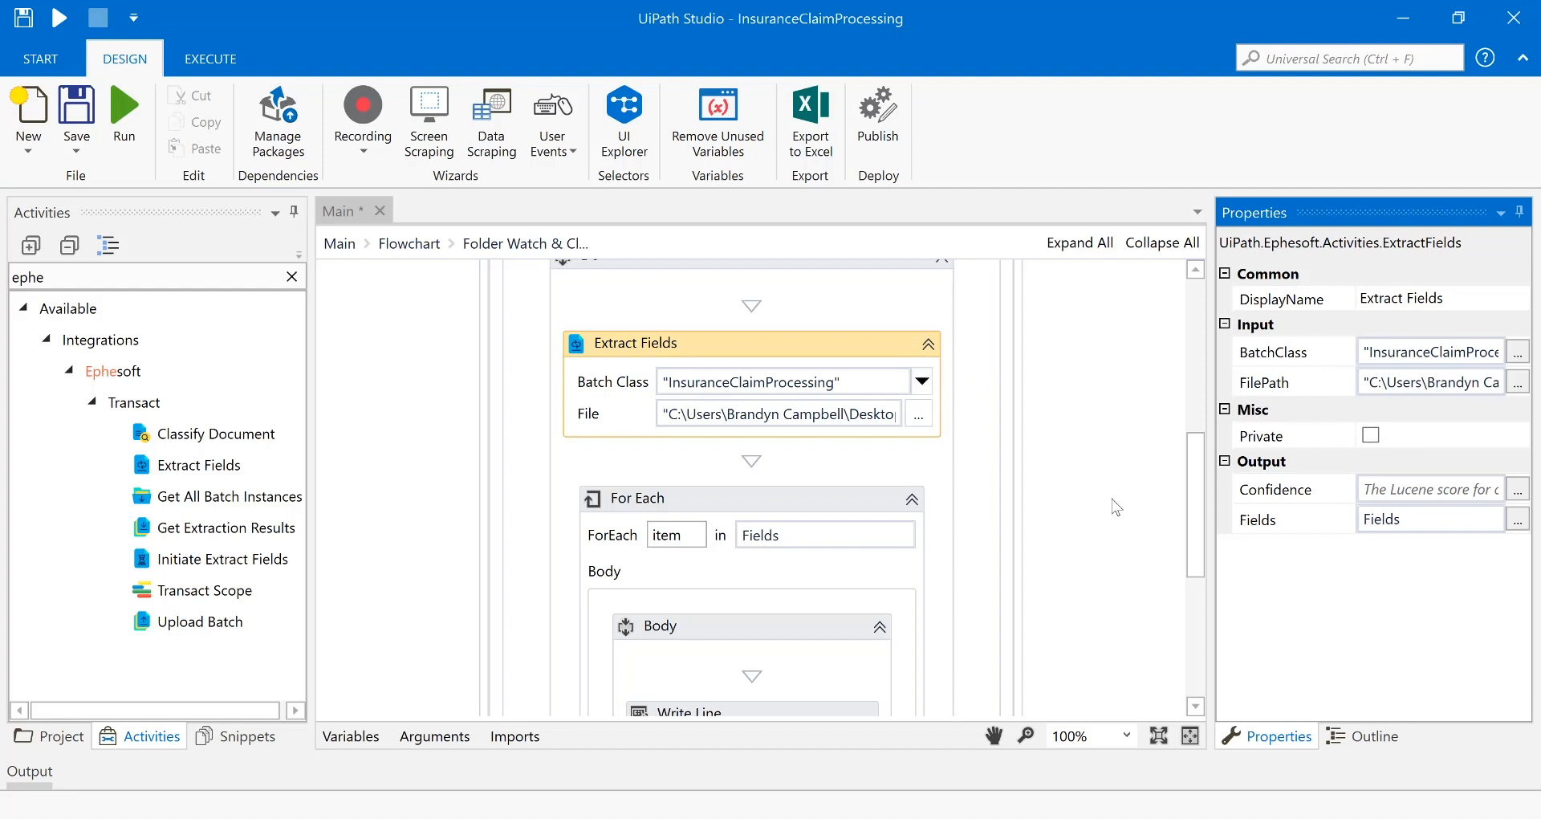
pyautogui.click(920, 381)
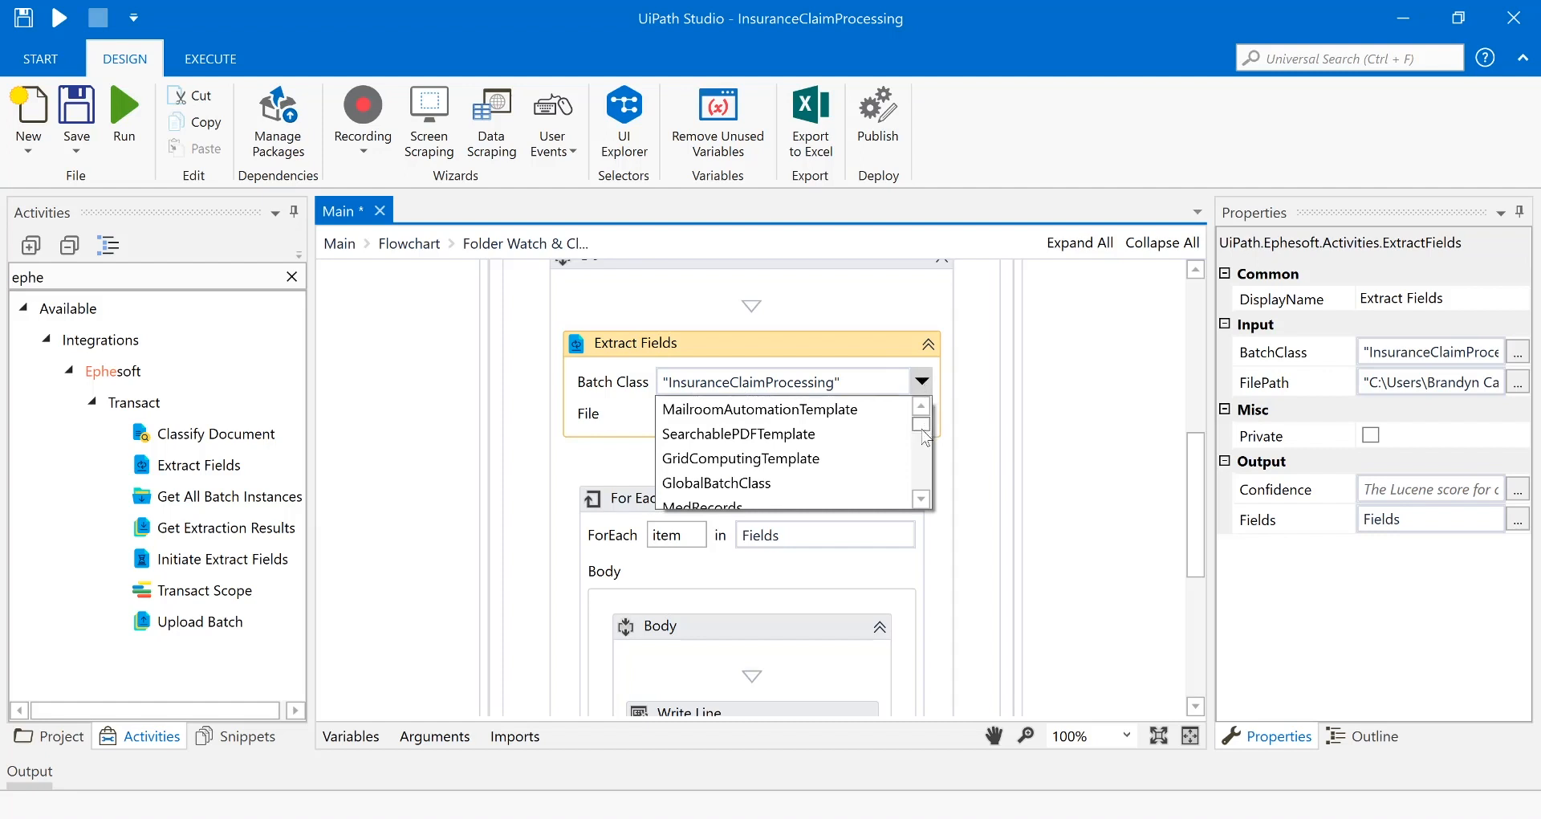
pyautogui.scroll(-3)
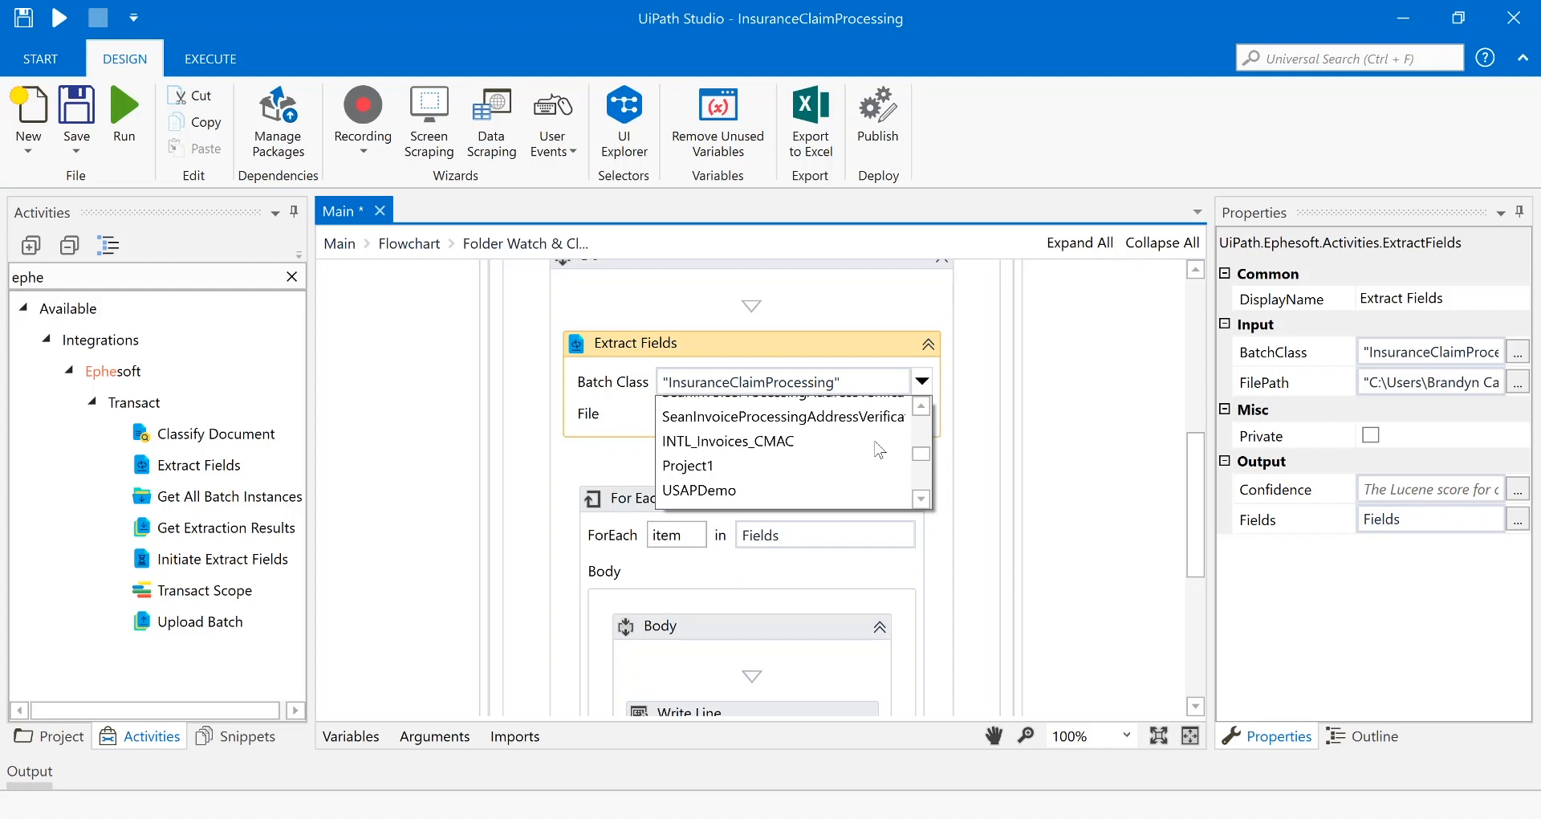
pyautogui.moveTo(699, 490)
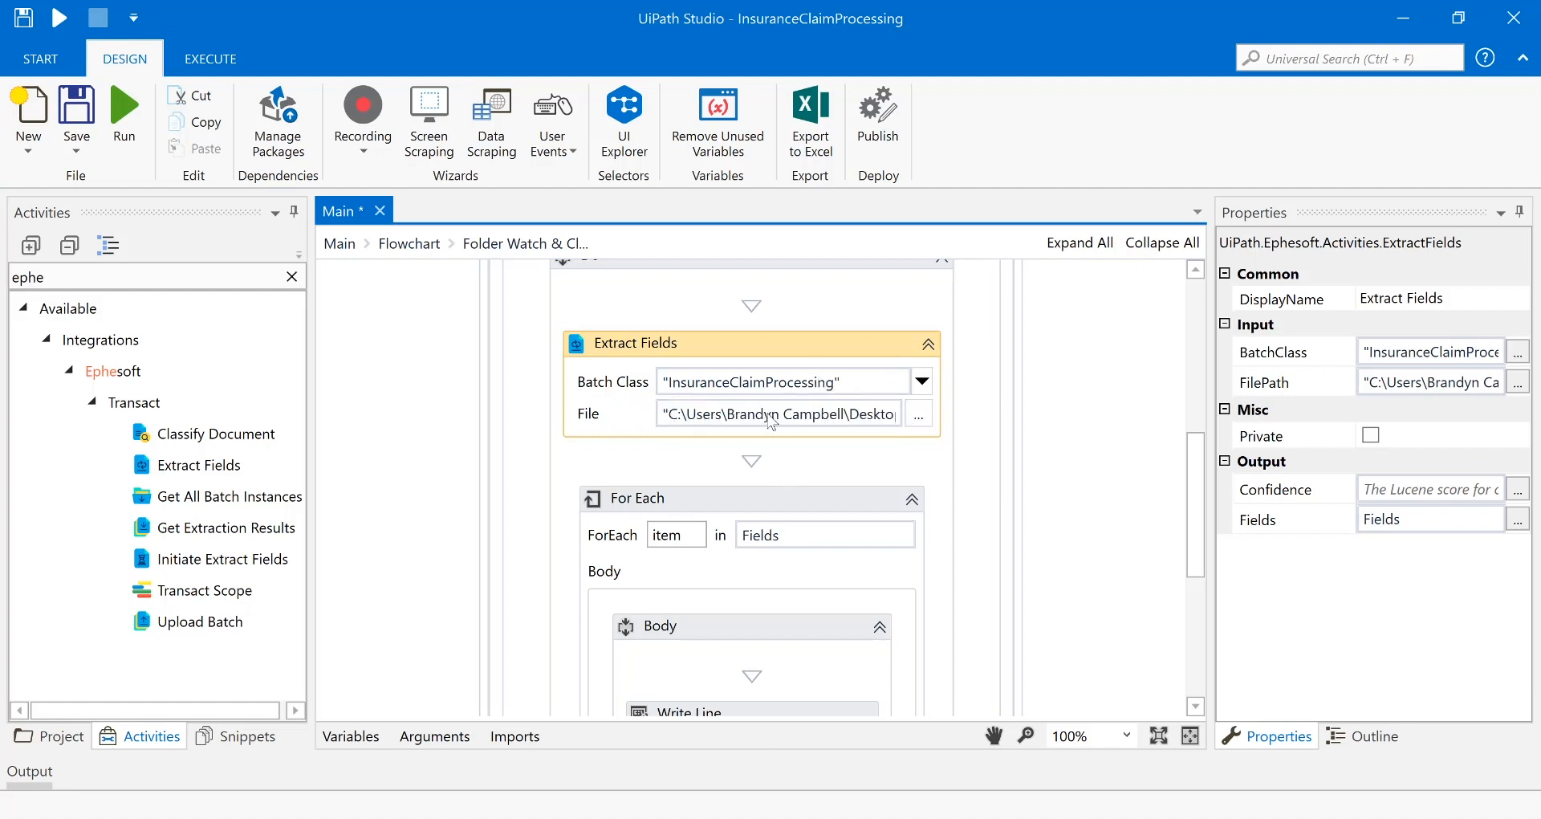
pyautogui.moveTo(776, 412)
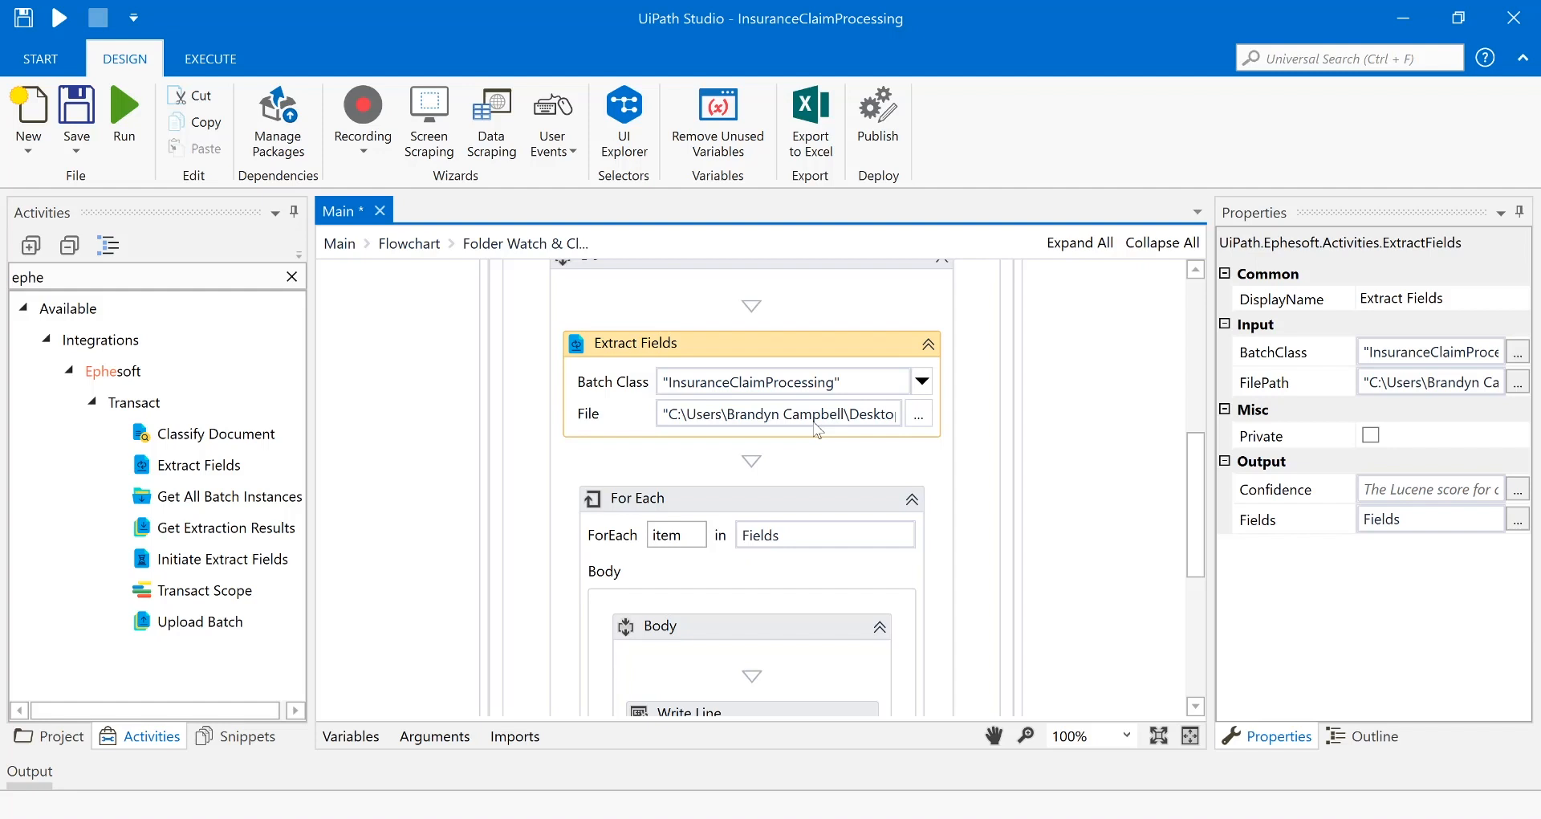
pyautogui.moveTo(820, 424)
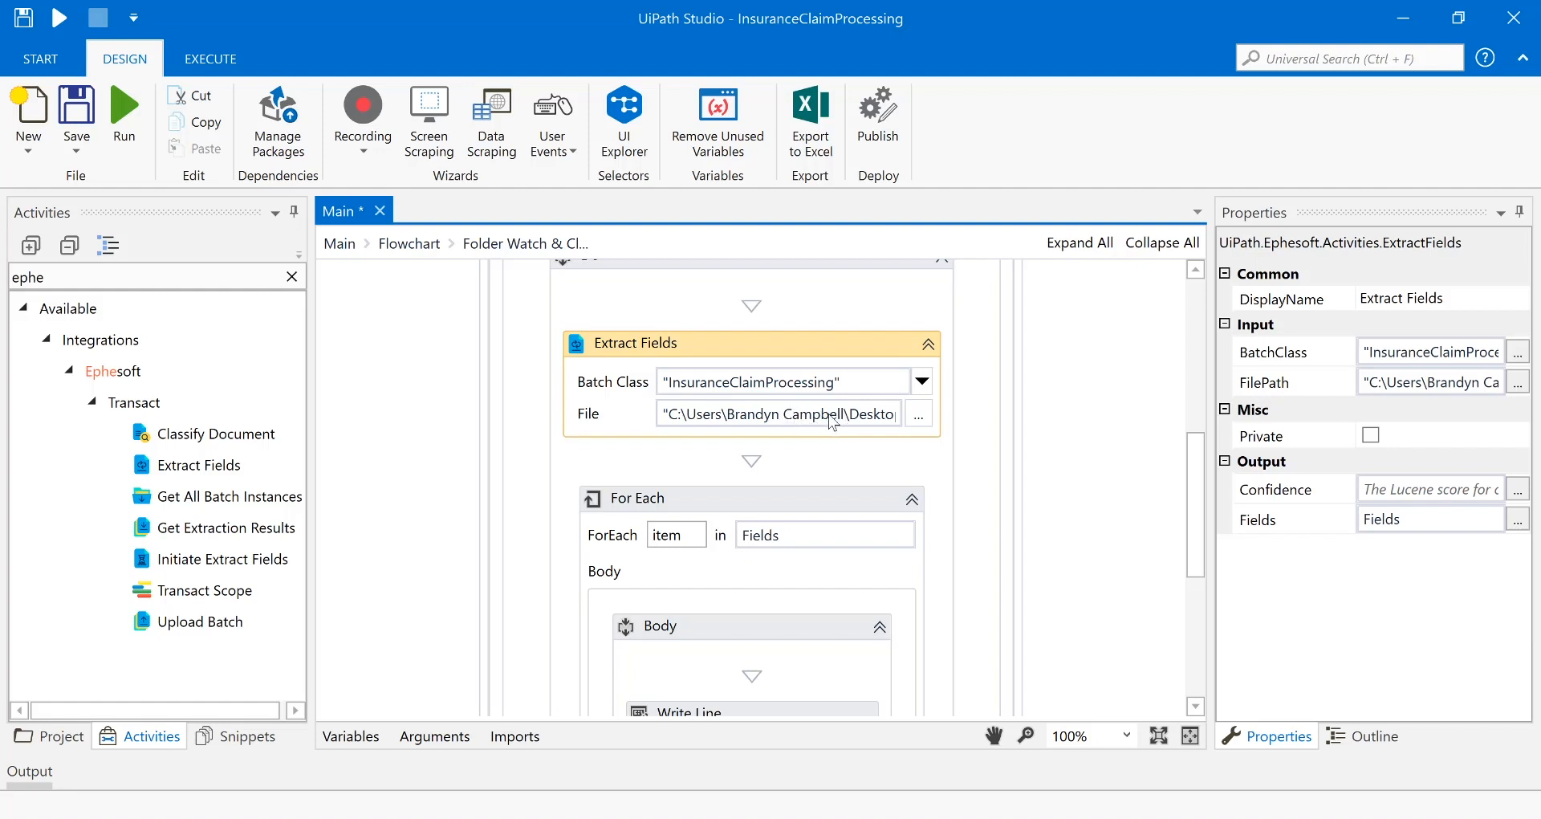
pyautogui.moveTo(831, 421)
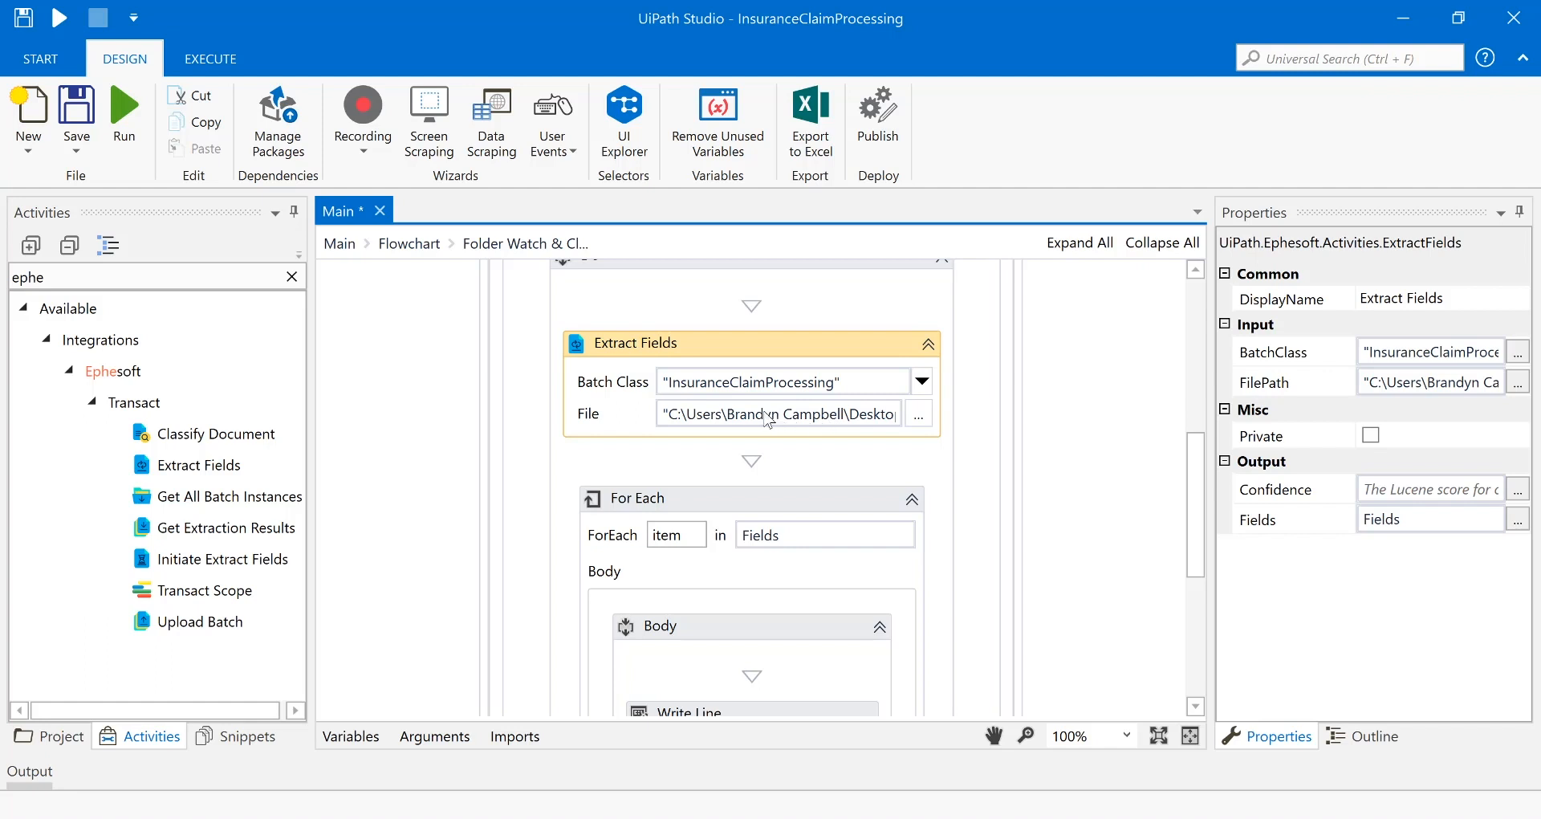
pyautogui.moveTo(781, 408)
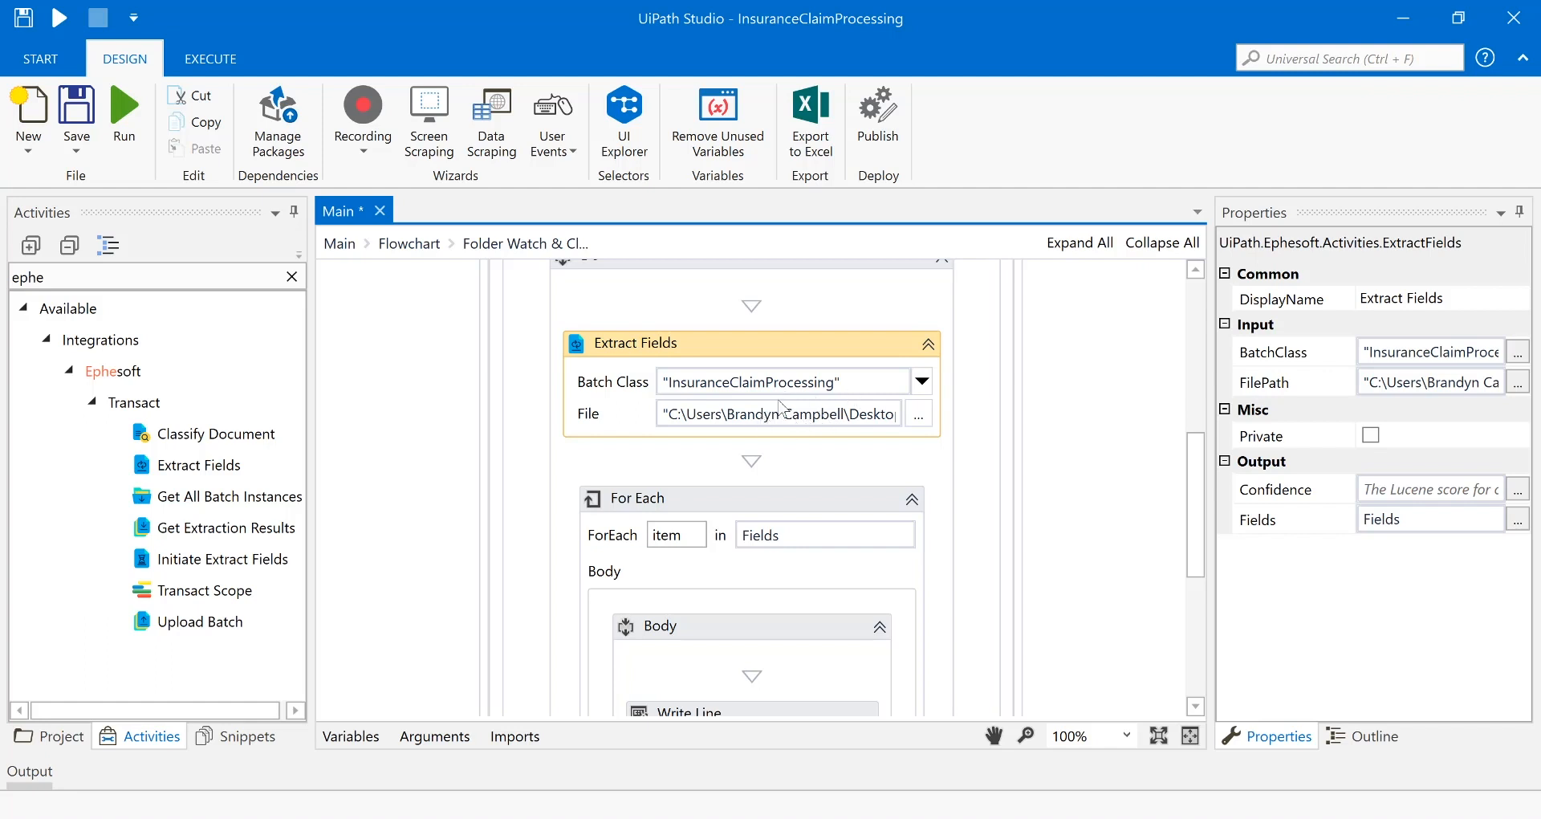
pyautogui.moveTo(777, 413)
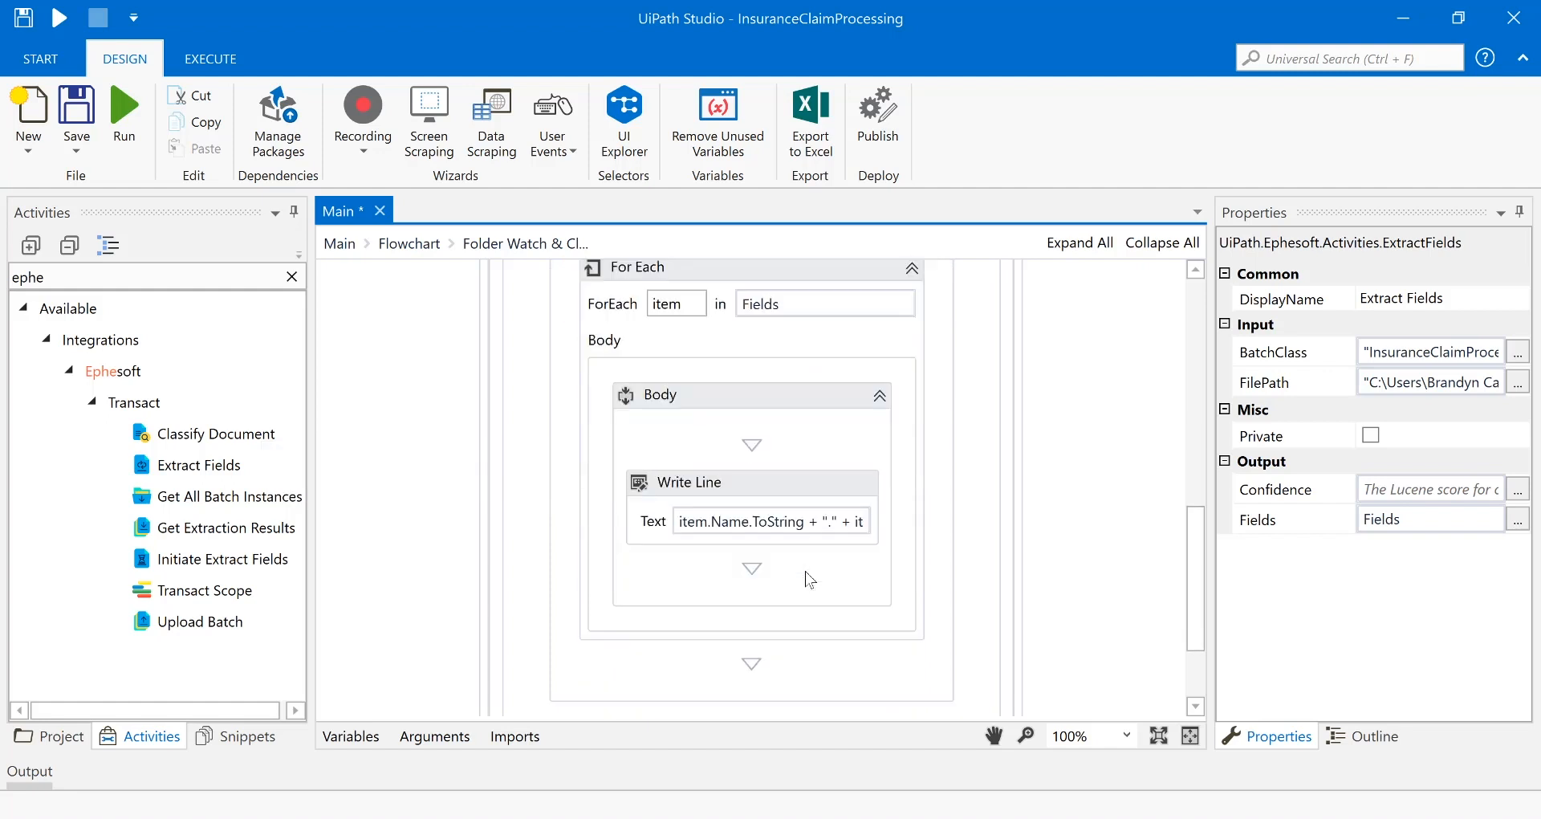
pyautogui.moveTo(727, 341)
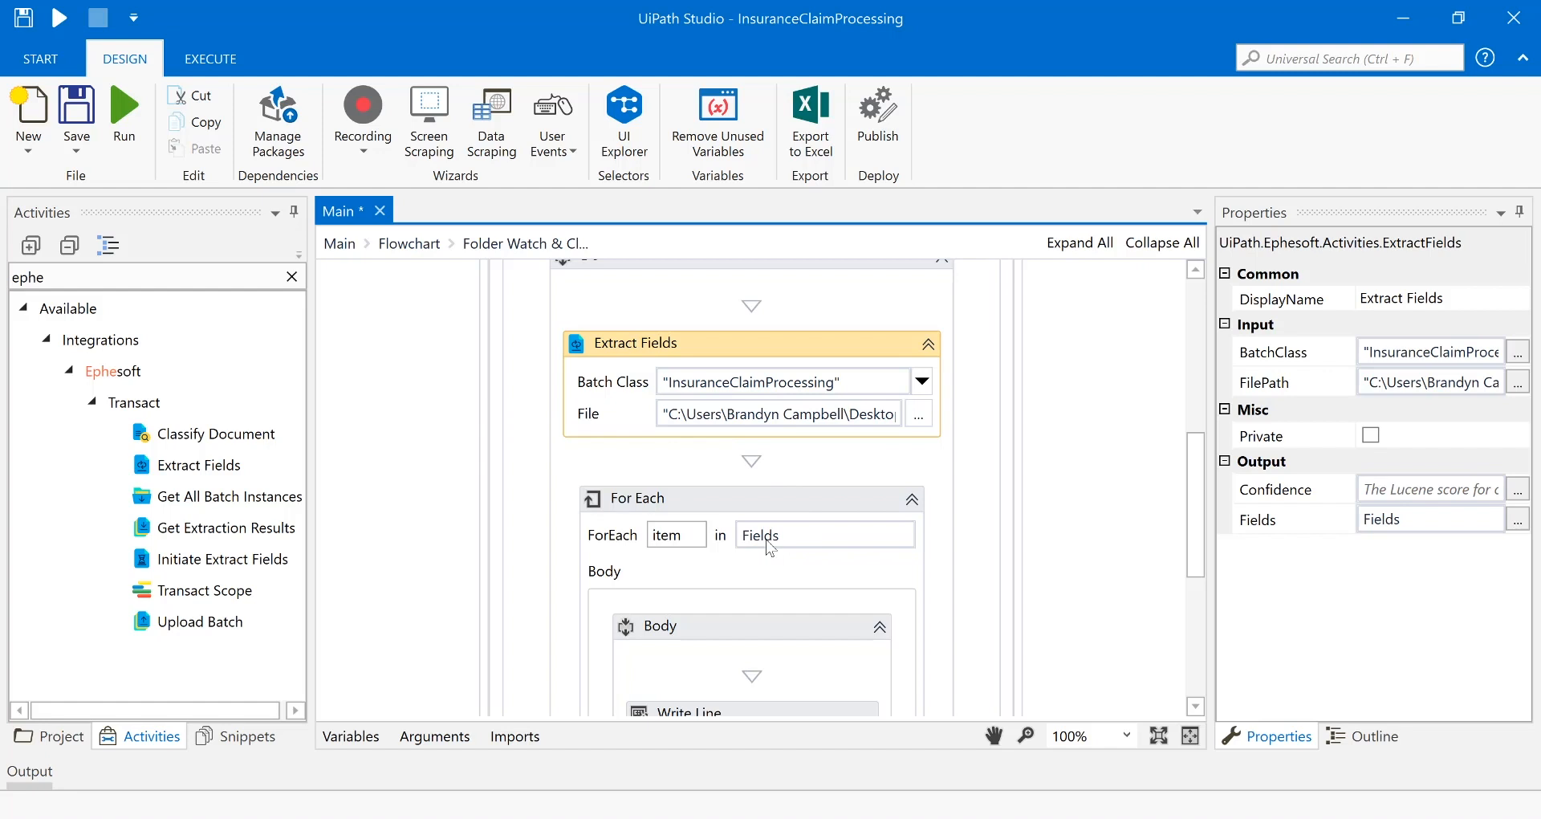
pyautogui.scroll(-3)
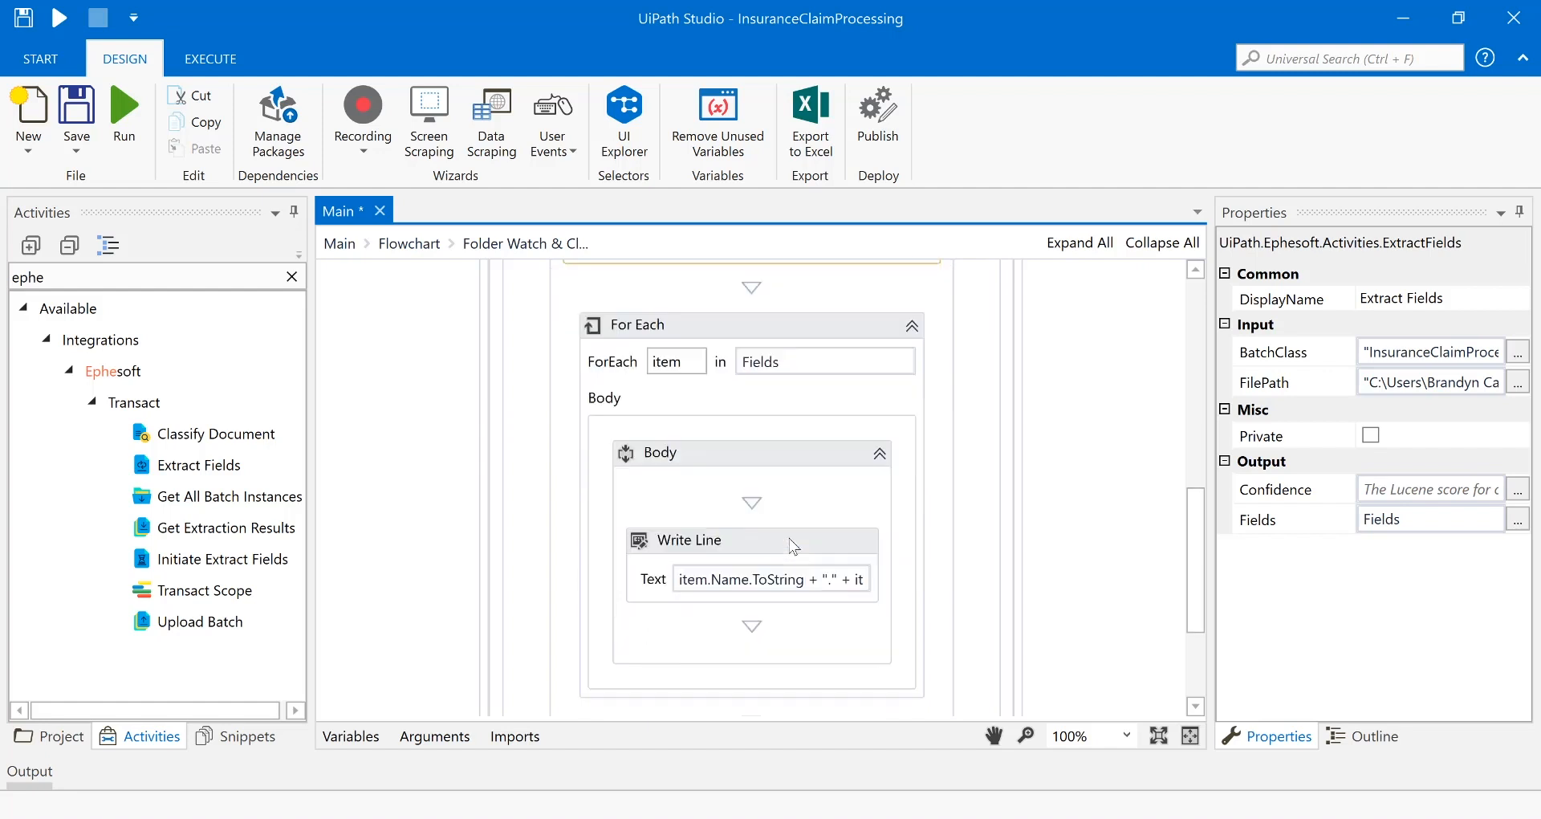
pyautogui.moveTo(694, 540)
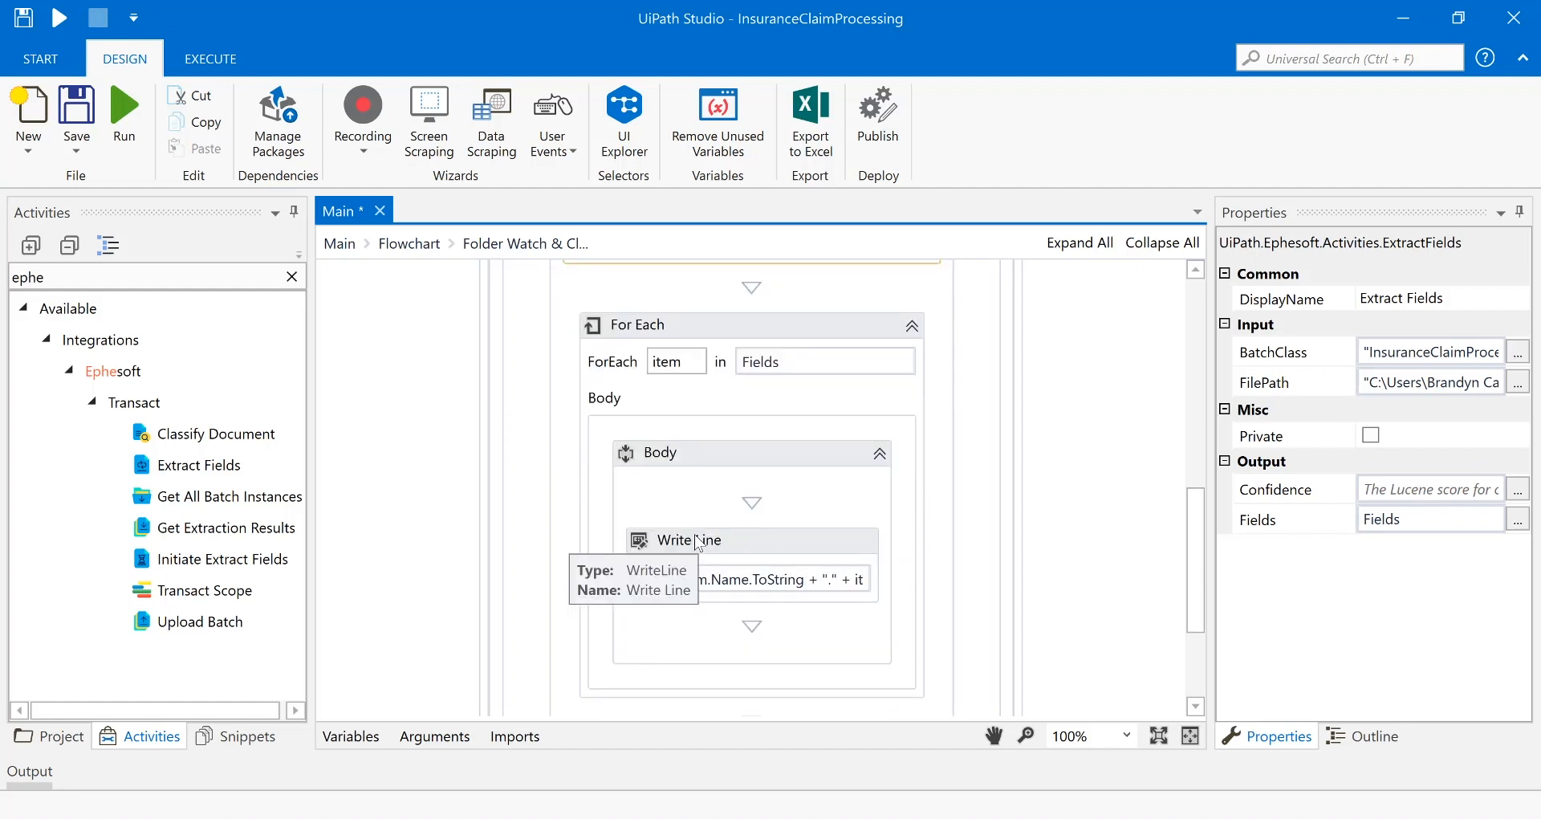
pyautogui.moveTo(1512, 439)
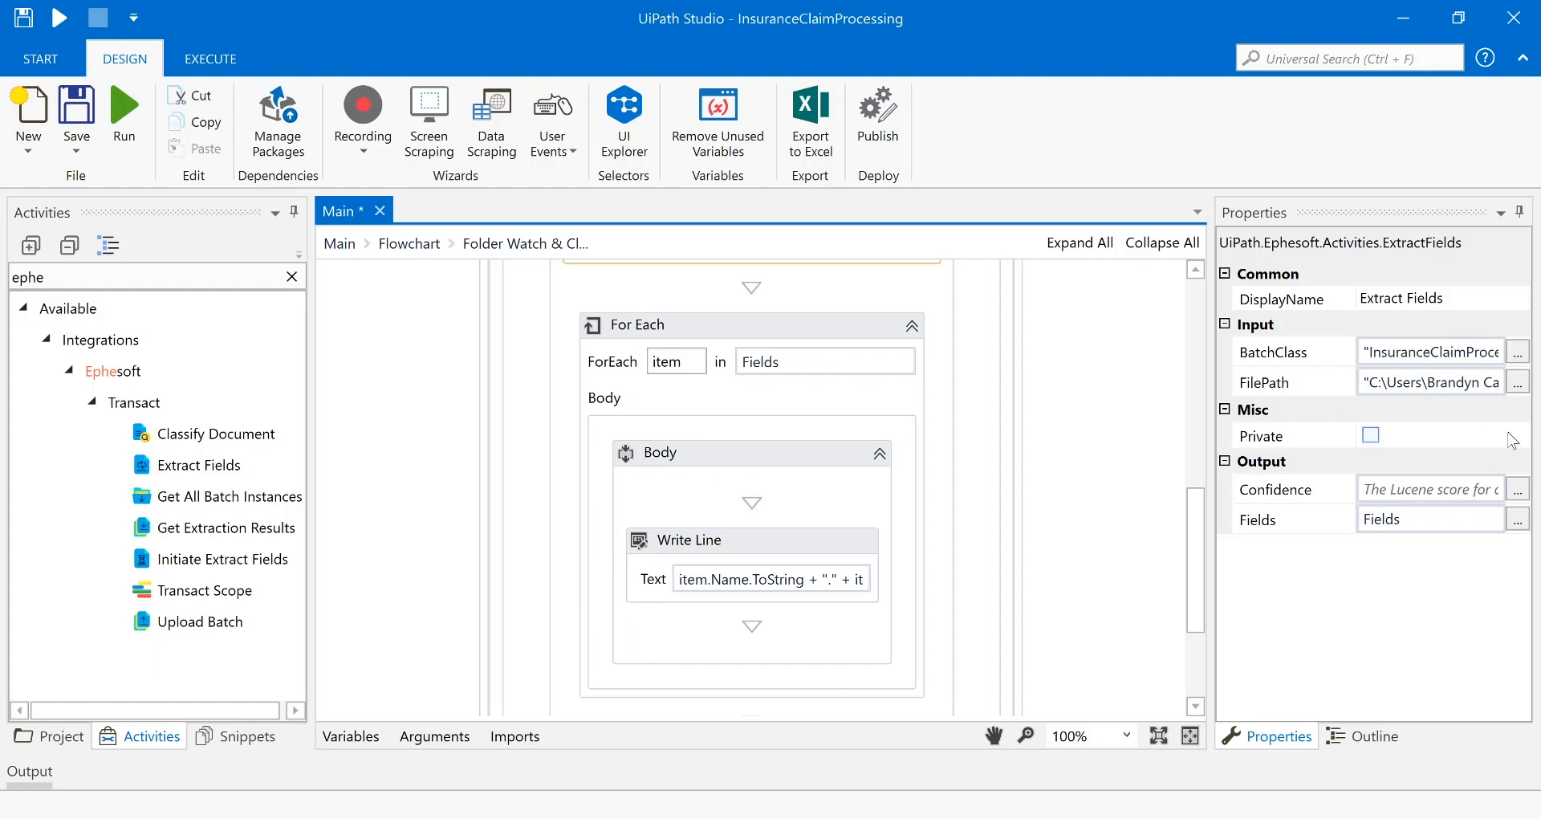
pyautogui.moveTo(869, 522)
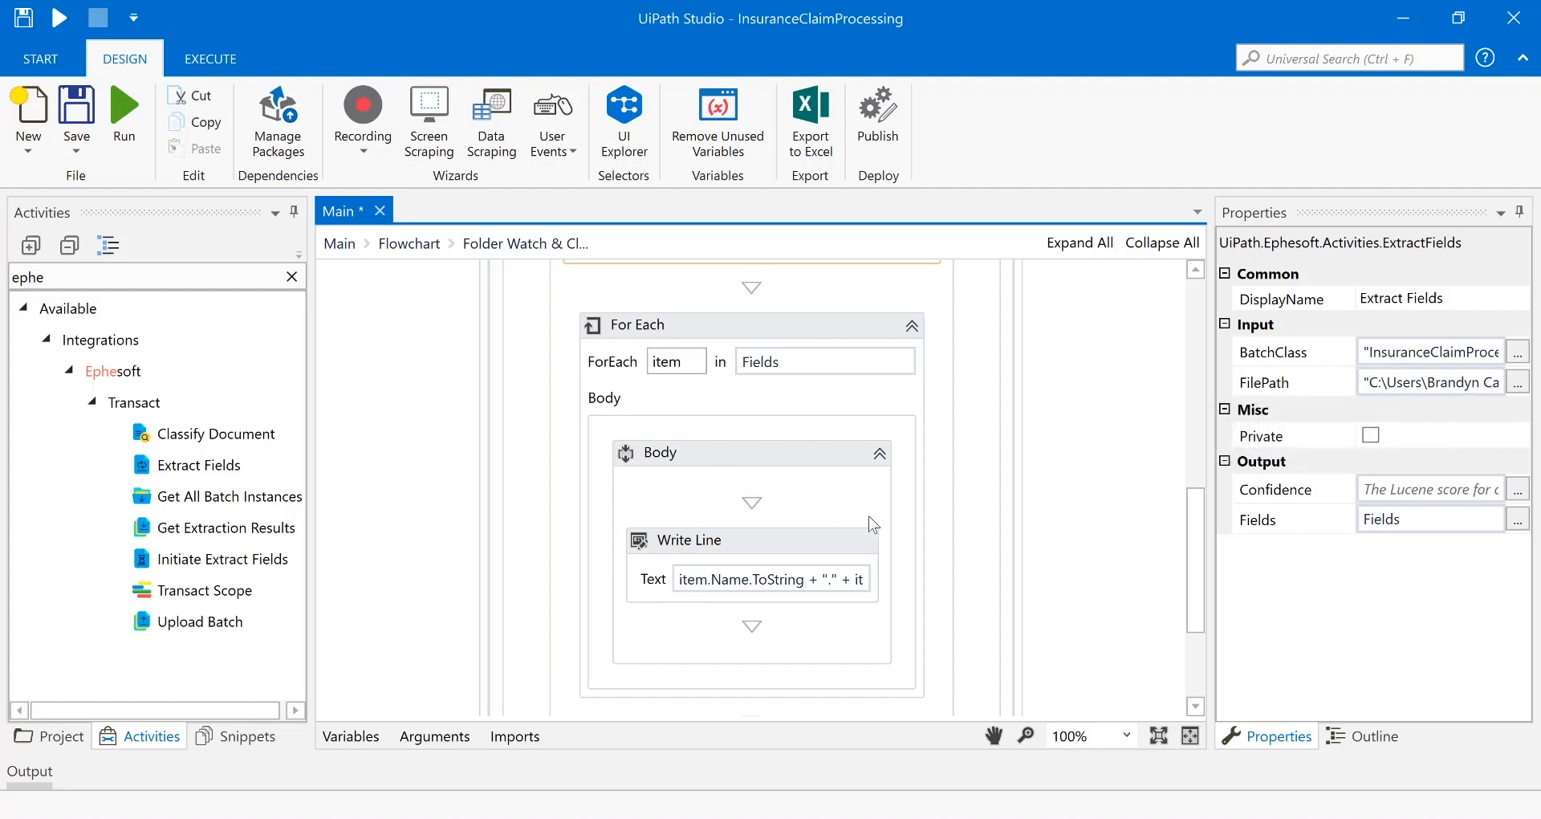
pyautogui.moveTo(1502, 494)
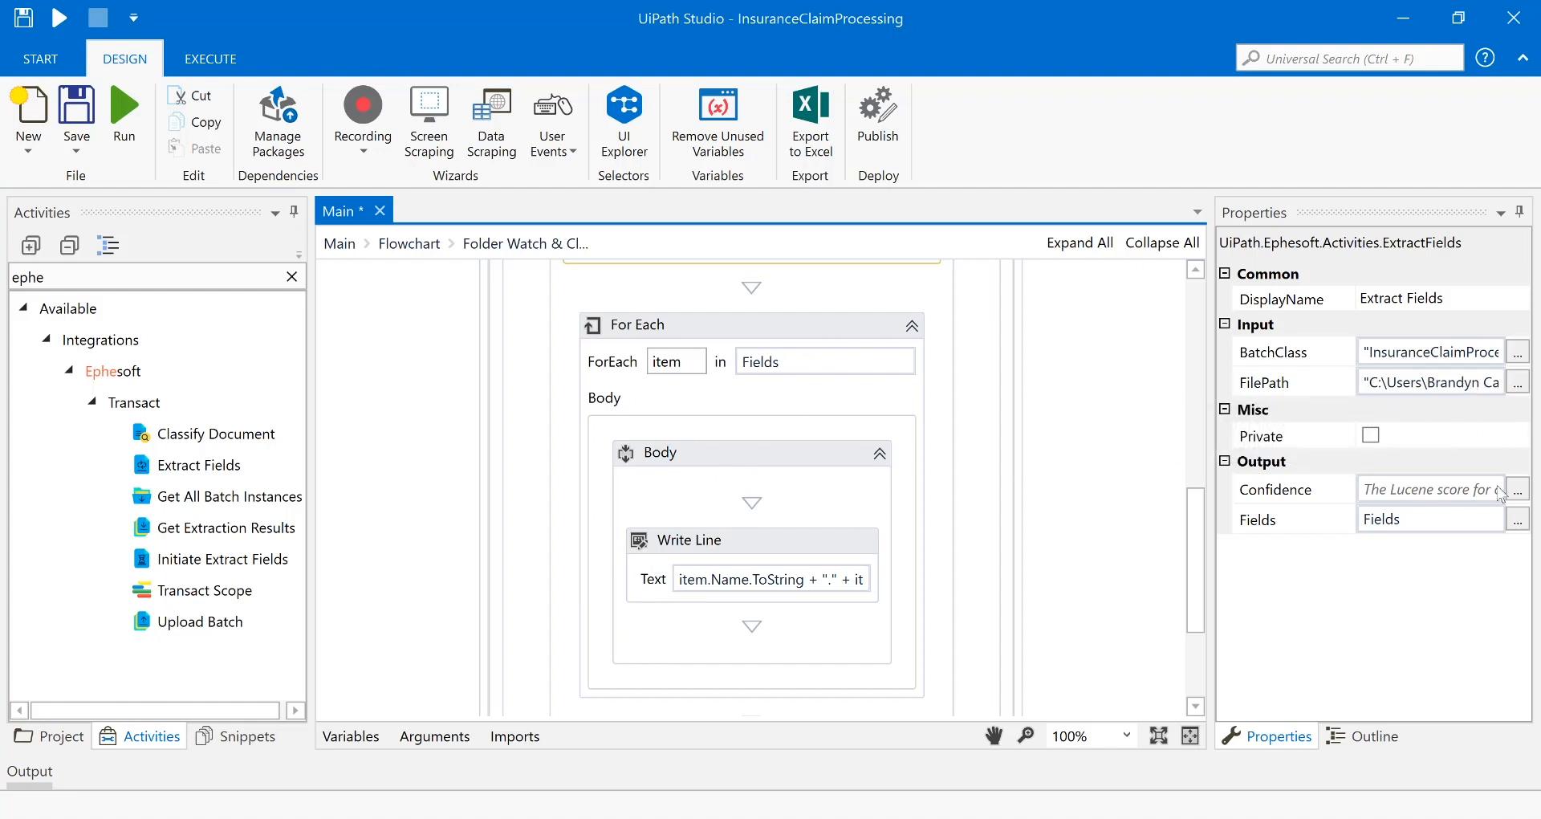
pyautogui.moveTo(1326, 480)
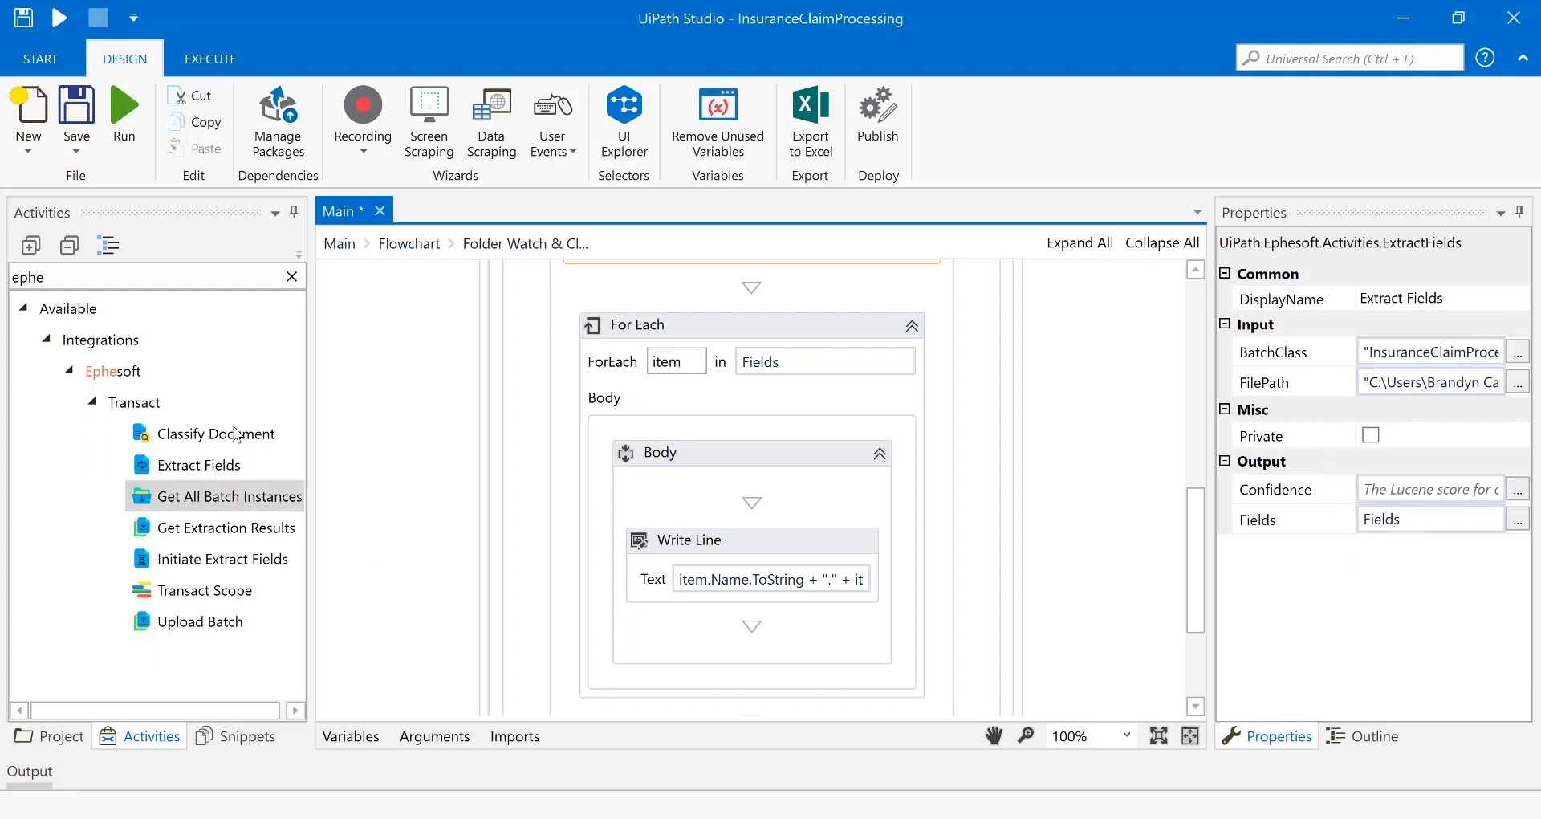
pyautogui.moveTo(201, 464)
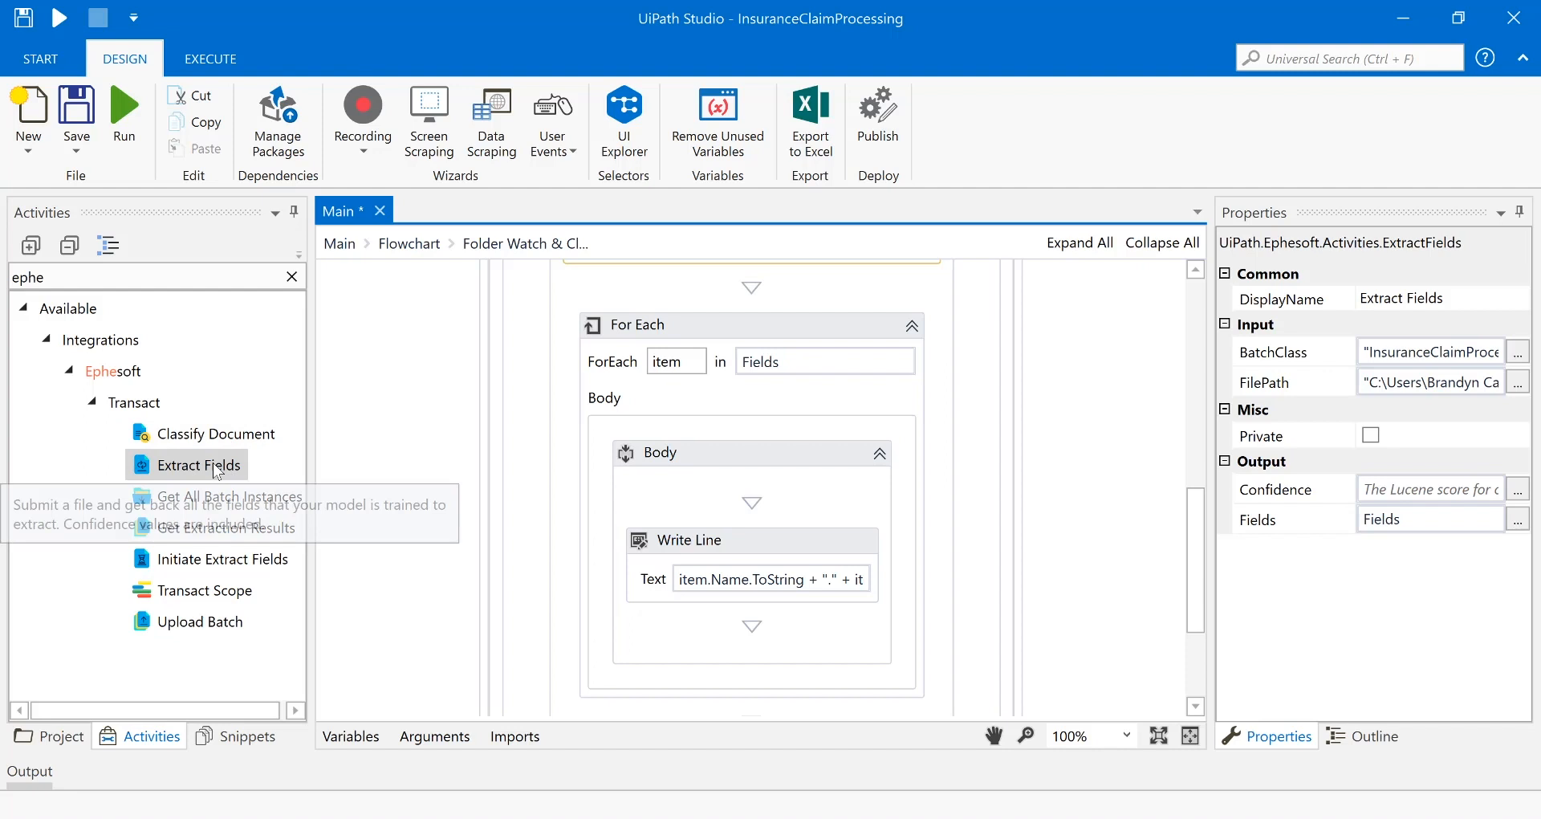
pyautogui.moveTo(140, 285)
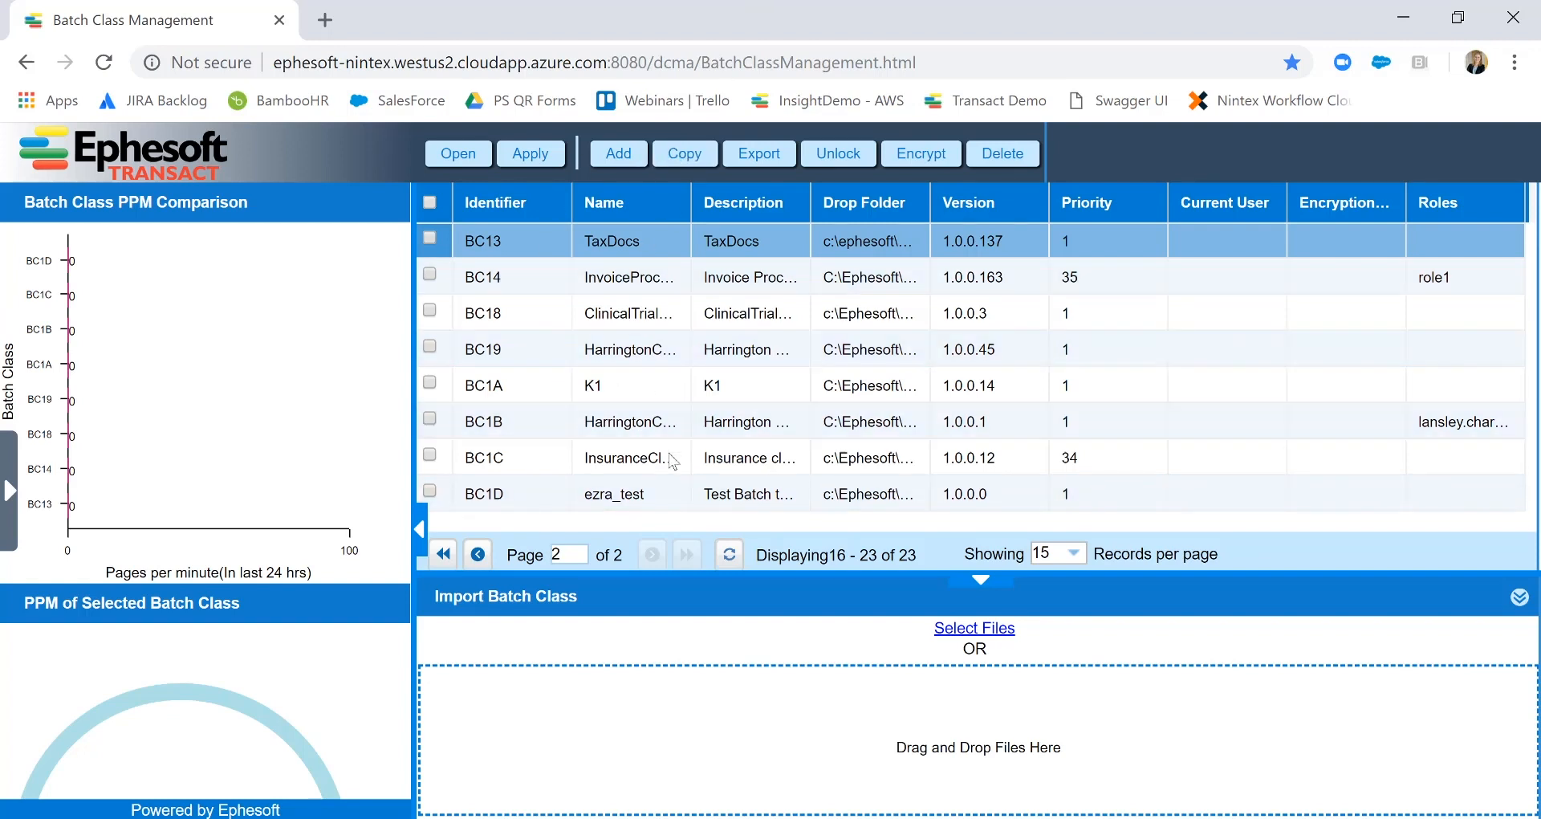
pyautogui.moveTo(637, 466)
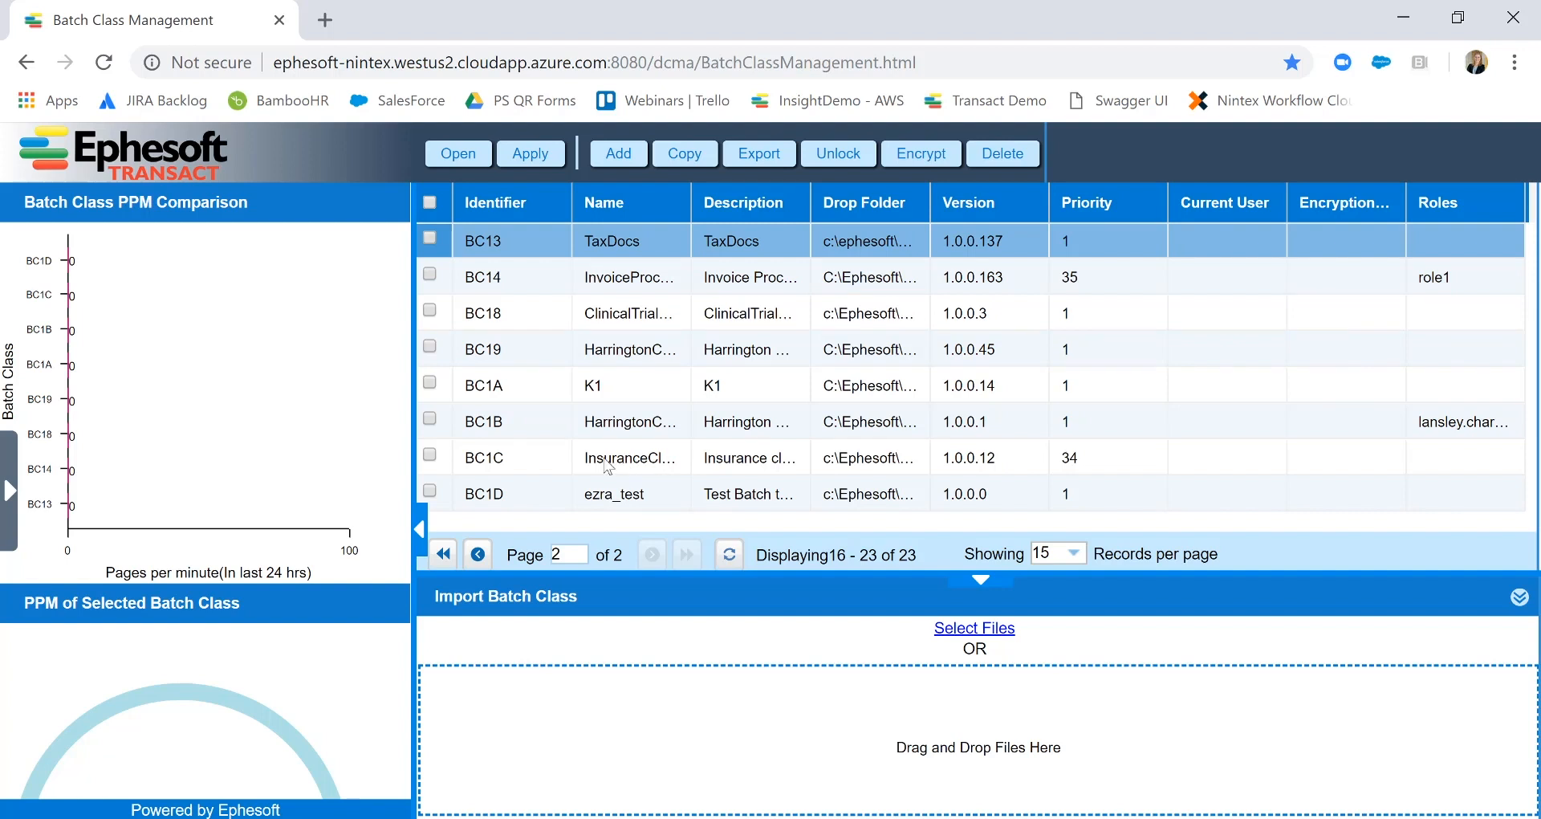
# Select and open the InsuranceClaimProcessing-BC1C batch class.
pyautogui.click(629, 457)
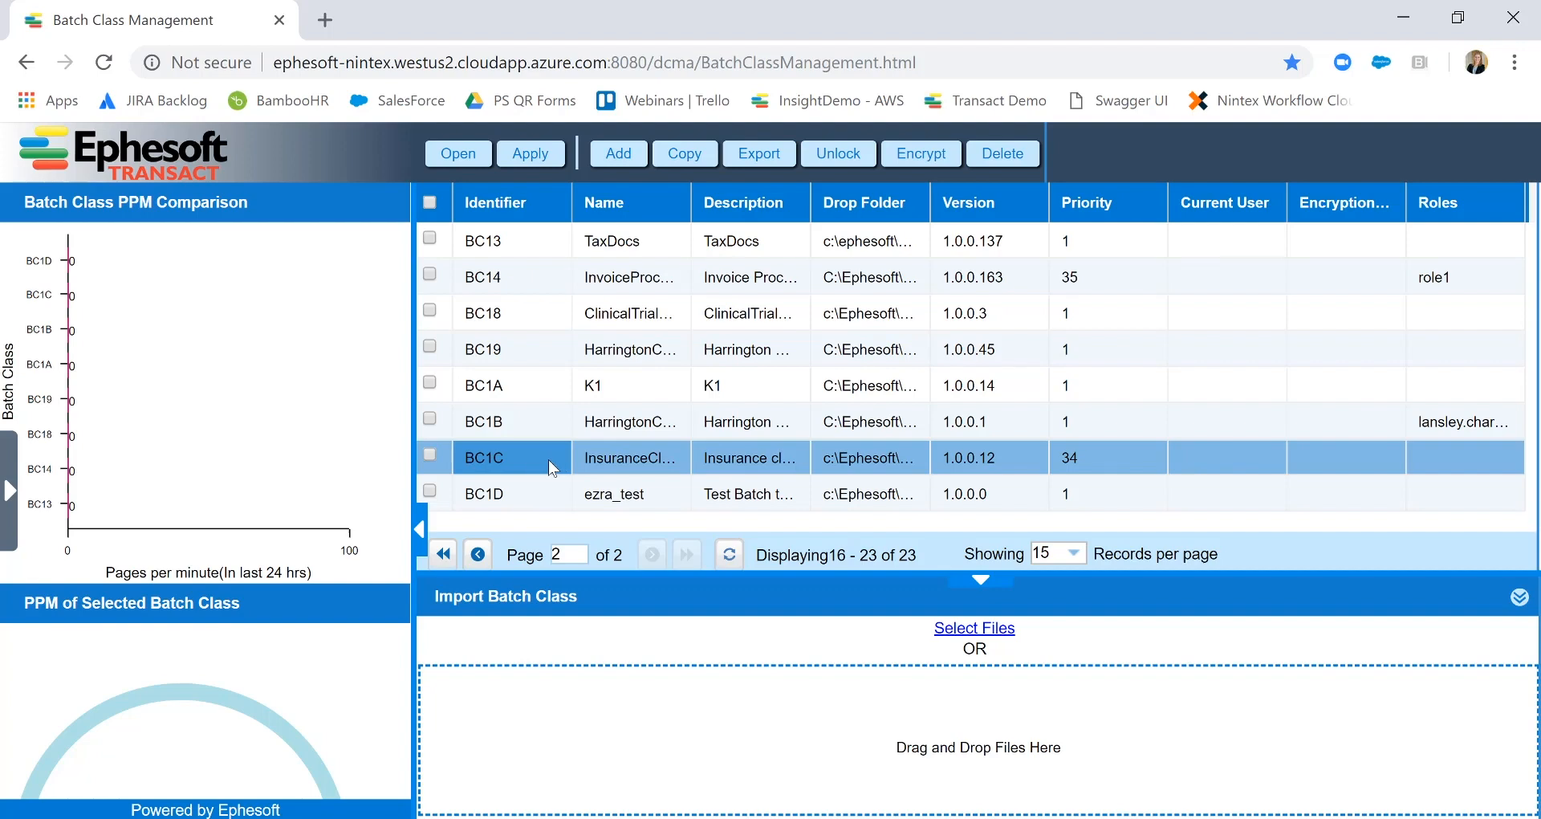
pyautogui.moveTo(548, 468)
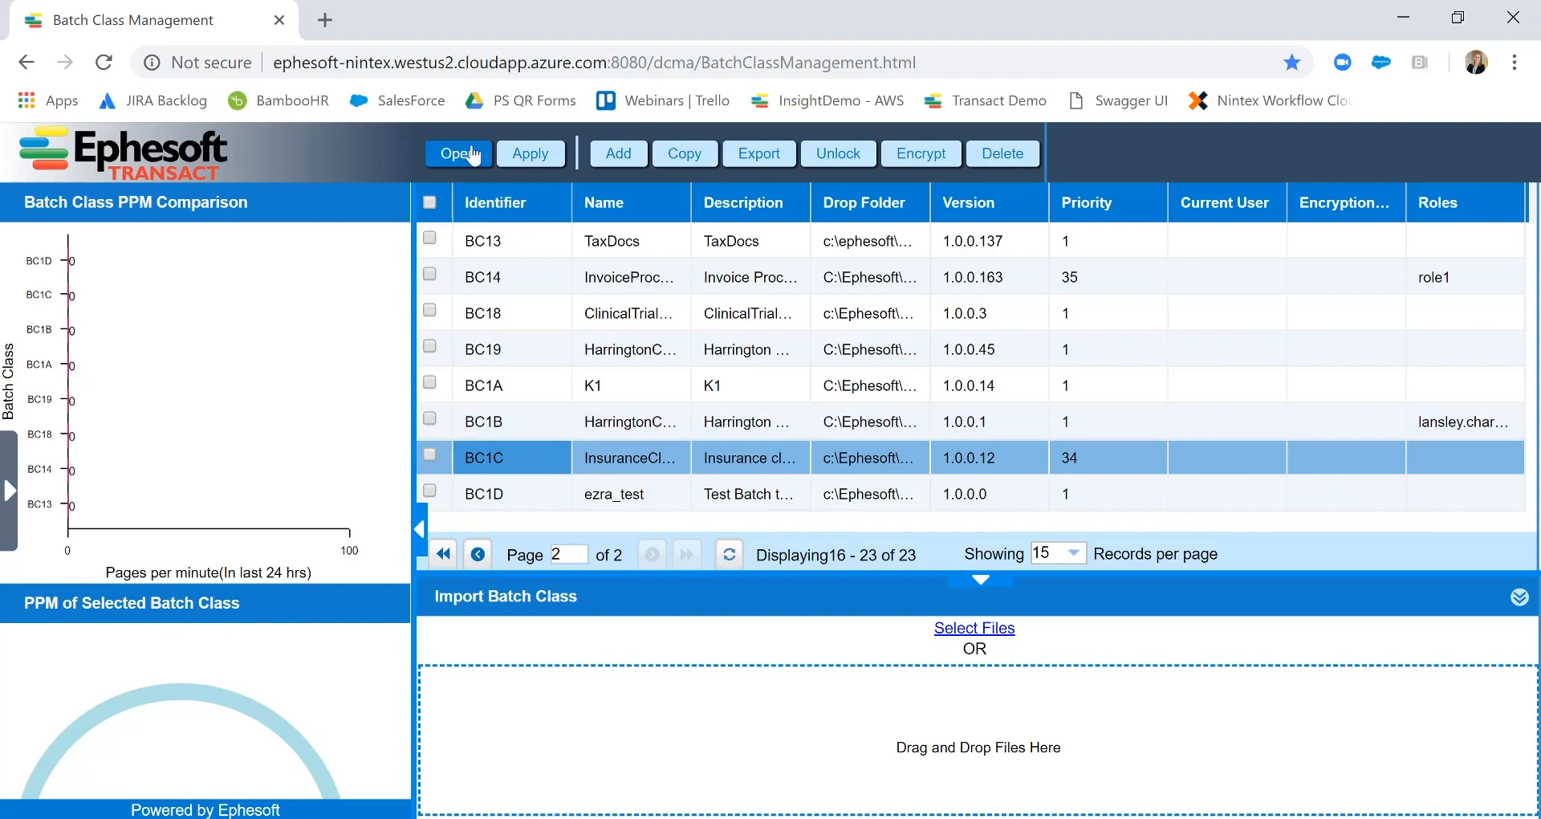
pyautogui.click(457, 154)
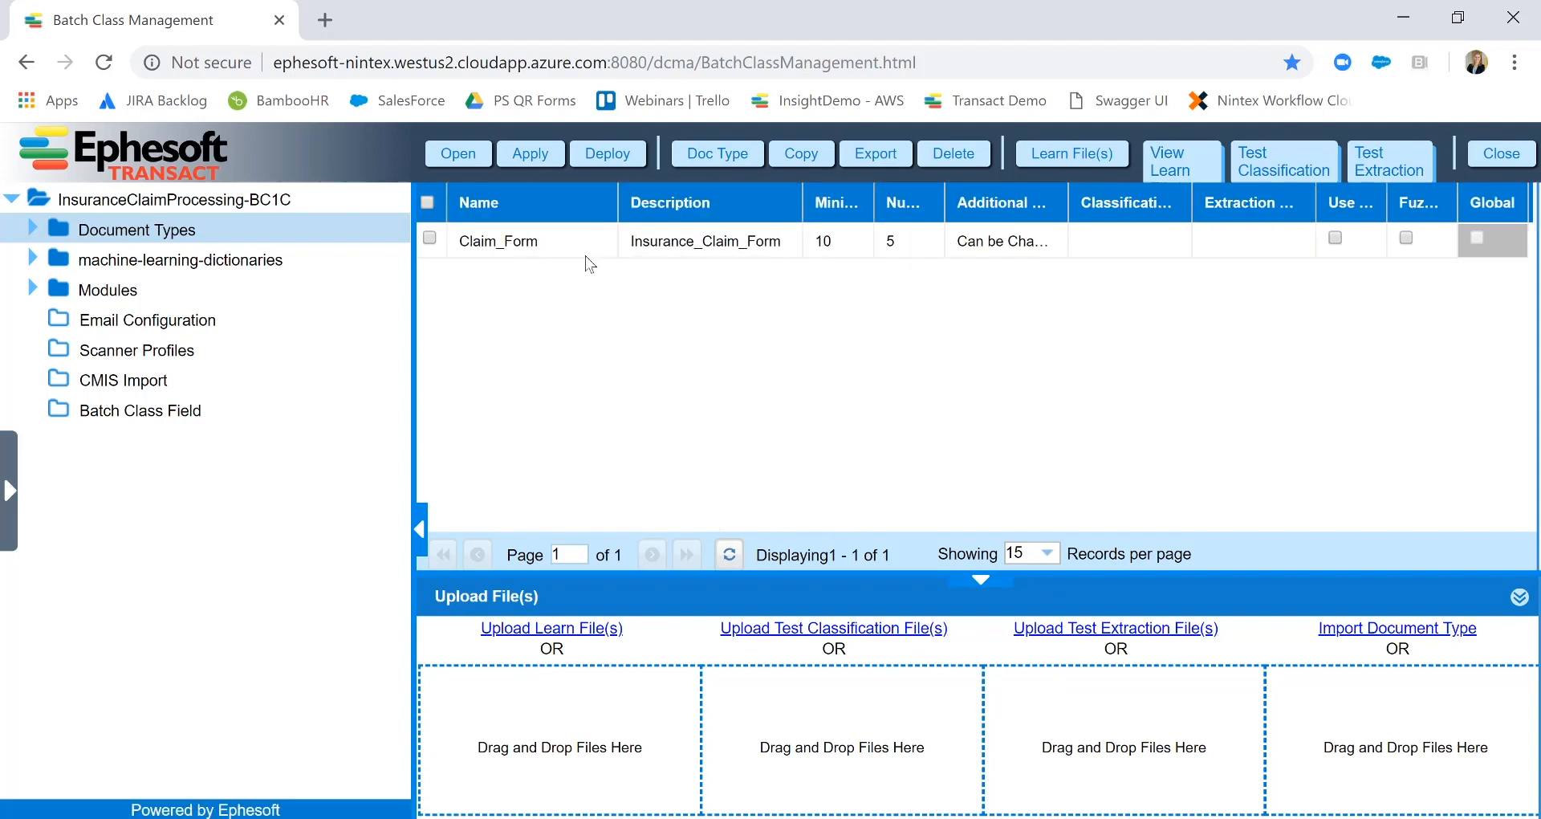
# Zoom the Document Types page in, then return to UiPath Studio.
pyautogui.press('ctrl+plus')
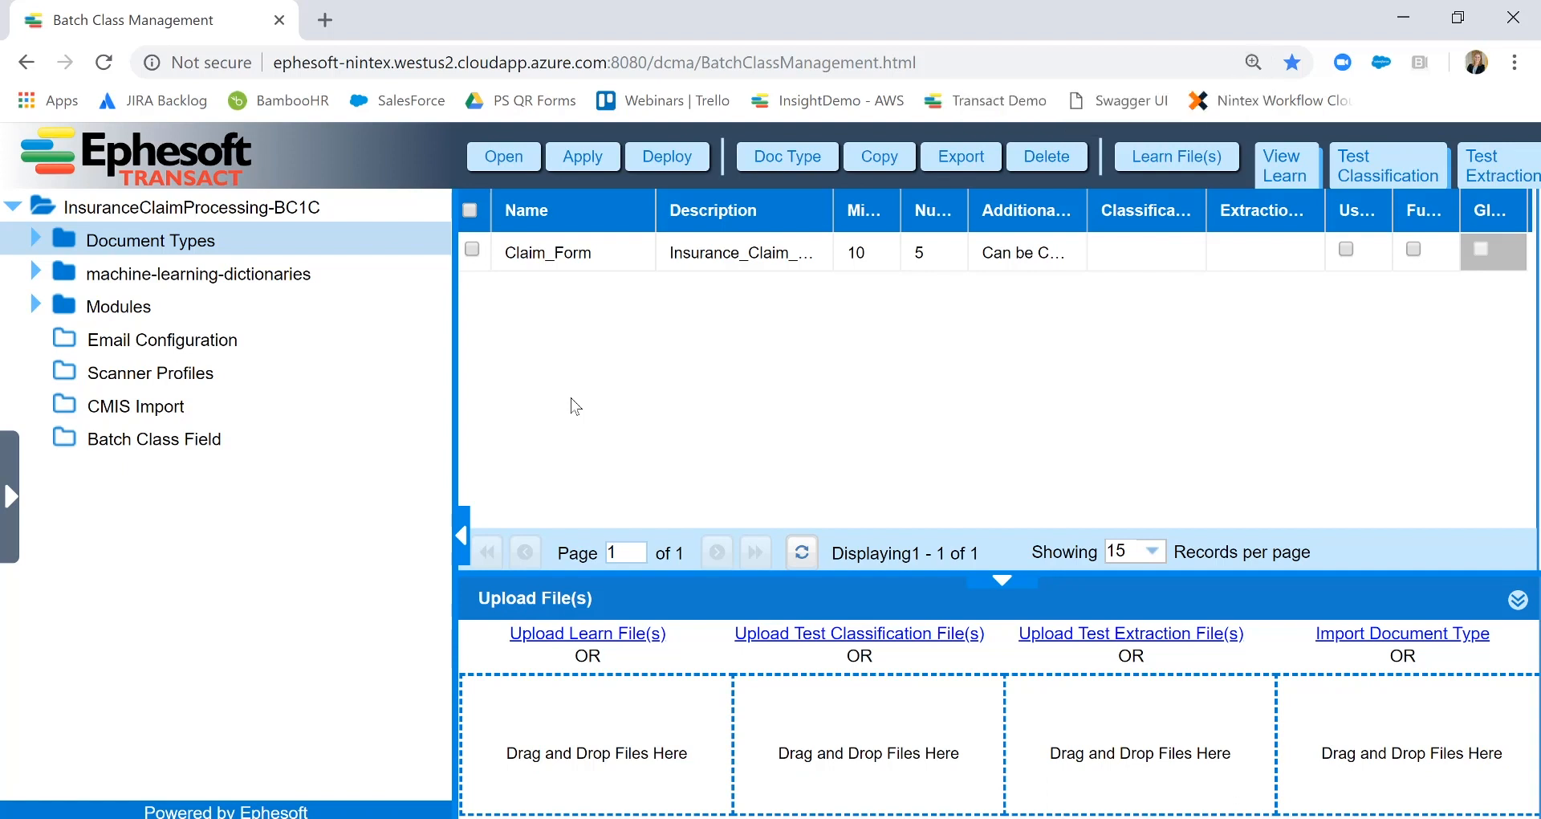
pyautogui.moveTo(669, 356)
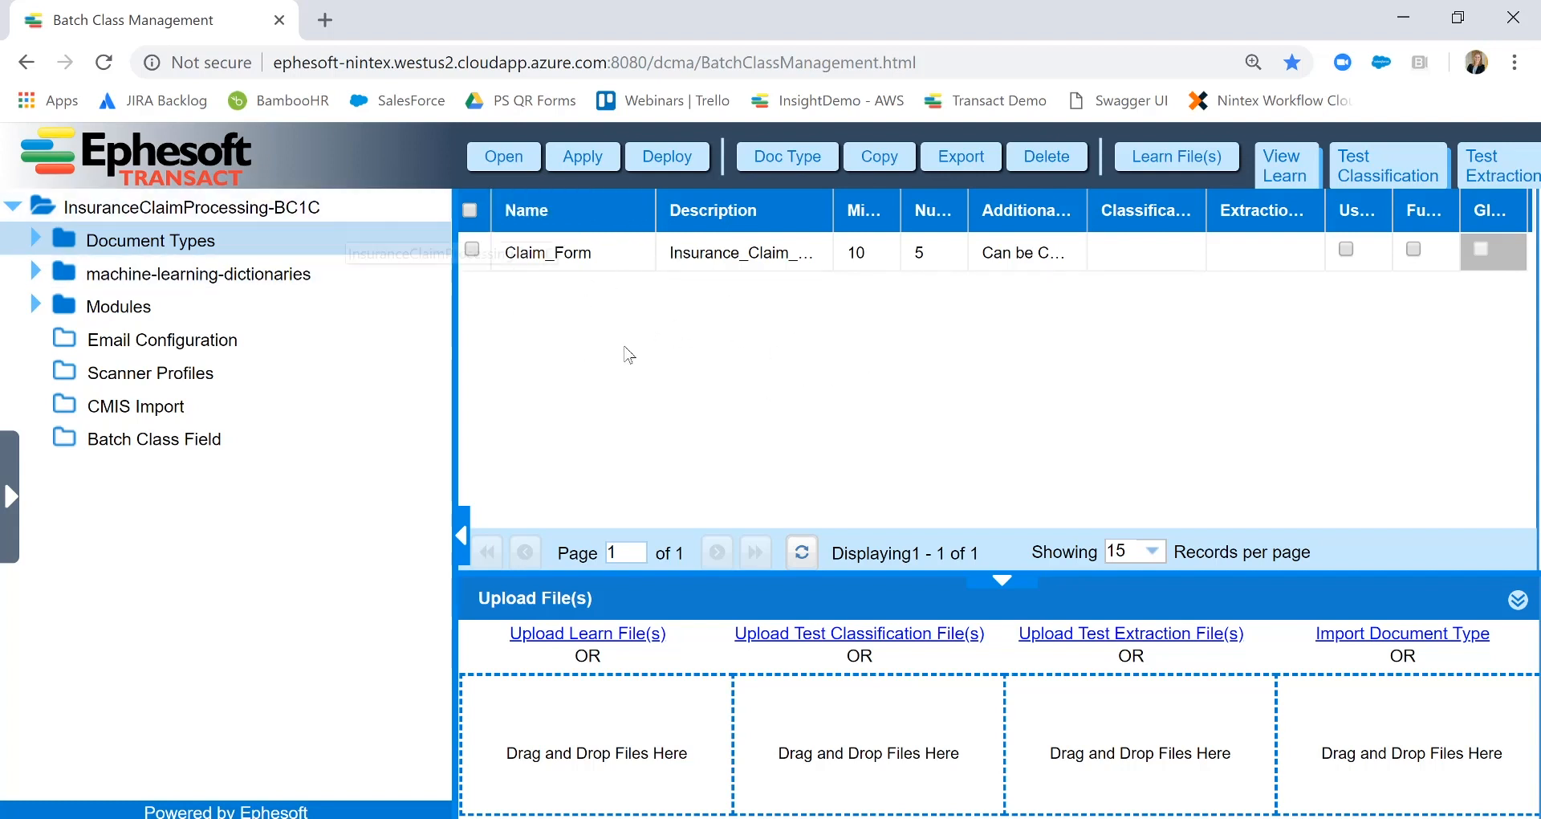
pyautogui.click(34, 240)
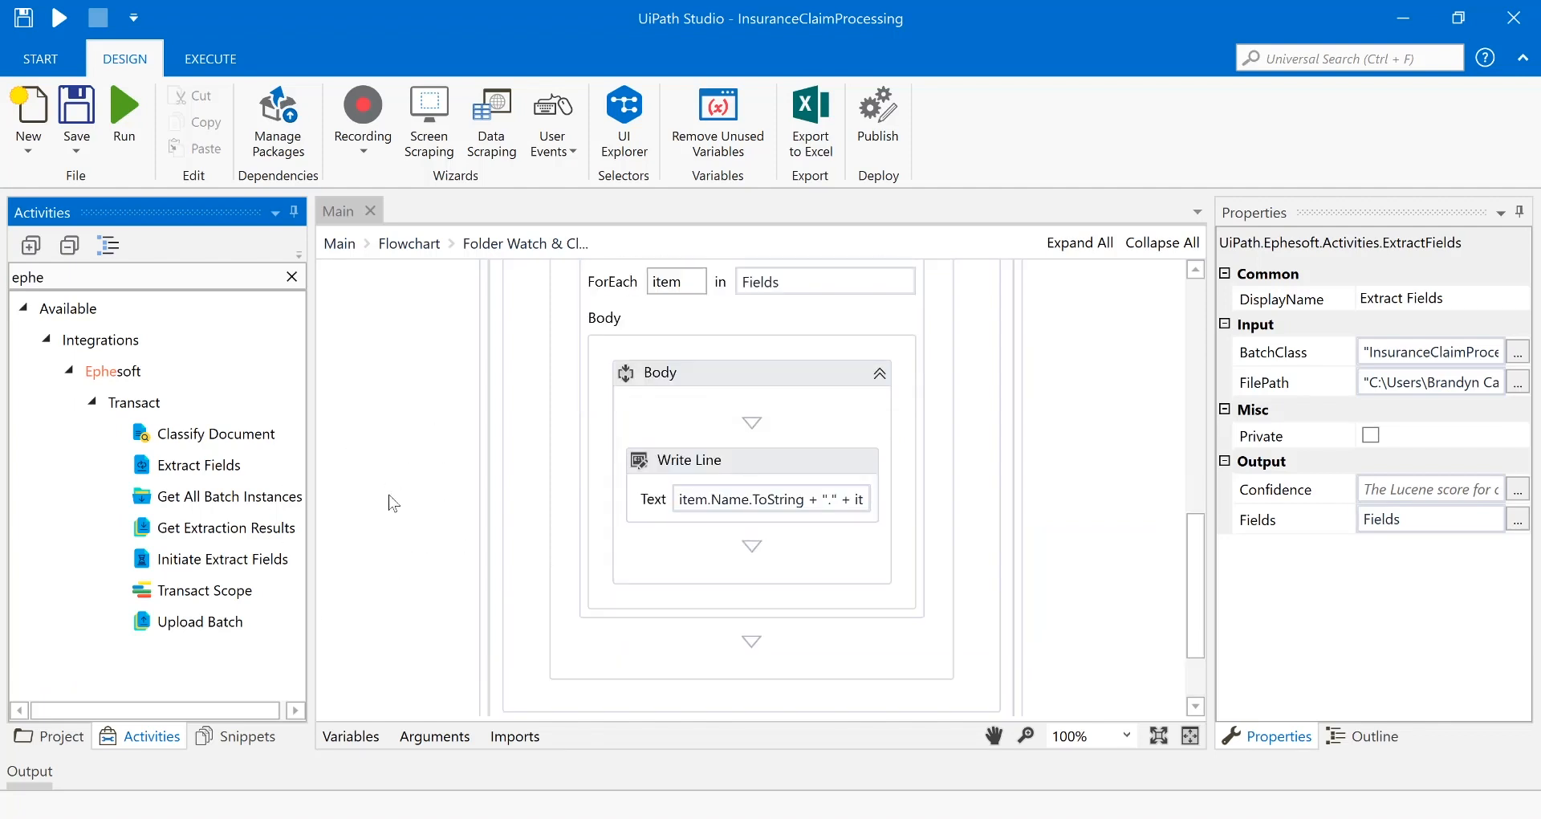
# Expand the Output panel to view the run's execution log.
pyautogui.click(29, 772)
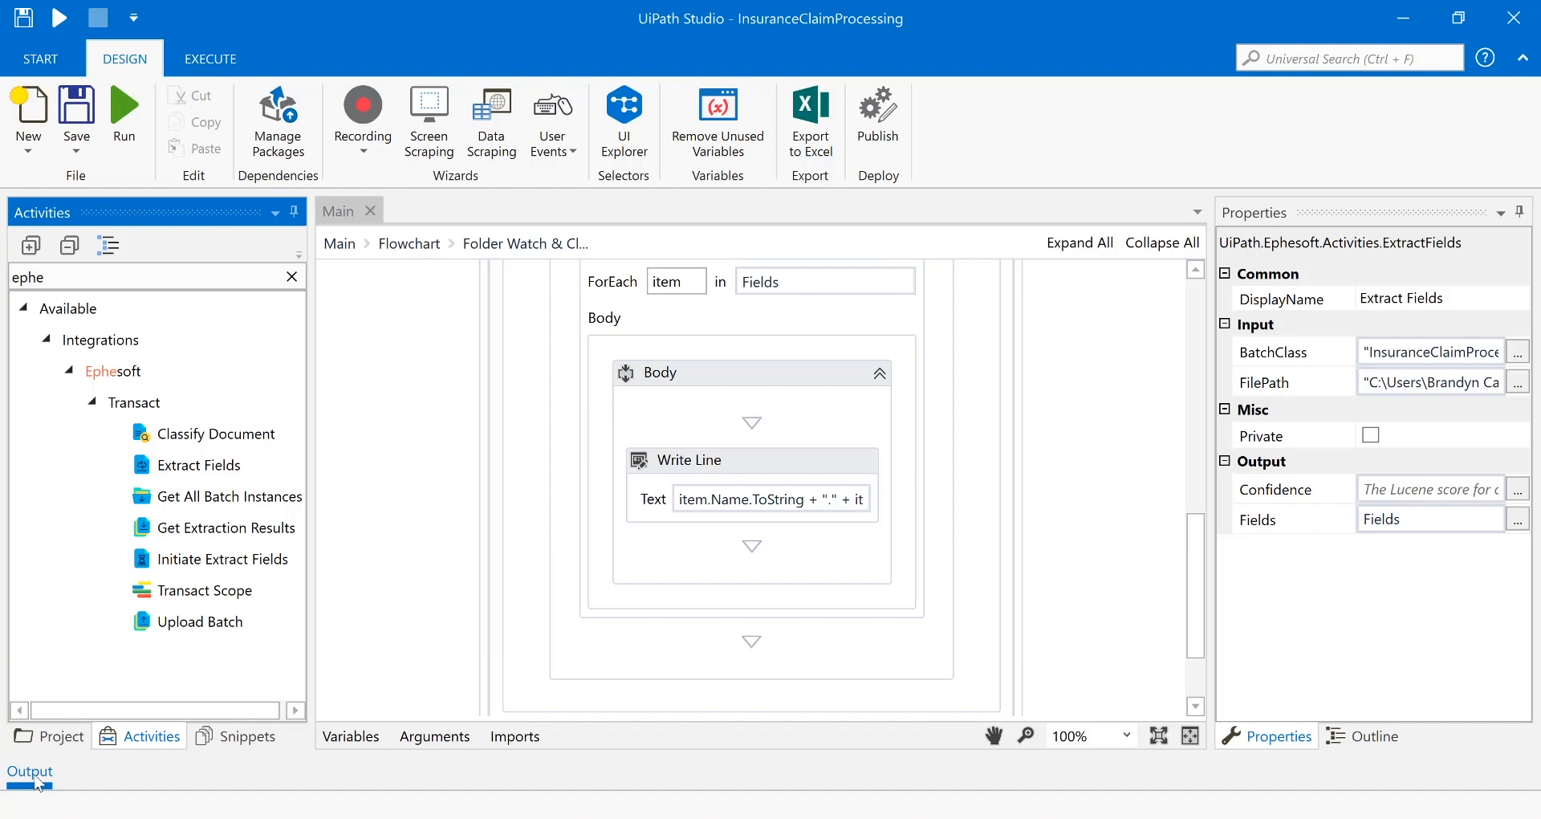
pyautogui.moveTo(35, 779)
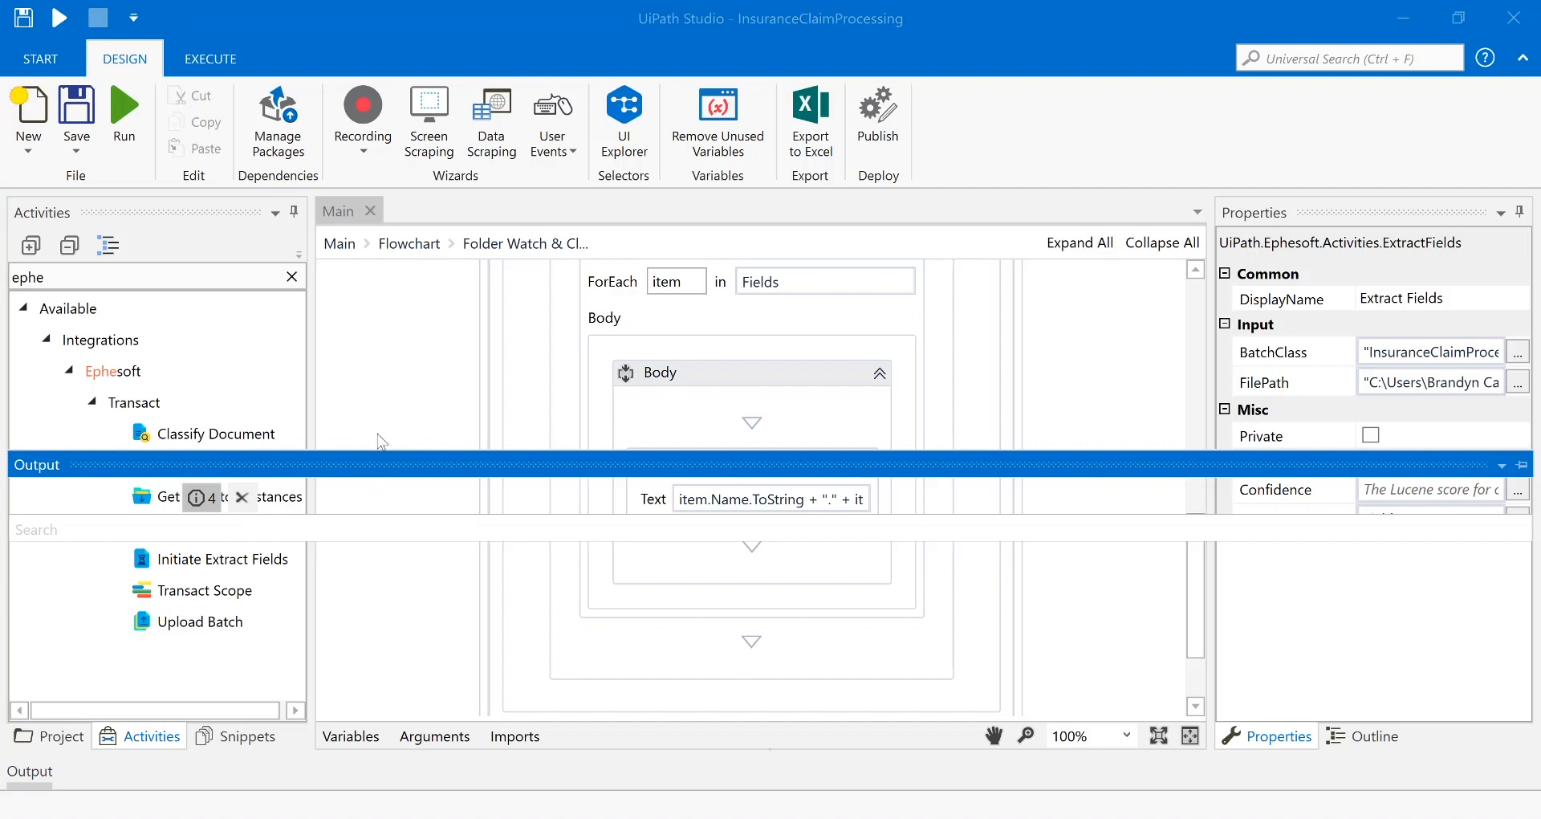
pyautogui.moveTo(79, 774)
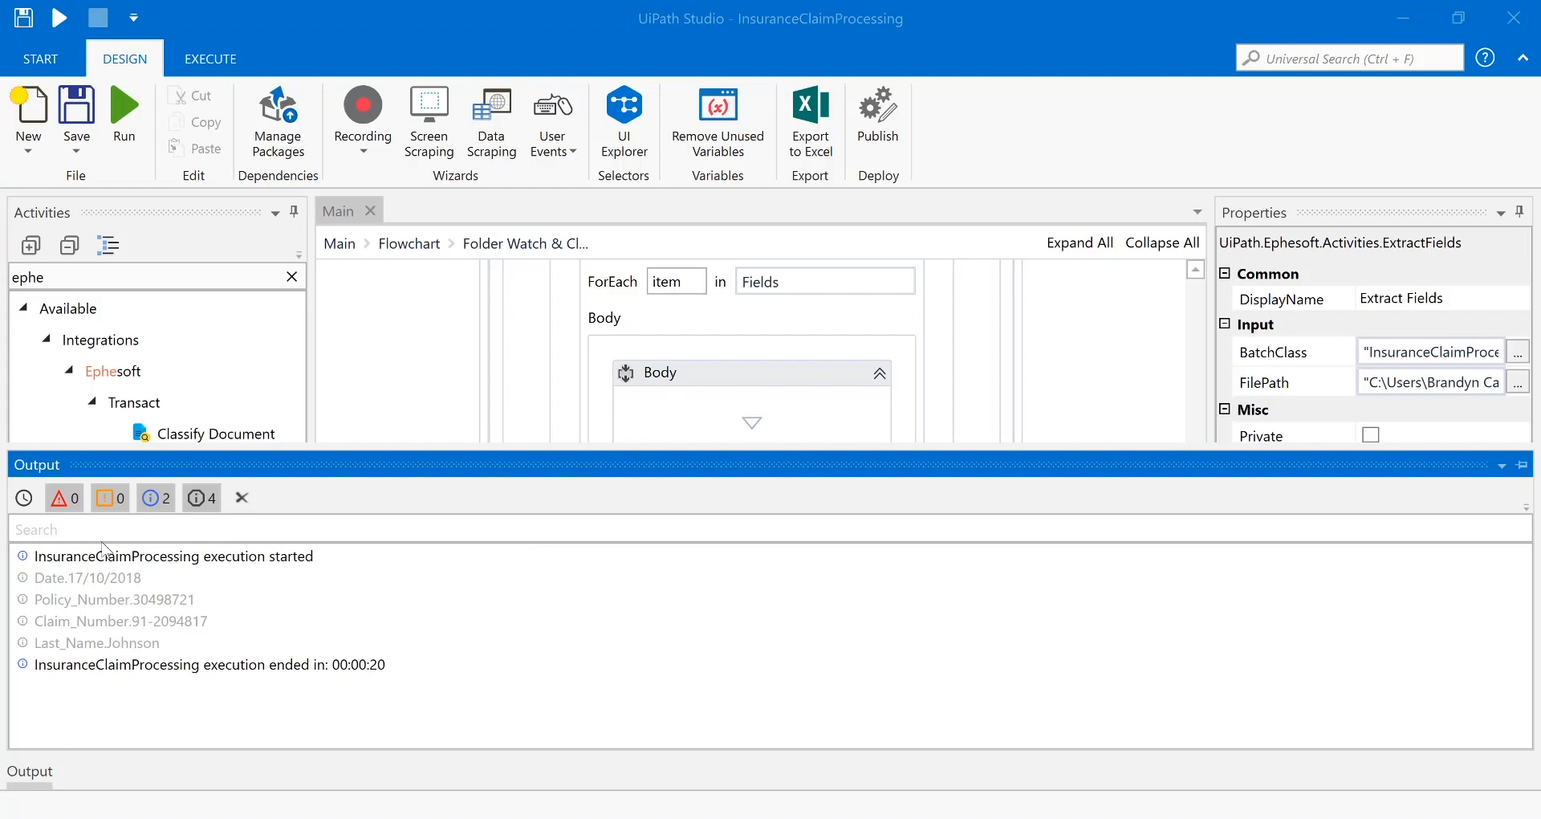
pyautogui.moveTo(646, 346)
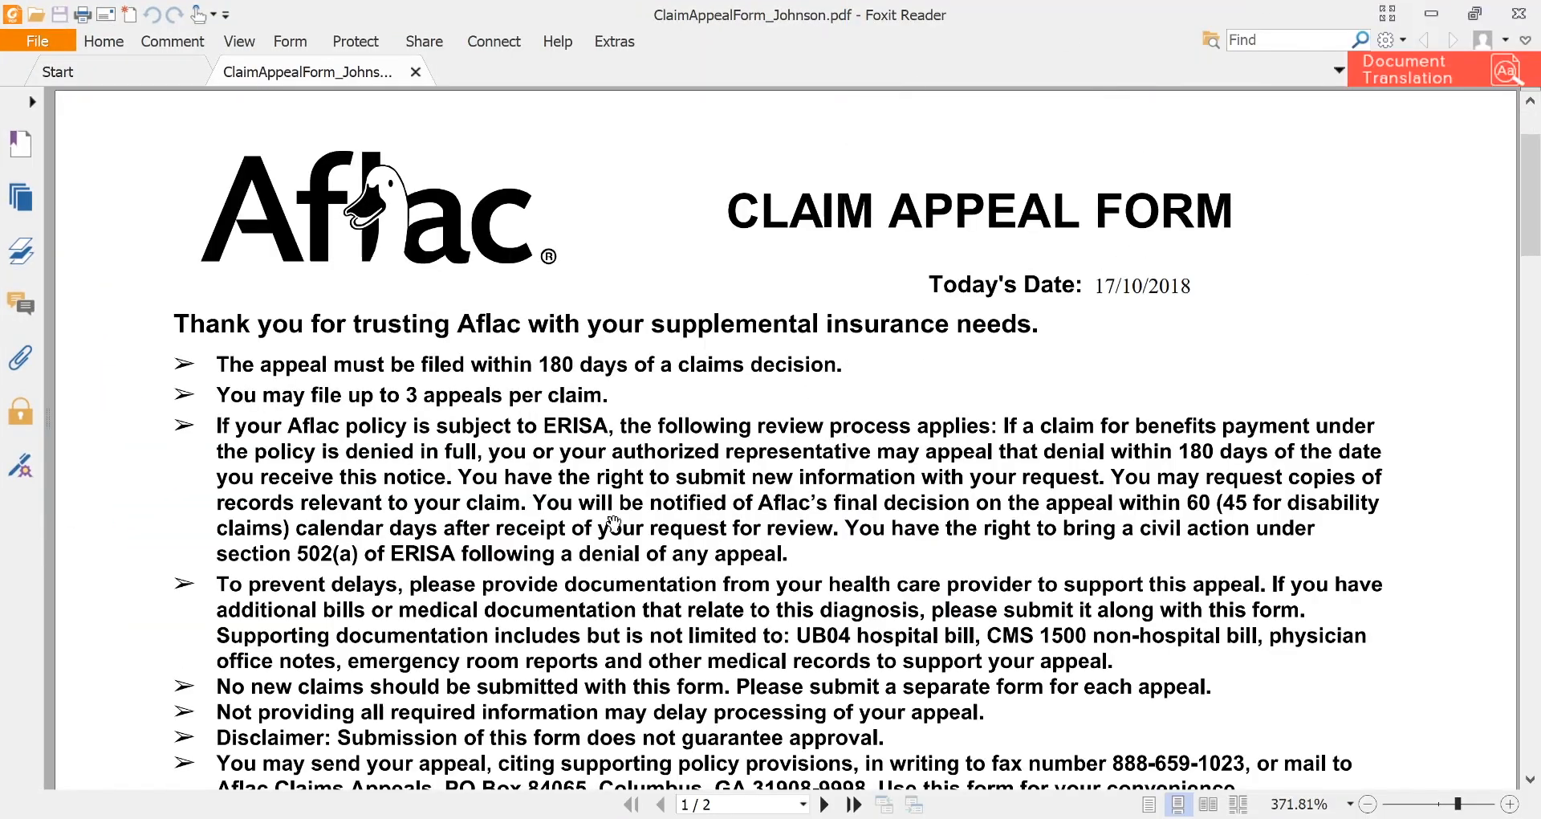
# Scroll through Johnson's claim appeal form dated 17/10/2018 in Foxit Reader.
pyautogui.scroll(-3)
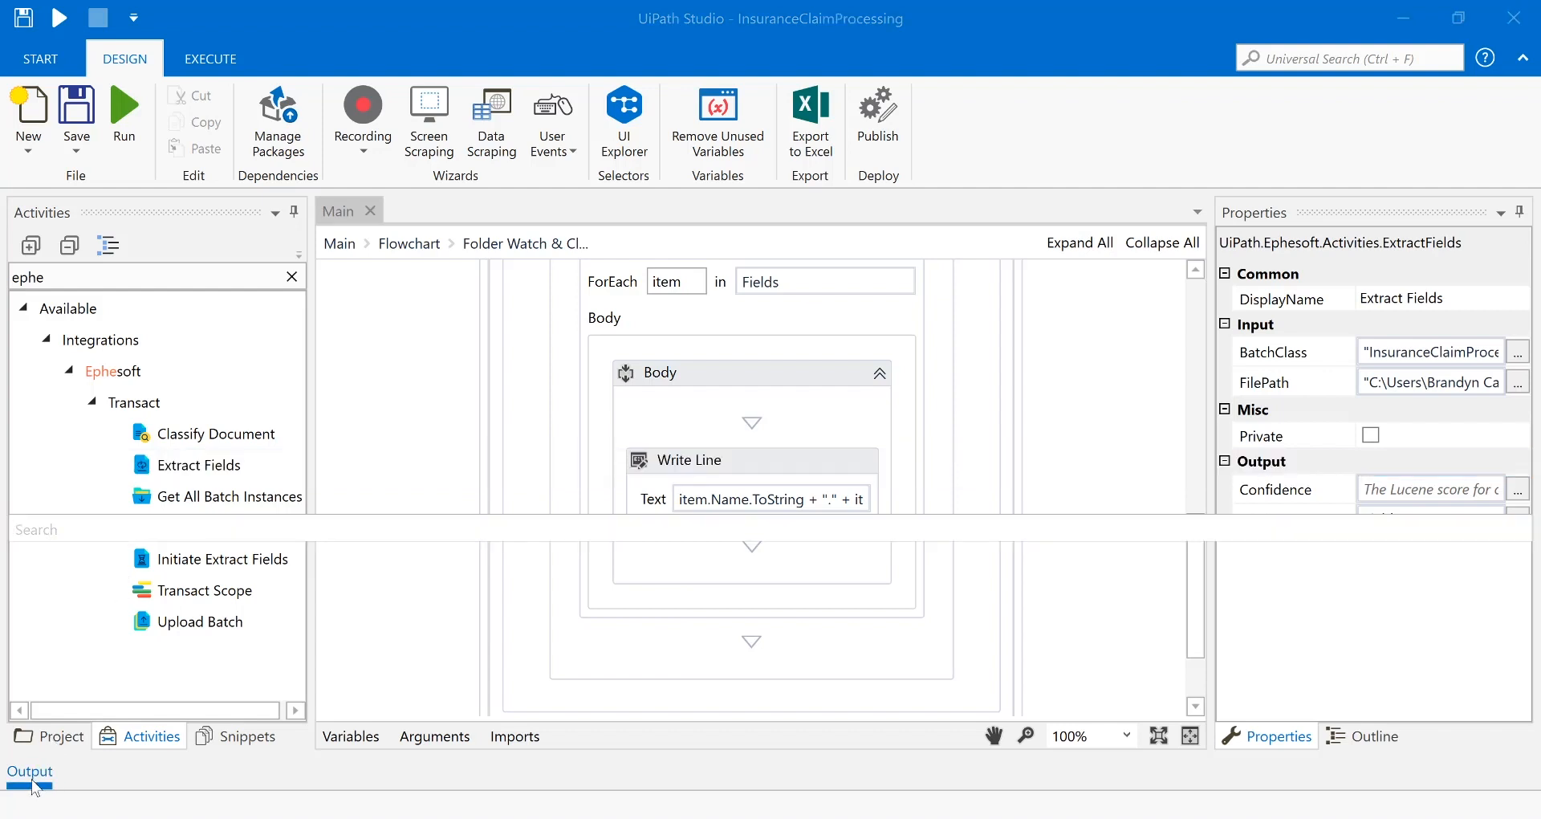
# Reopen the Output panel listing Date 17/10/2018 and Last Name Johnson.
pyautogui.click(29, 776)
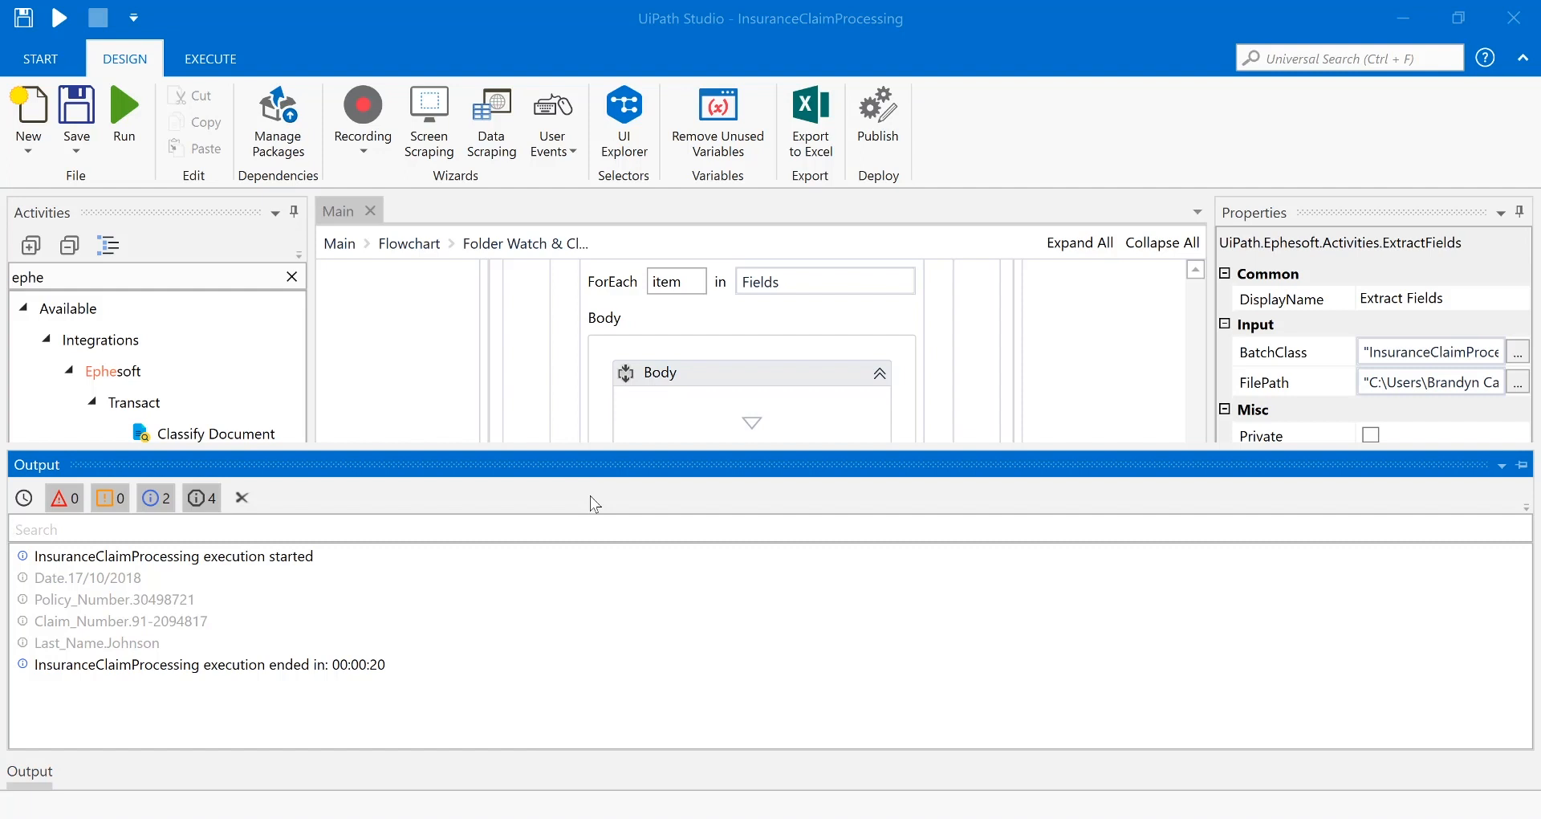
pyautogui.moveTo(474, 367)
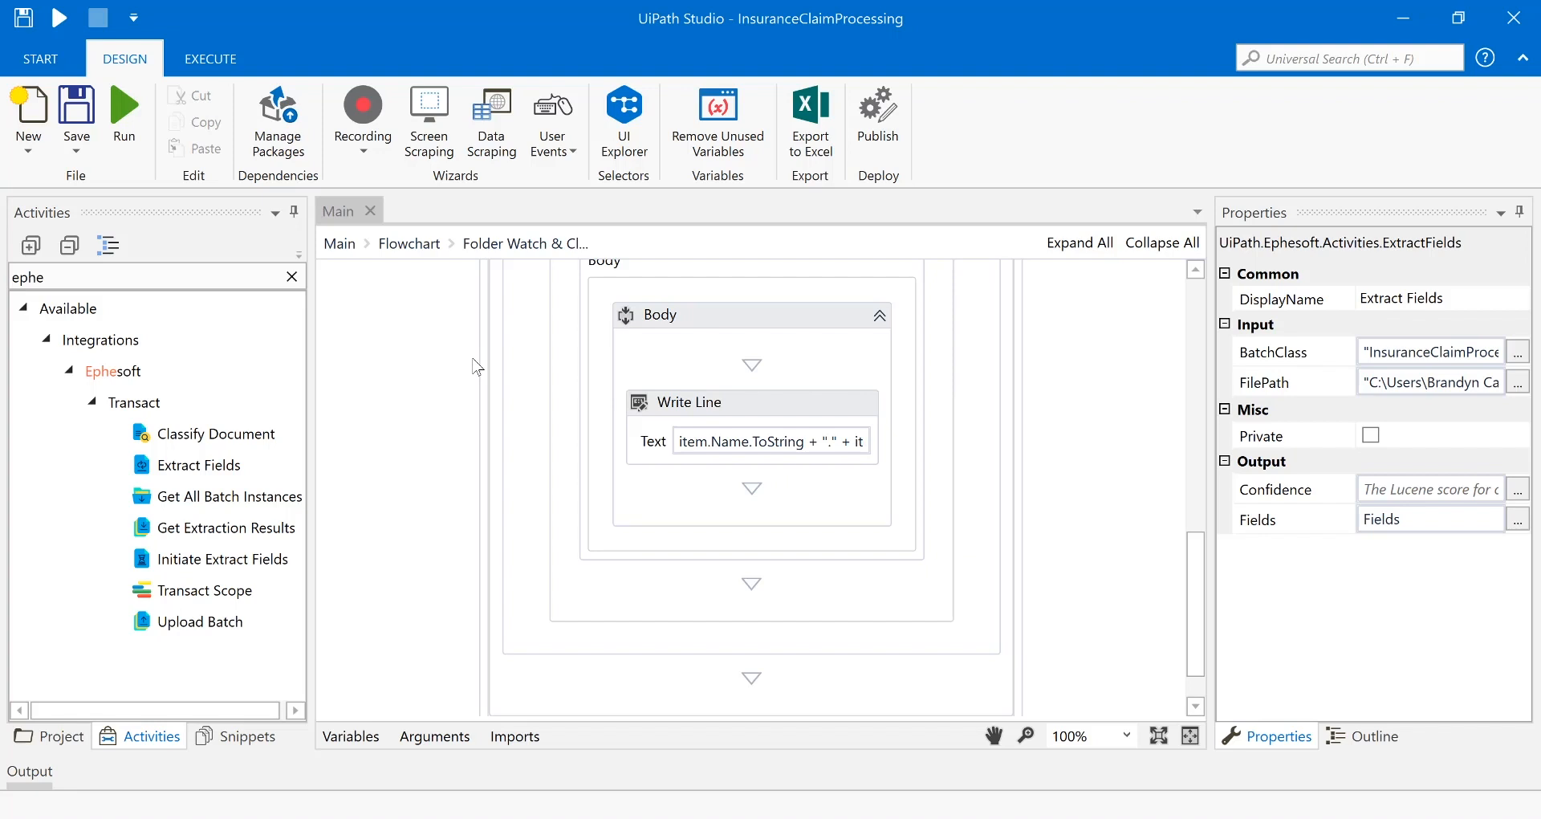
pyautogui.moveTo(261, 337)
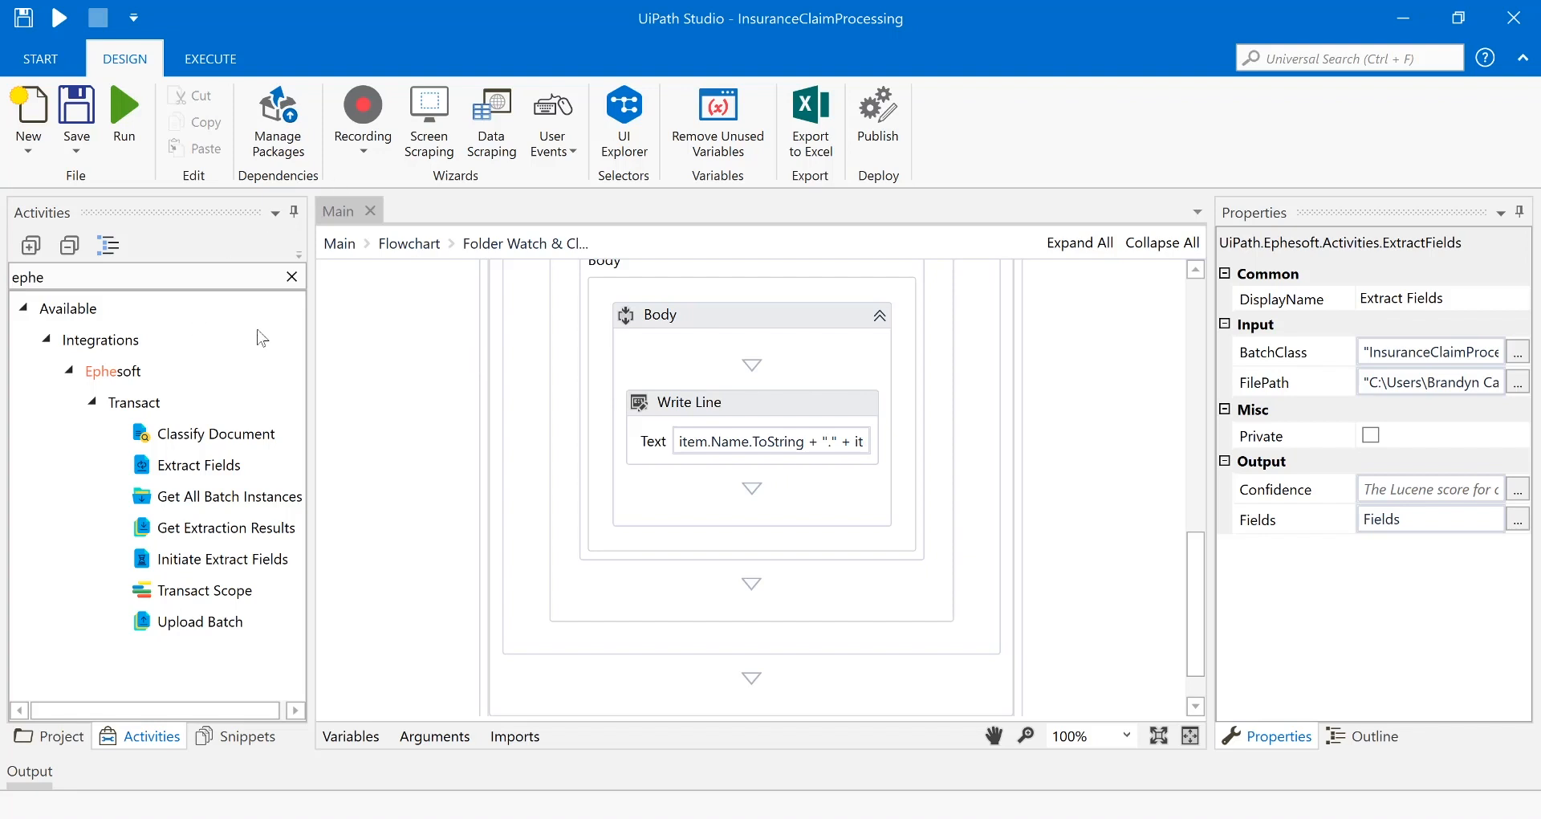
pyautogui.moveTo(455, 381)
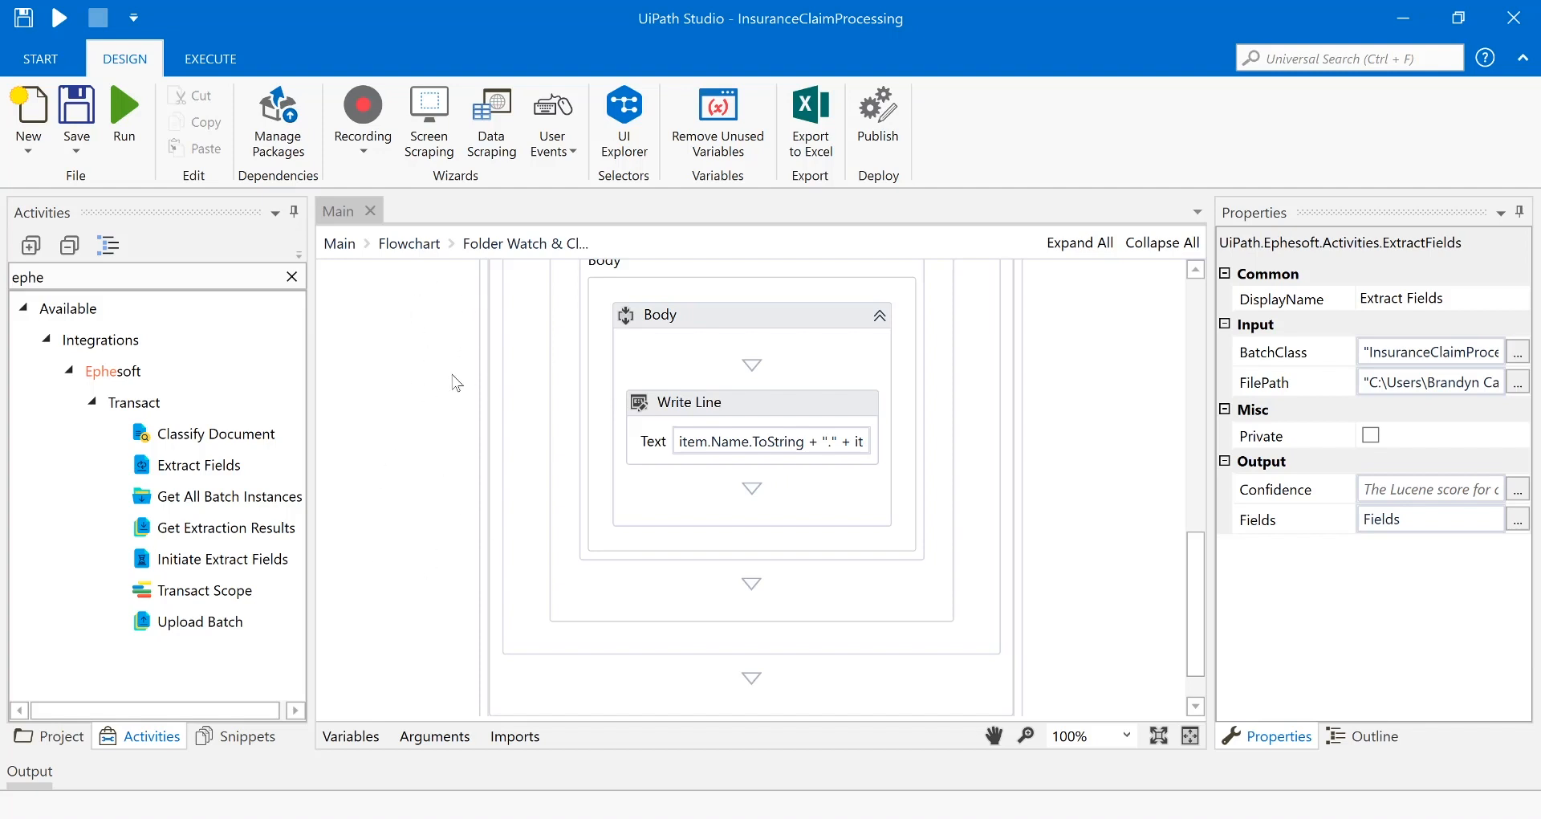
pyautogui.moveTo(462, 395)
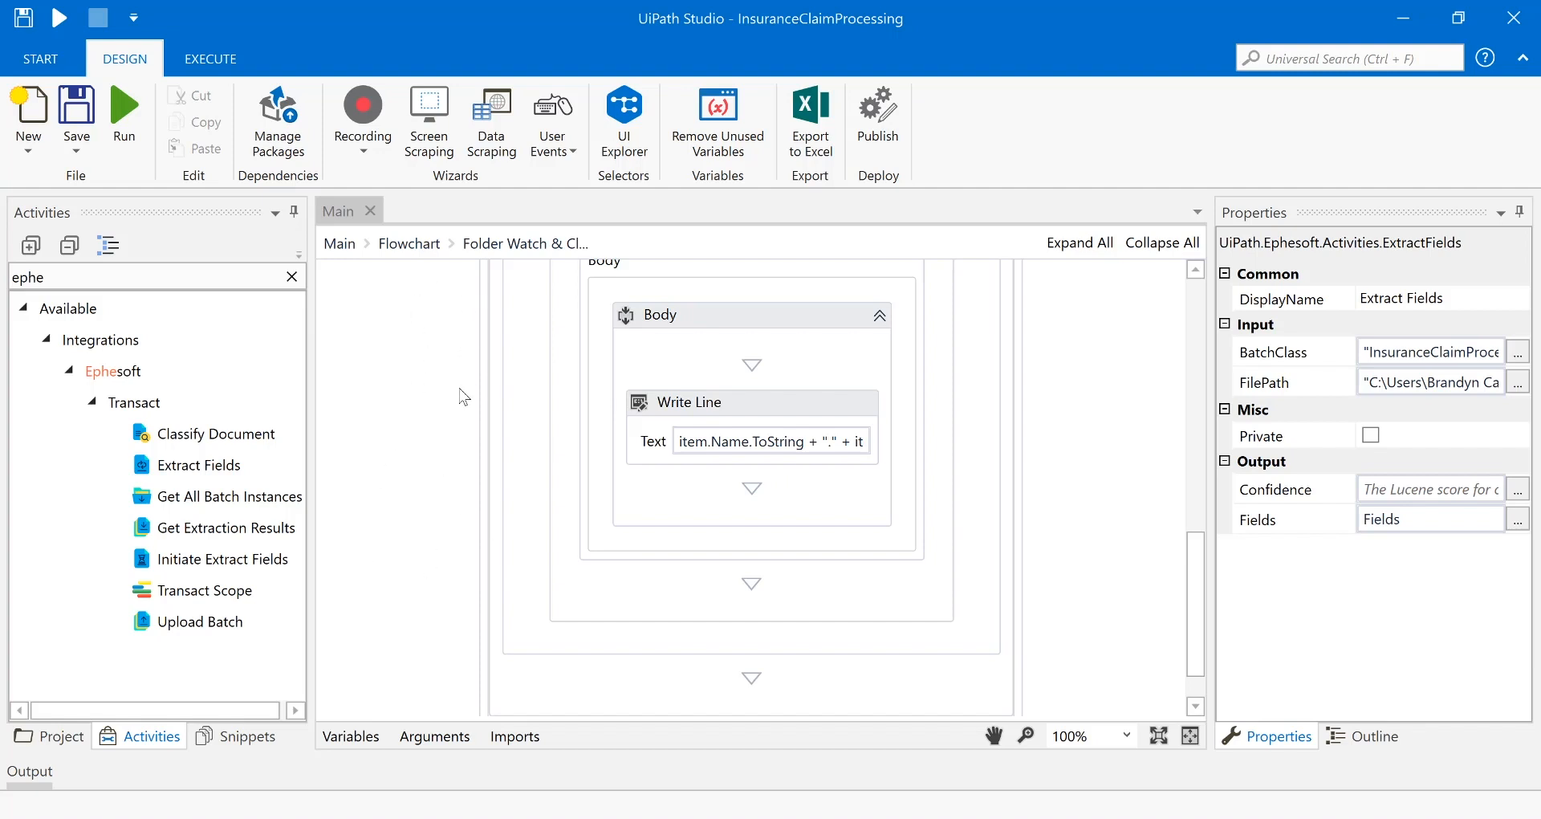